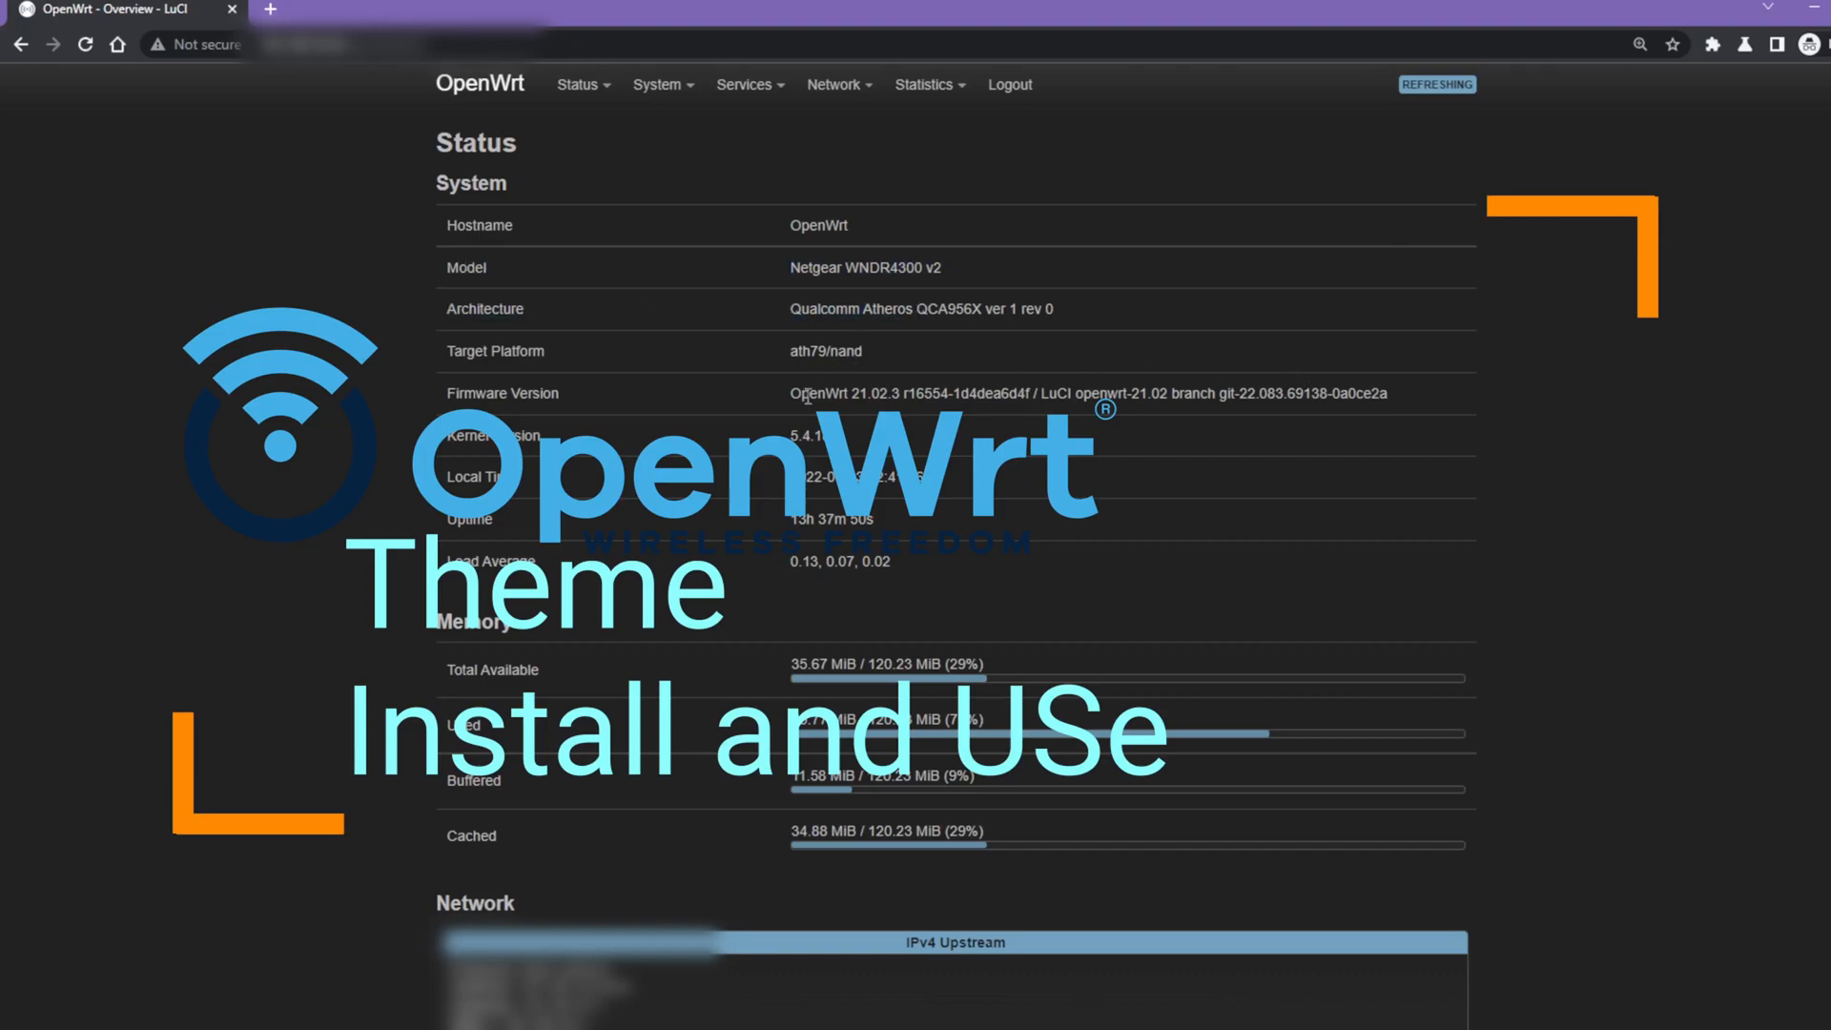
# Navigate from the Status overview to the System > Software package manager.
pyautogui.doubleClick(818, 393)
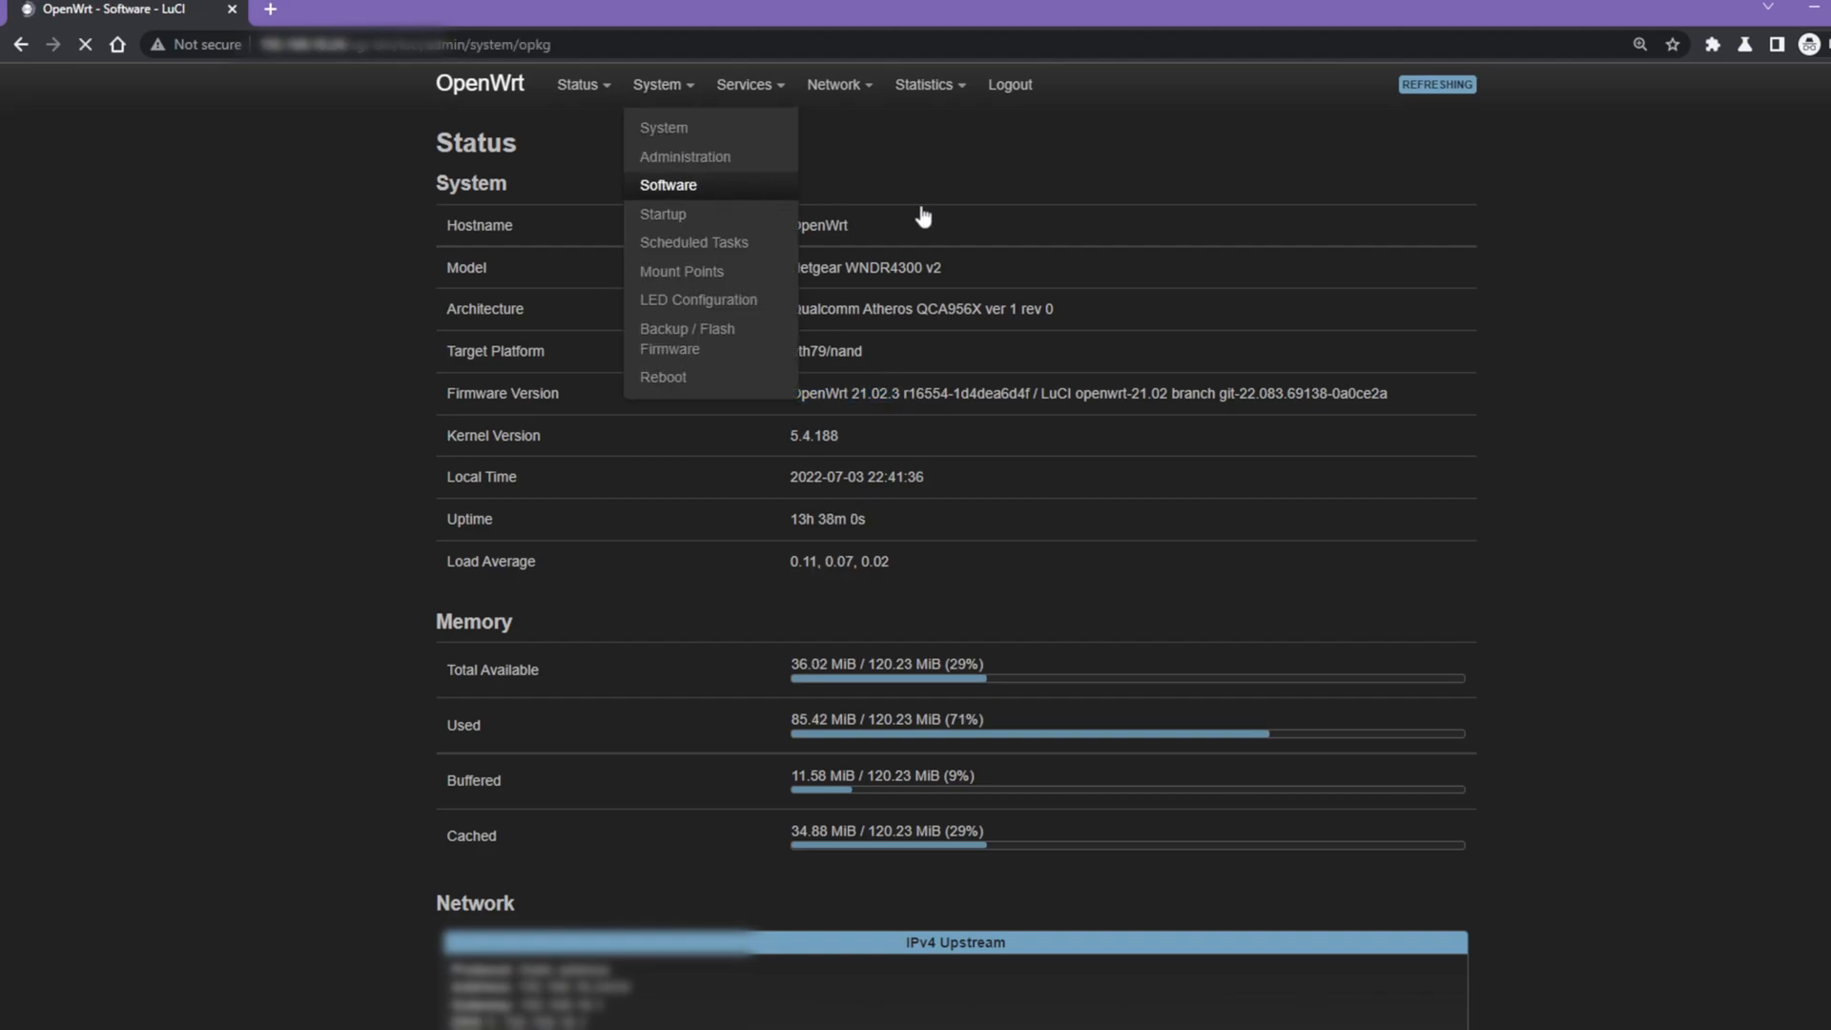
# Filter the package list with 'luci' to show the four luci-theme packages.
pyautogui.click(667, 185)
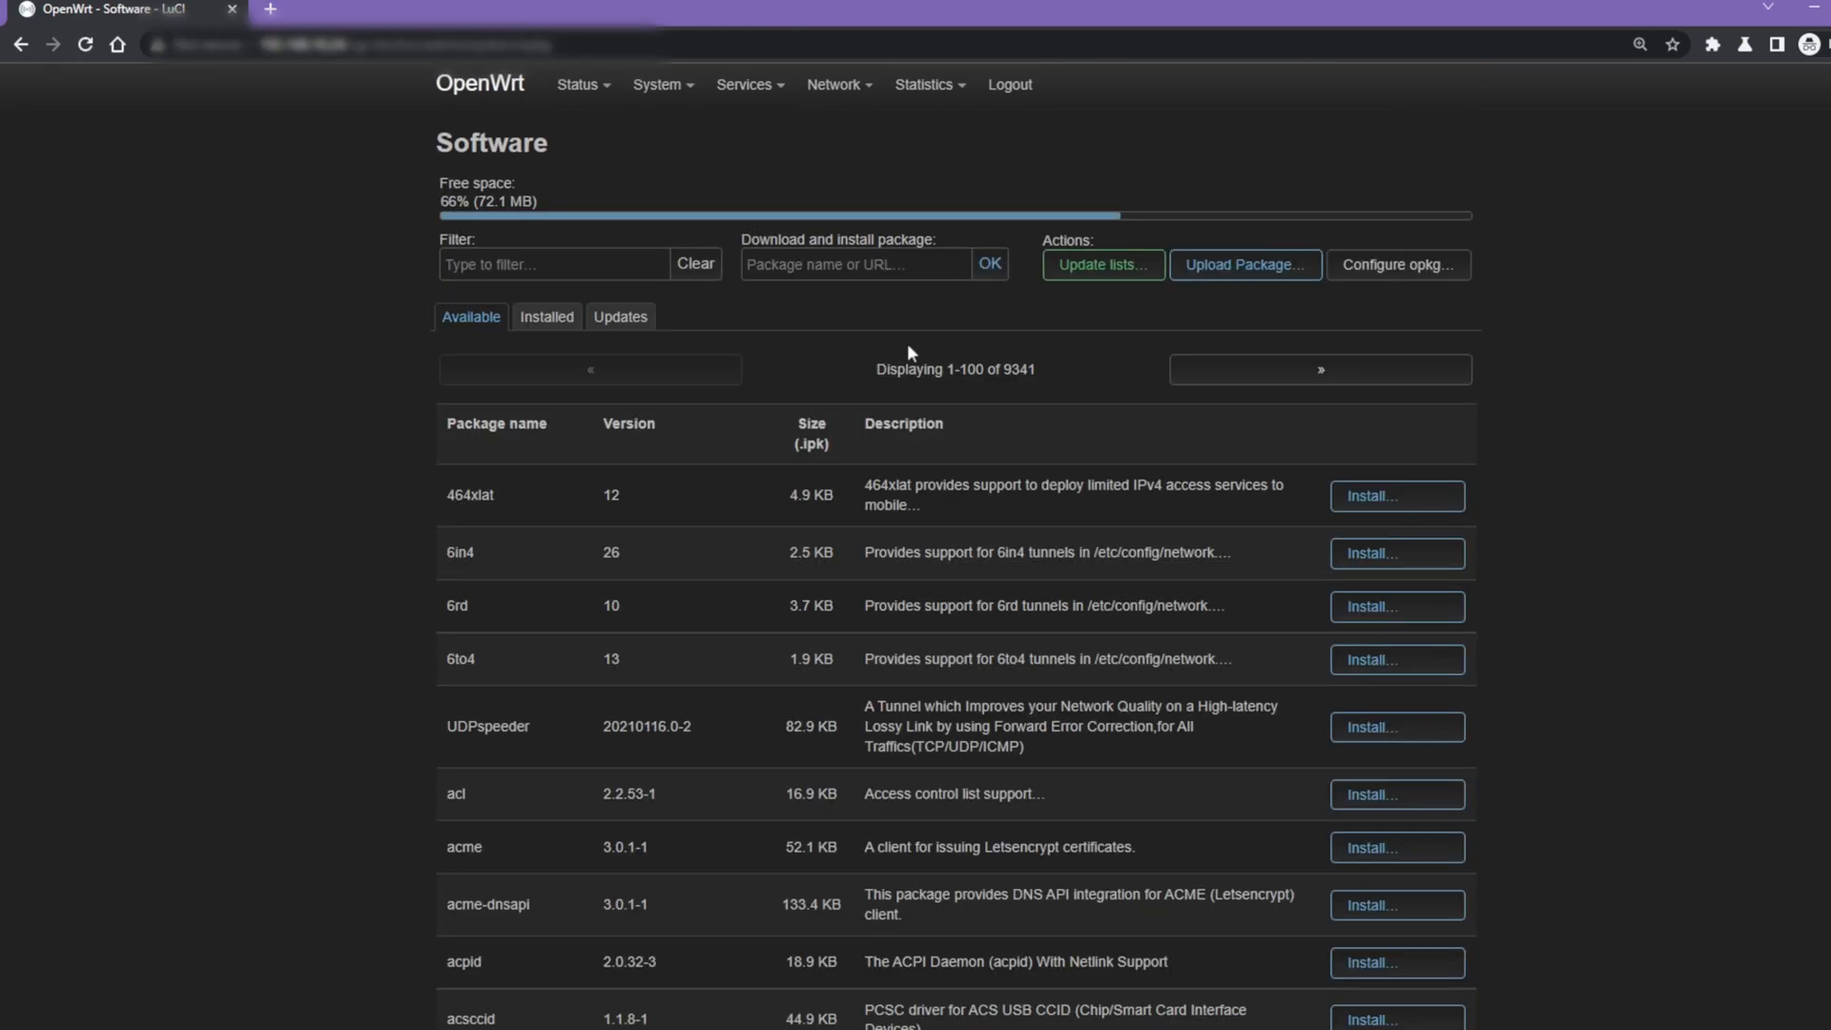
pyautogui.click(555, 263)
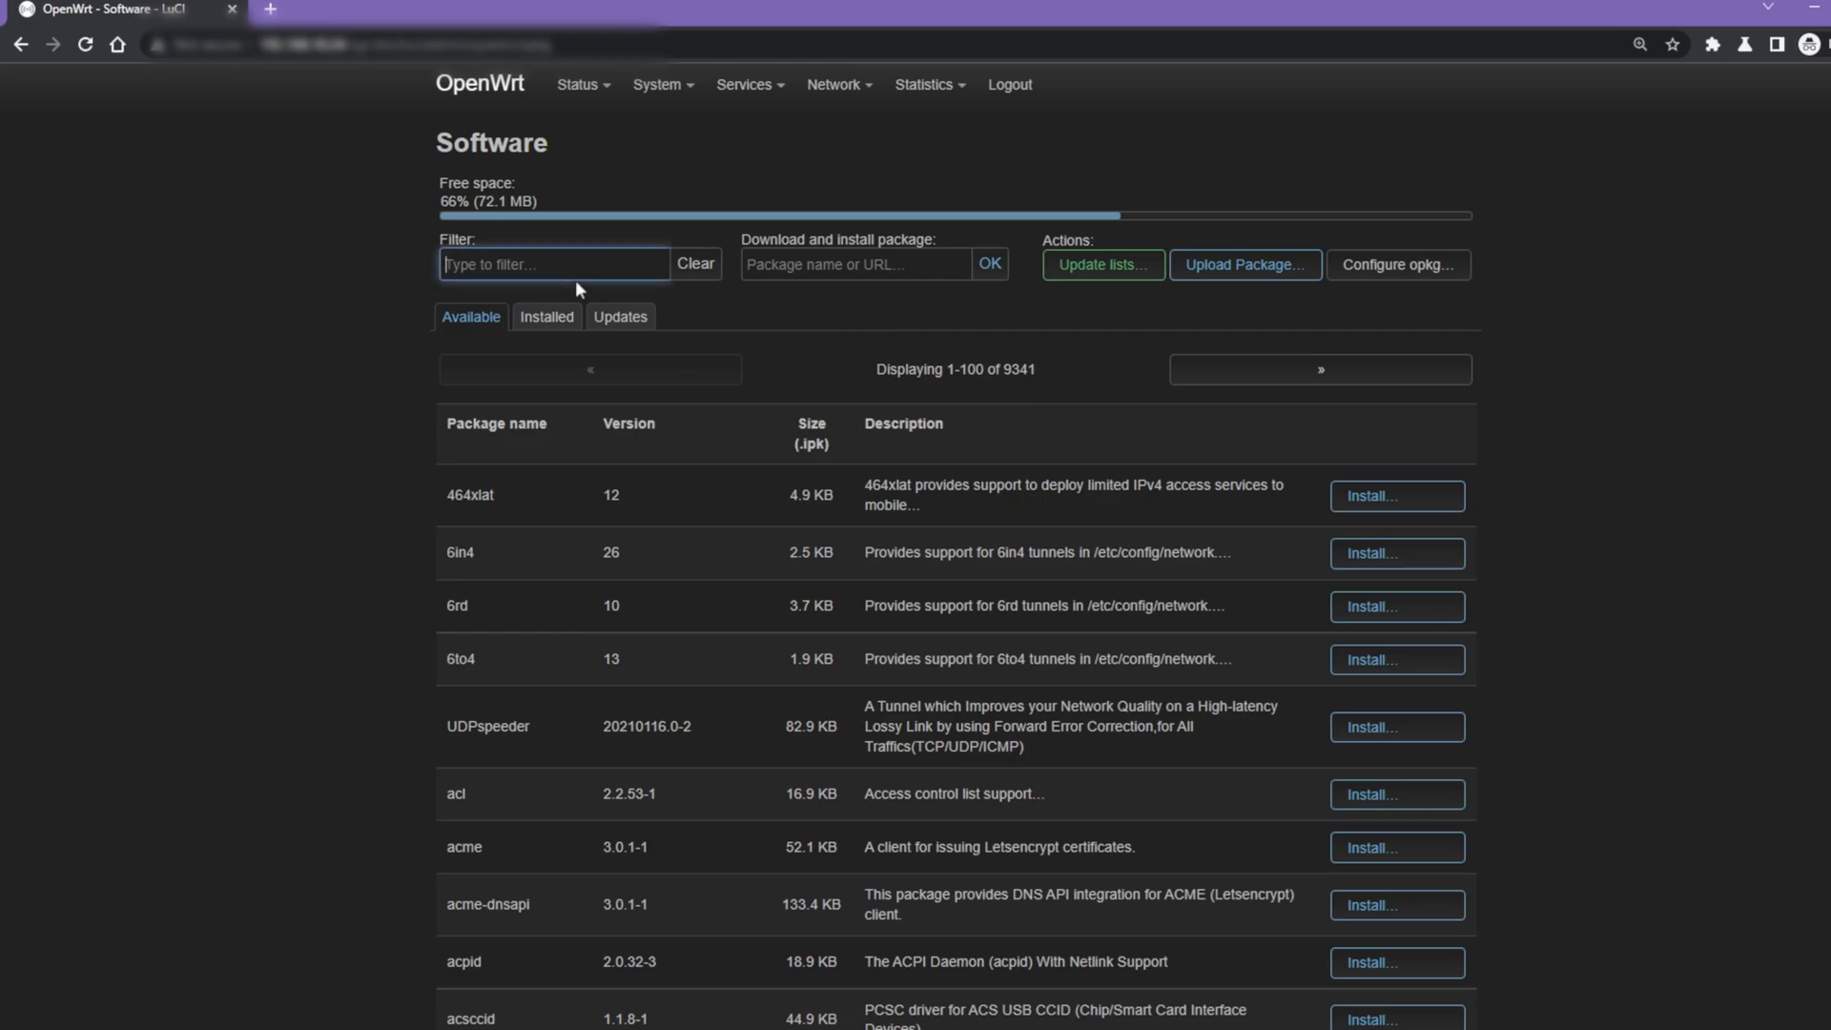
pyautogui.write('luci-theme')
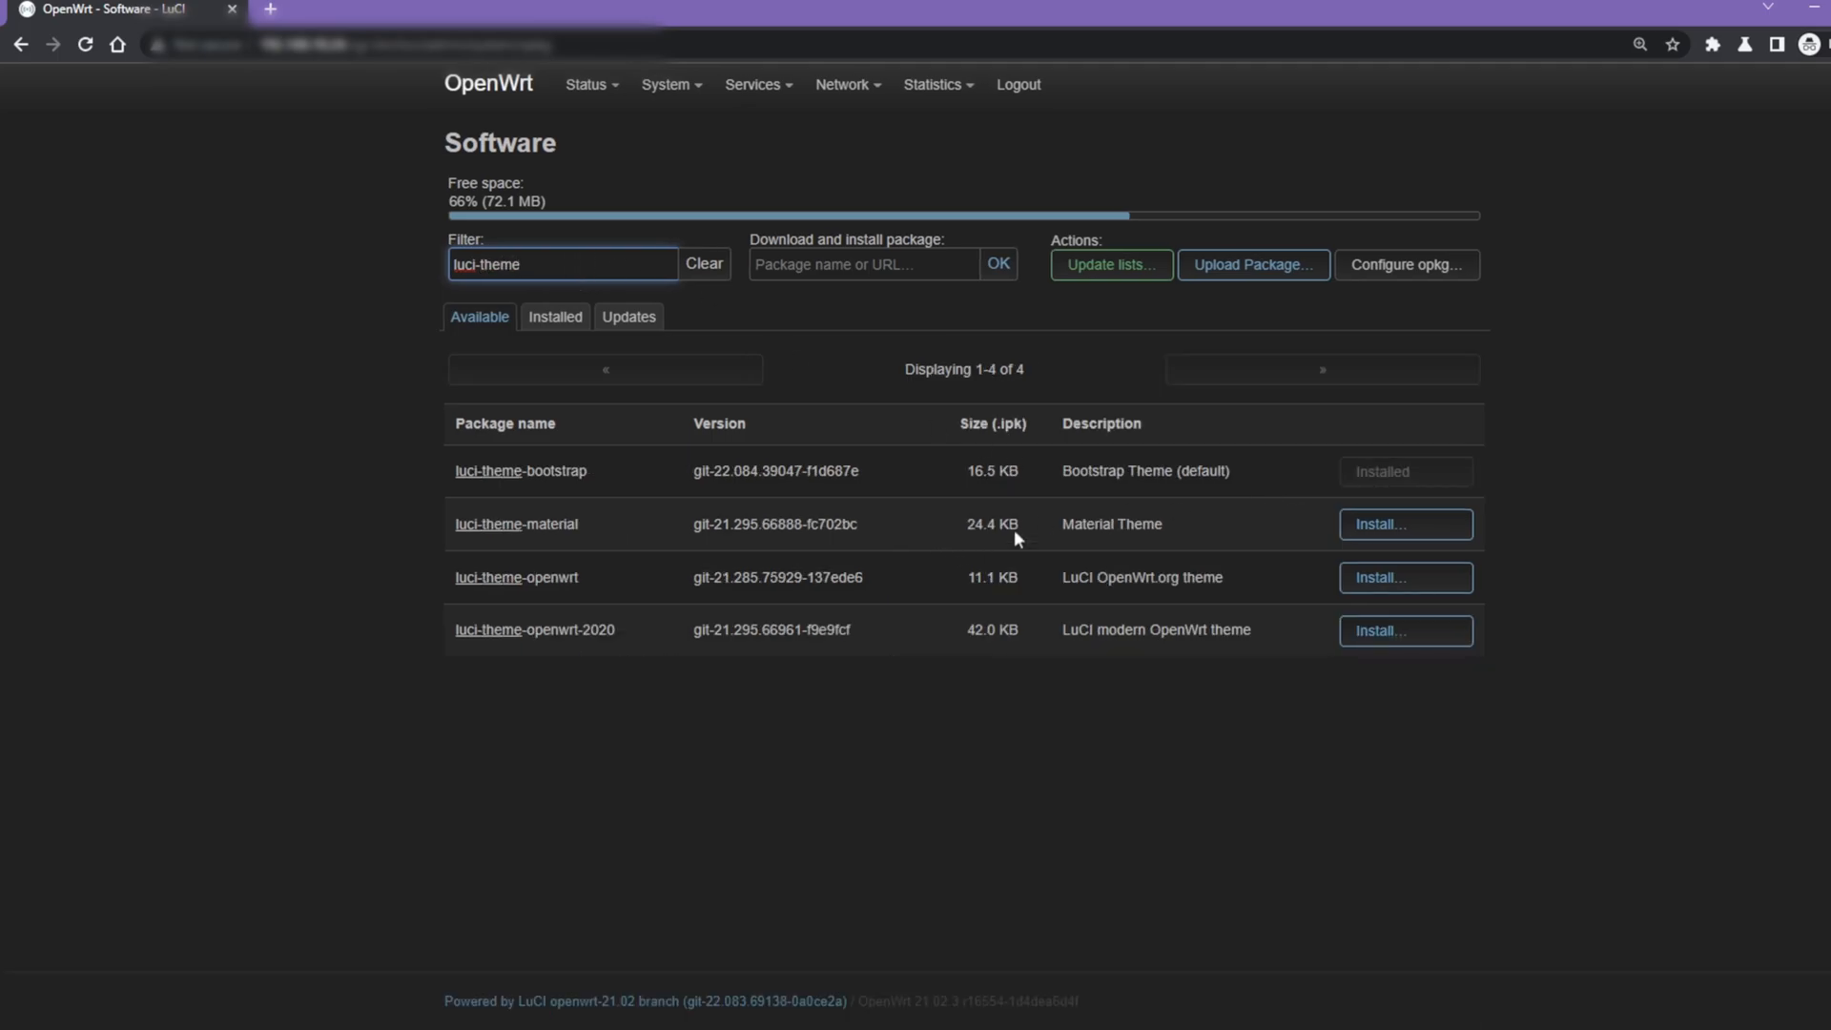
pyautogui.moveTo(1061, 576); pyautogui.dragTo(1205, 576)
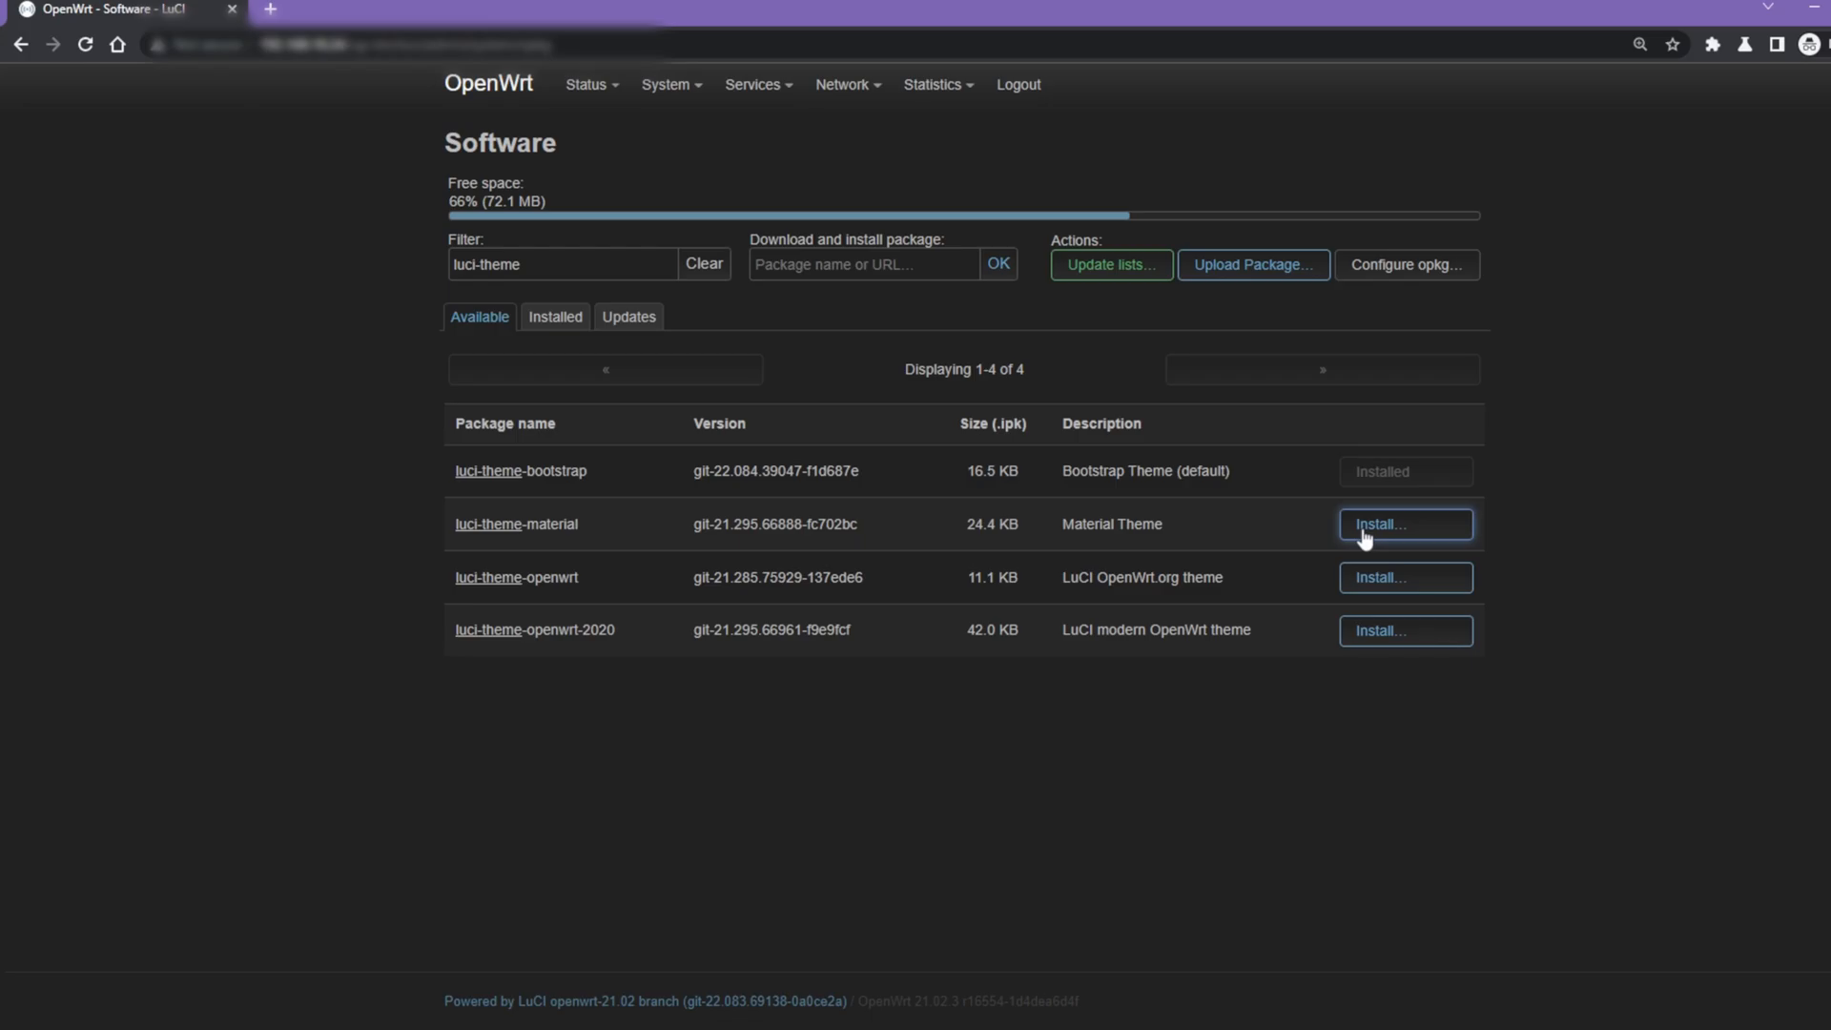
# Install the luci-theme-material package, confirming the opkg install.
pyautogui.click(1406, 523)
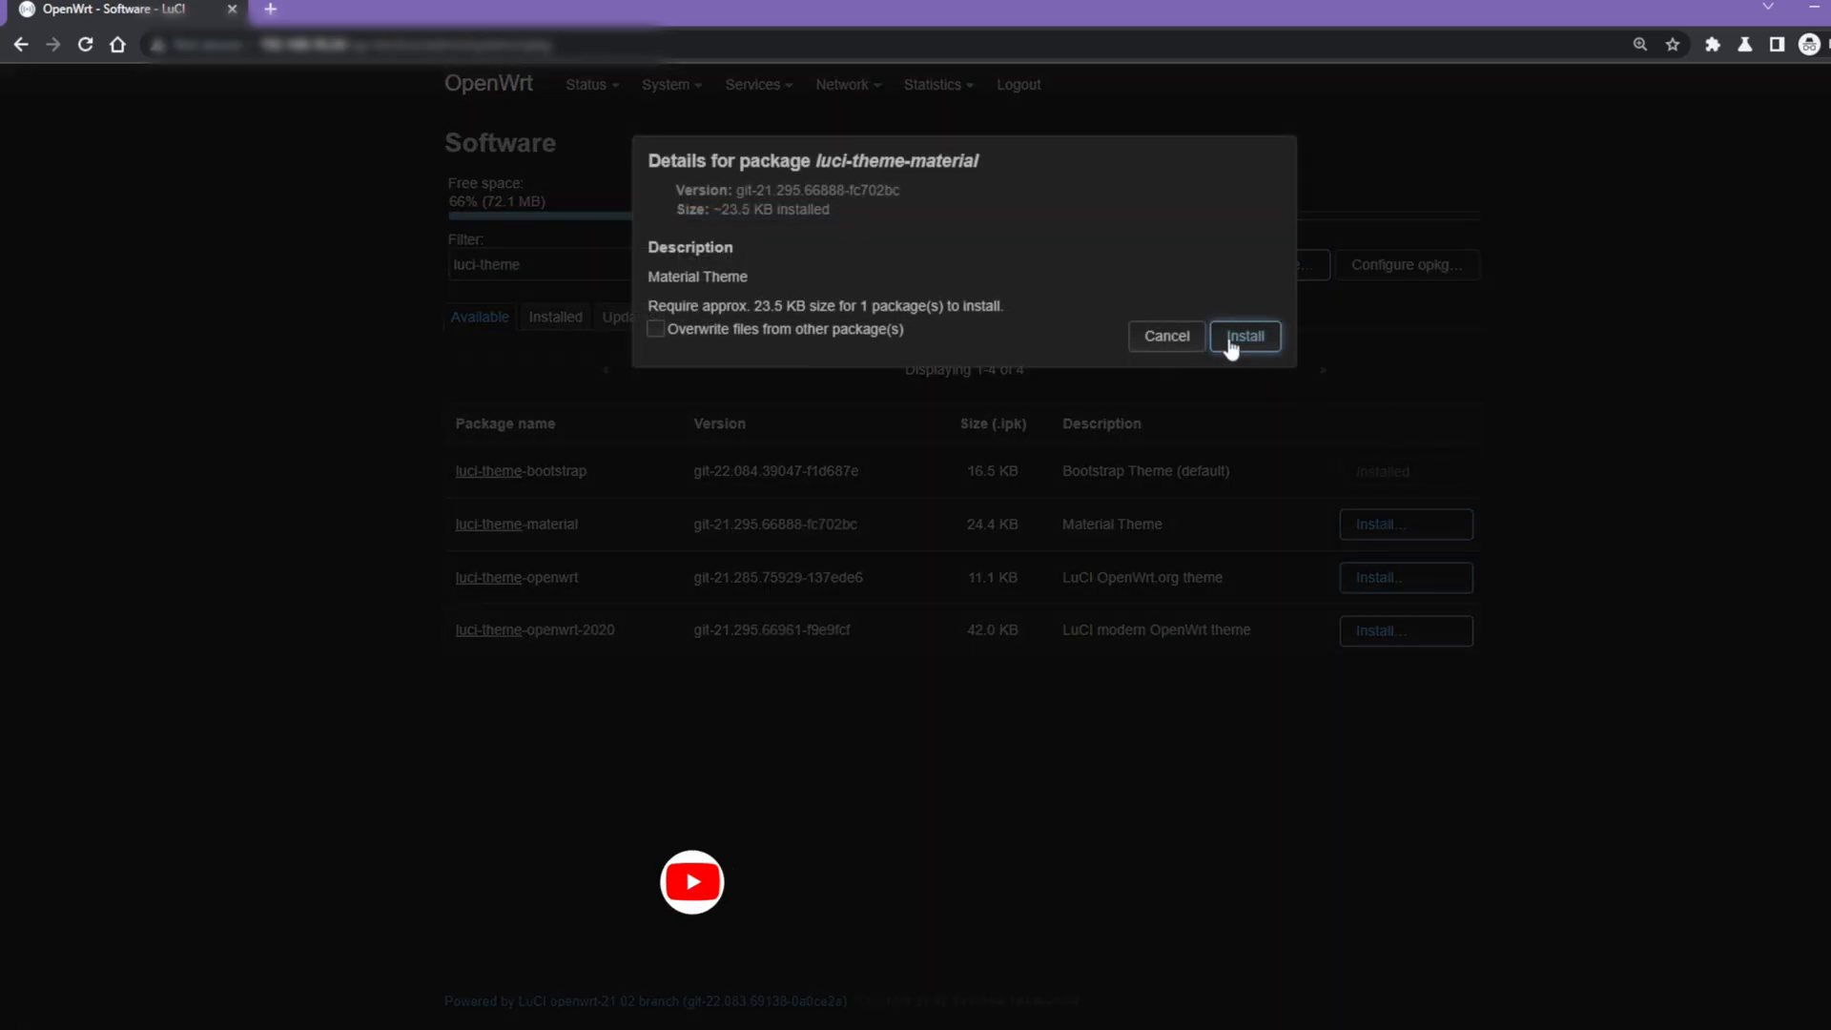
pyautogui.click(1244, 336)
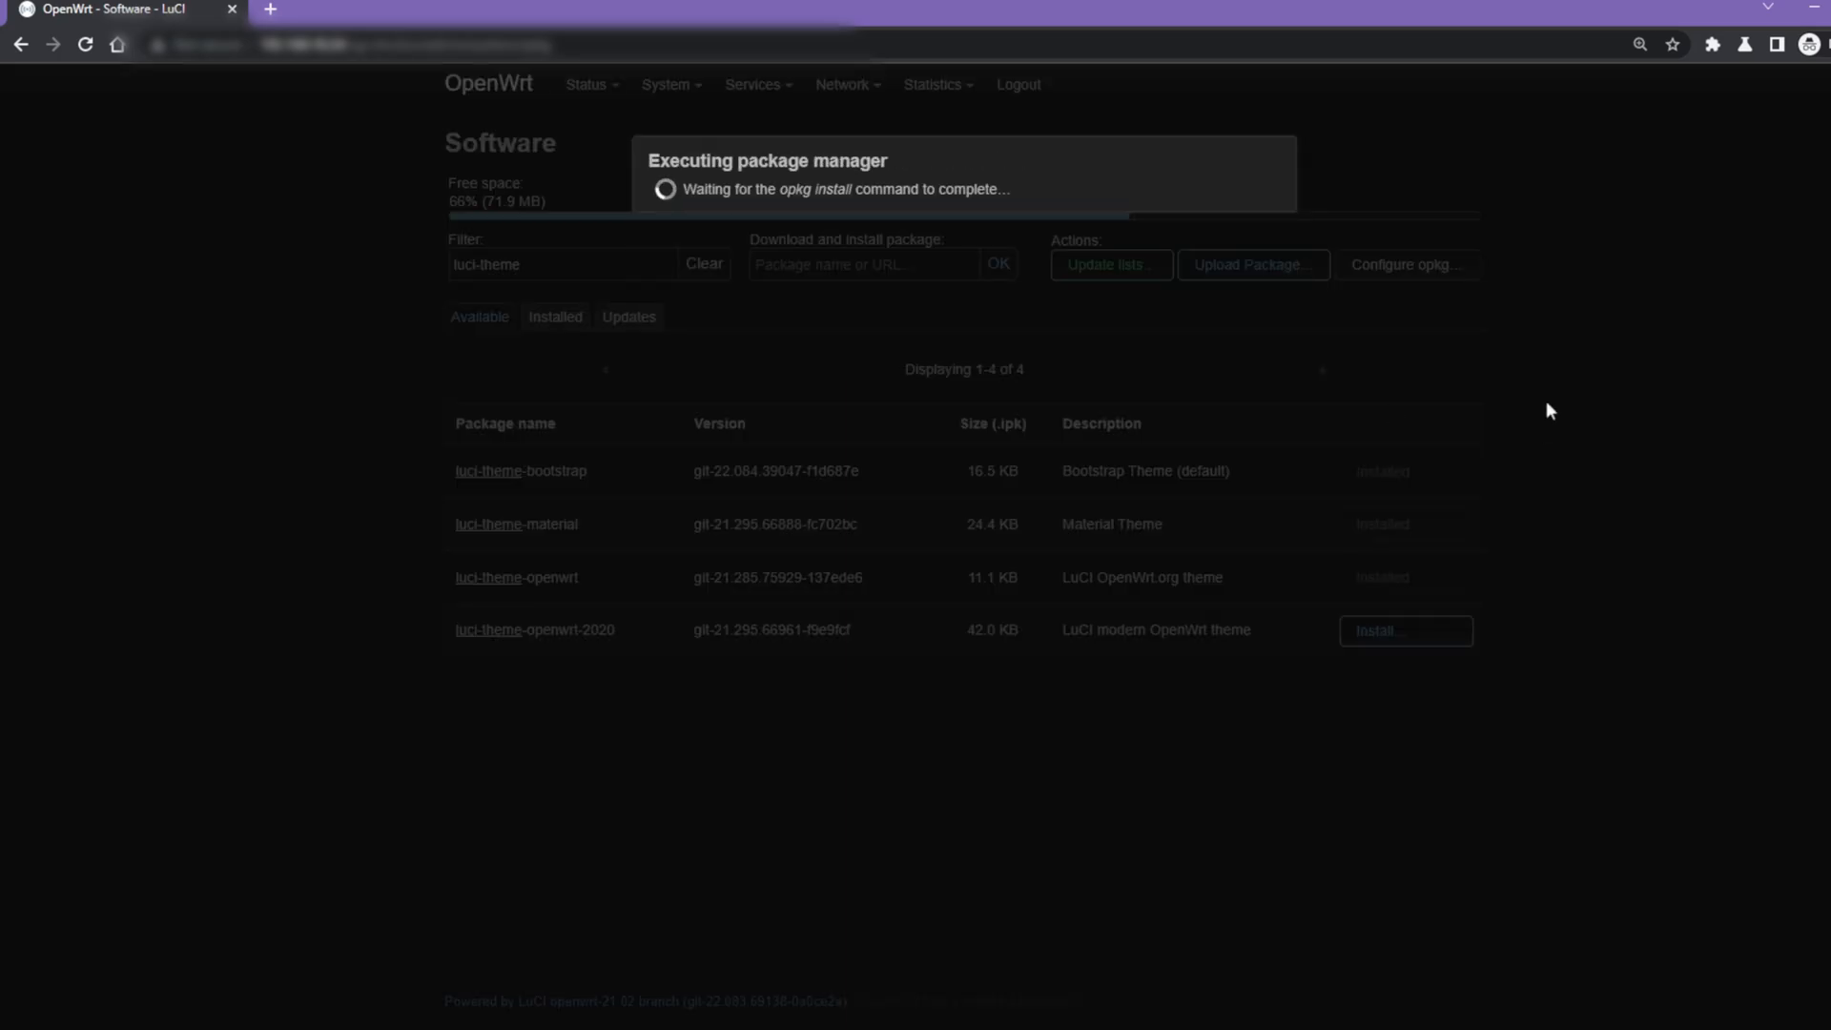
# Set Design to Material under System > System > Language and Style.
pyautogui.click(667, 83)
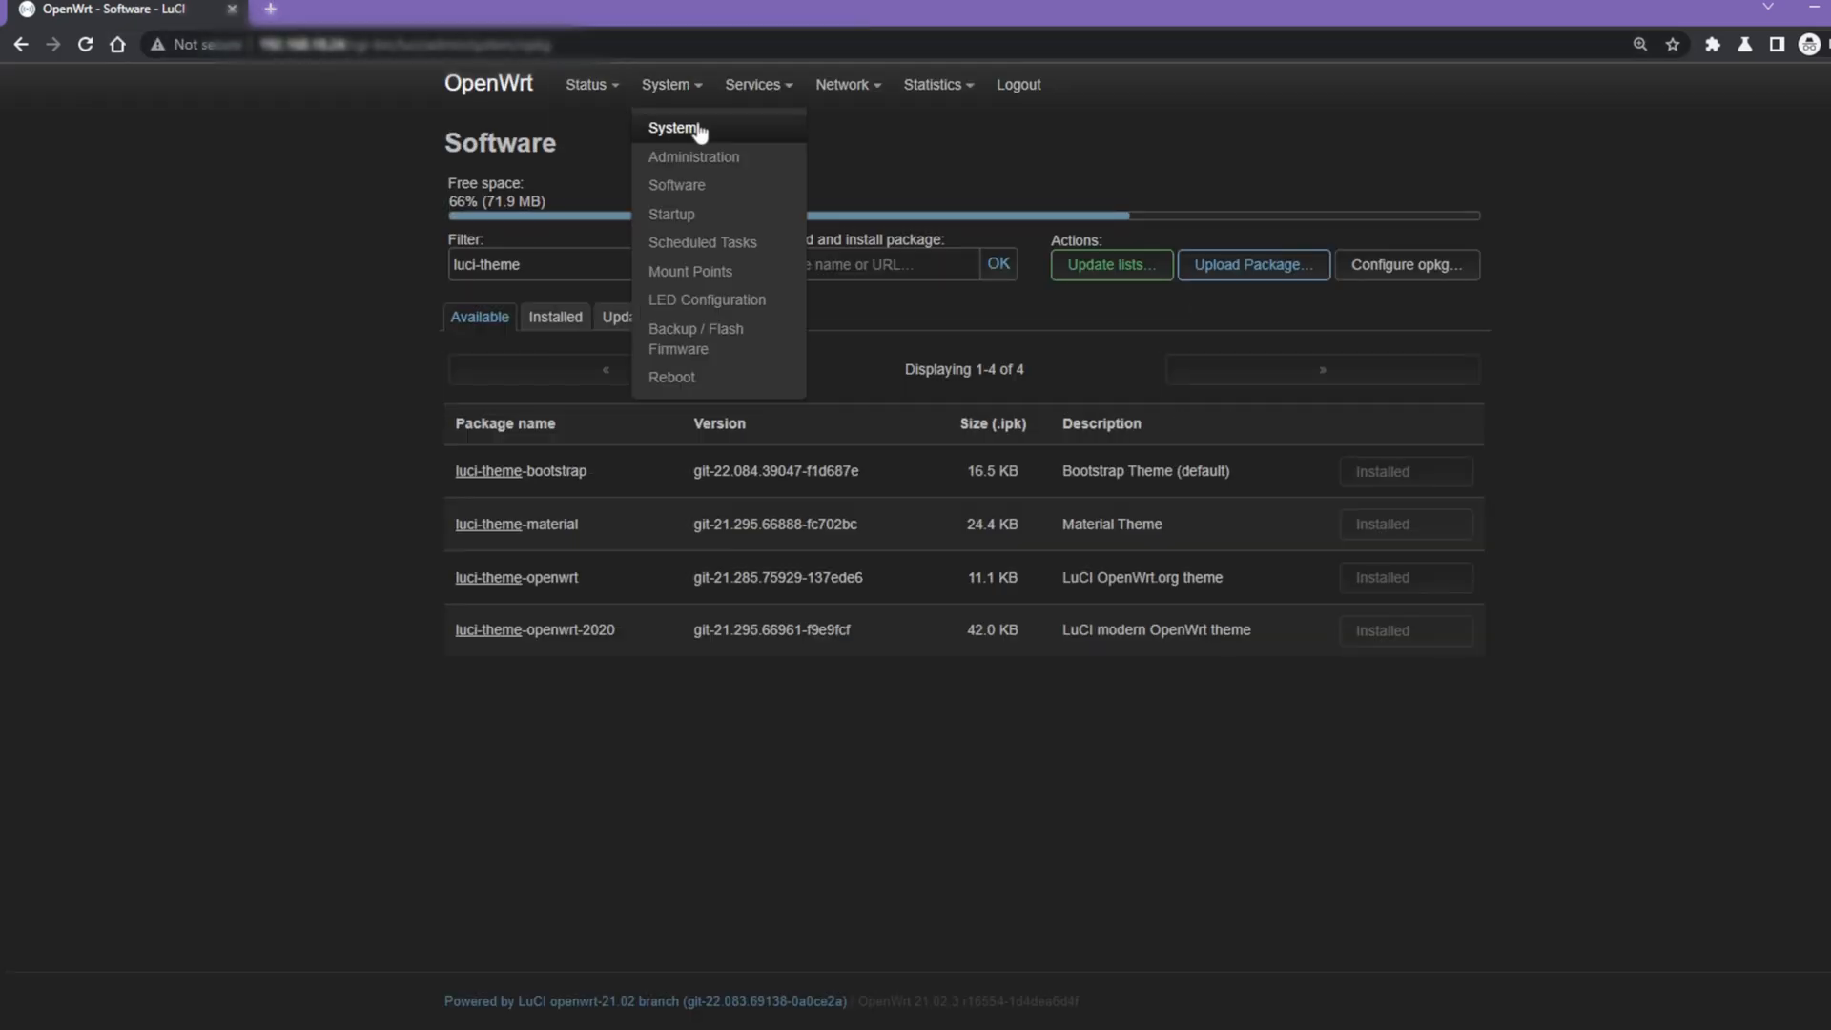
pyautogui.click(675, 128)
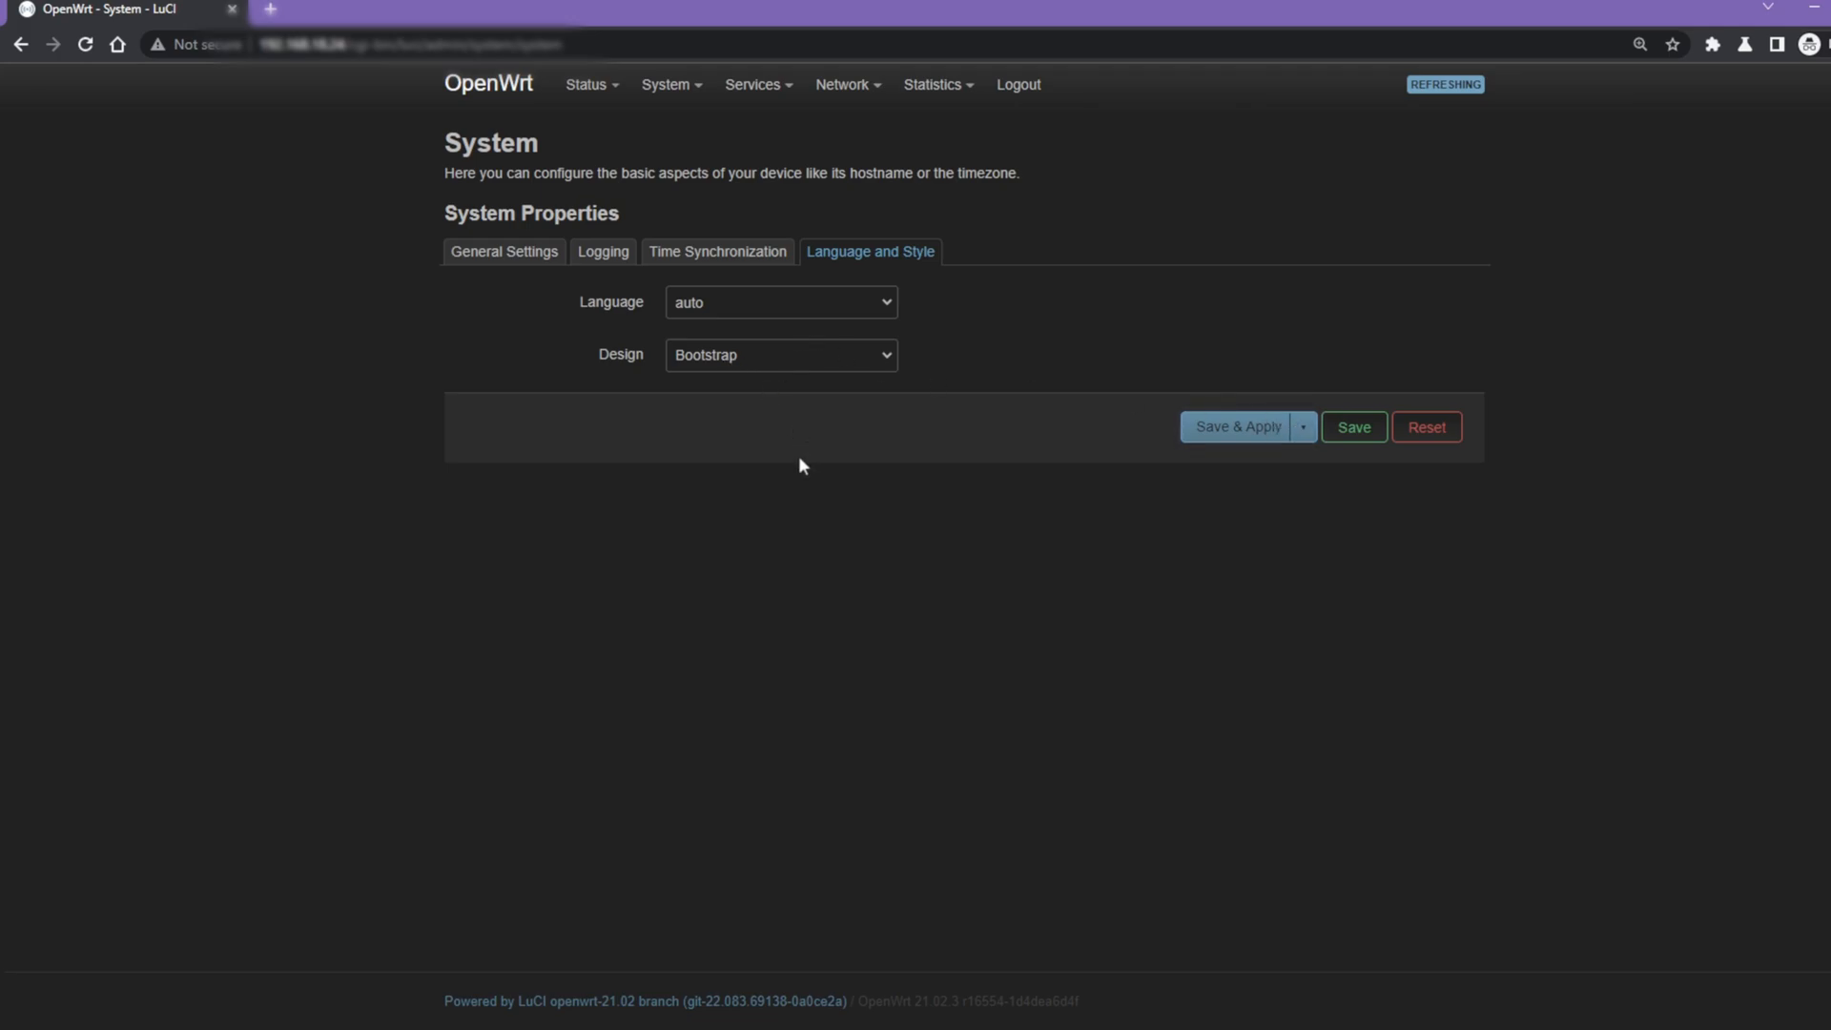
pyautogui.moveTo(784, 438)
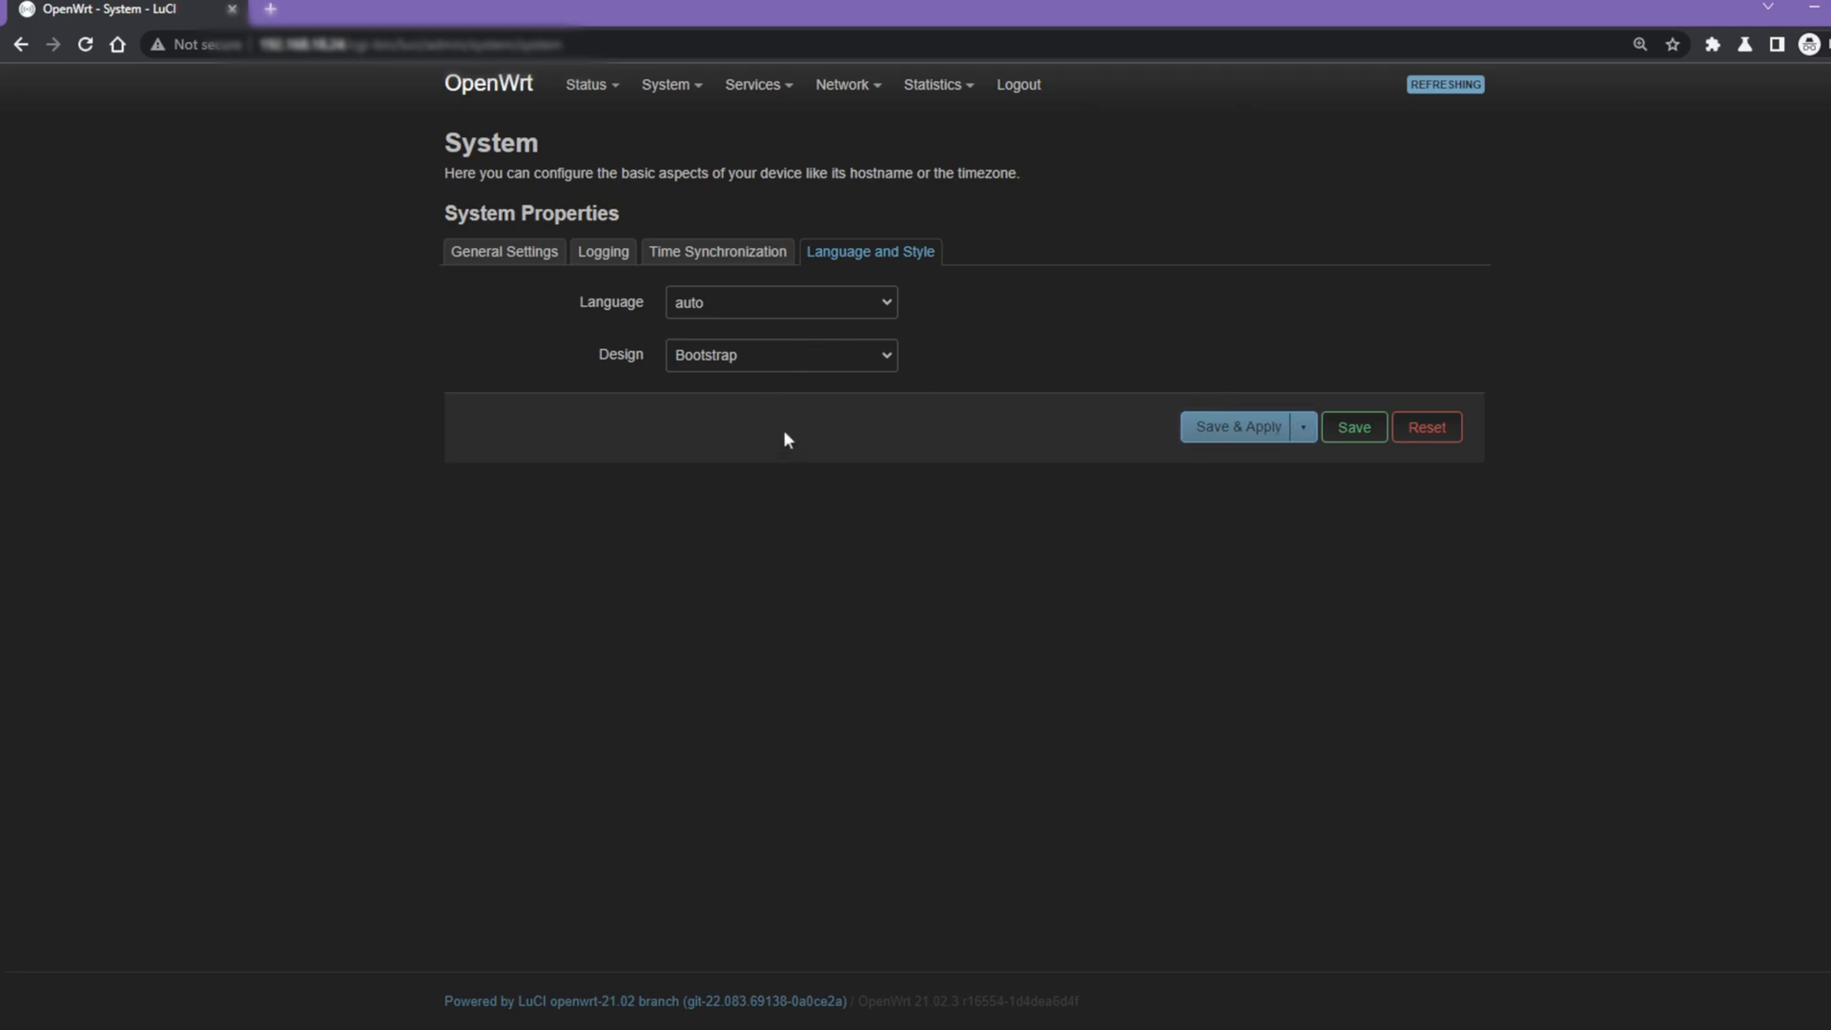
pyautogui.click(1236, 425)
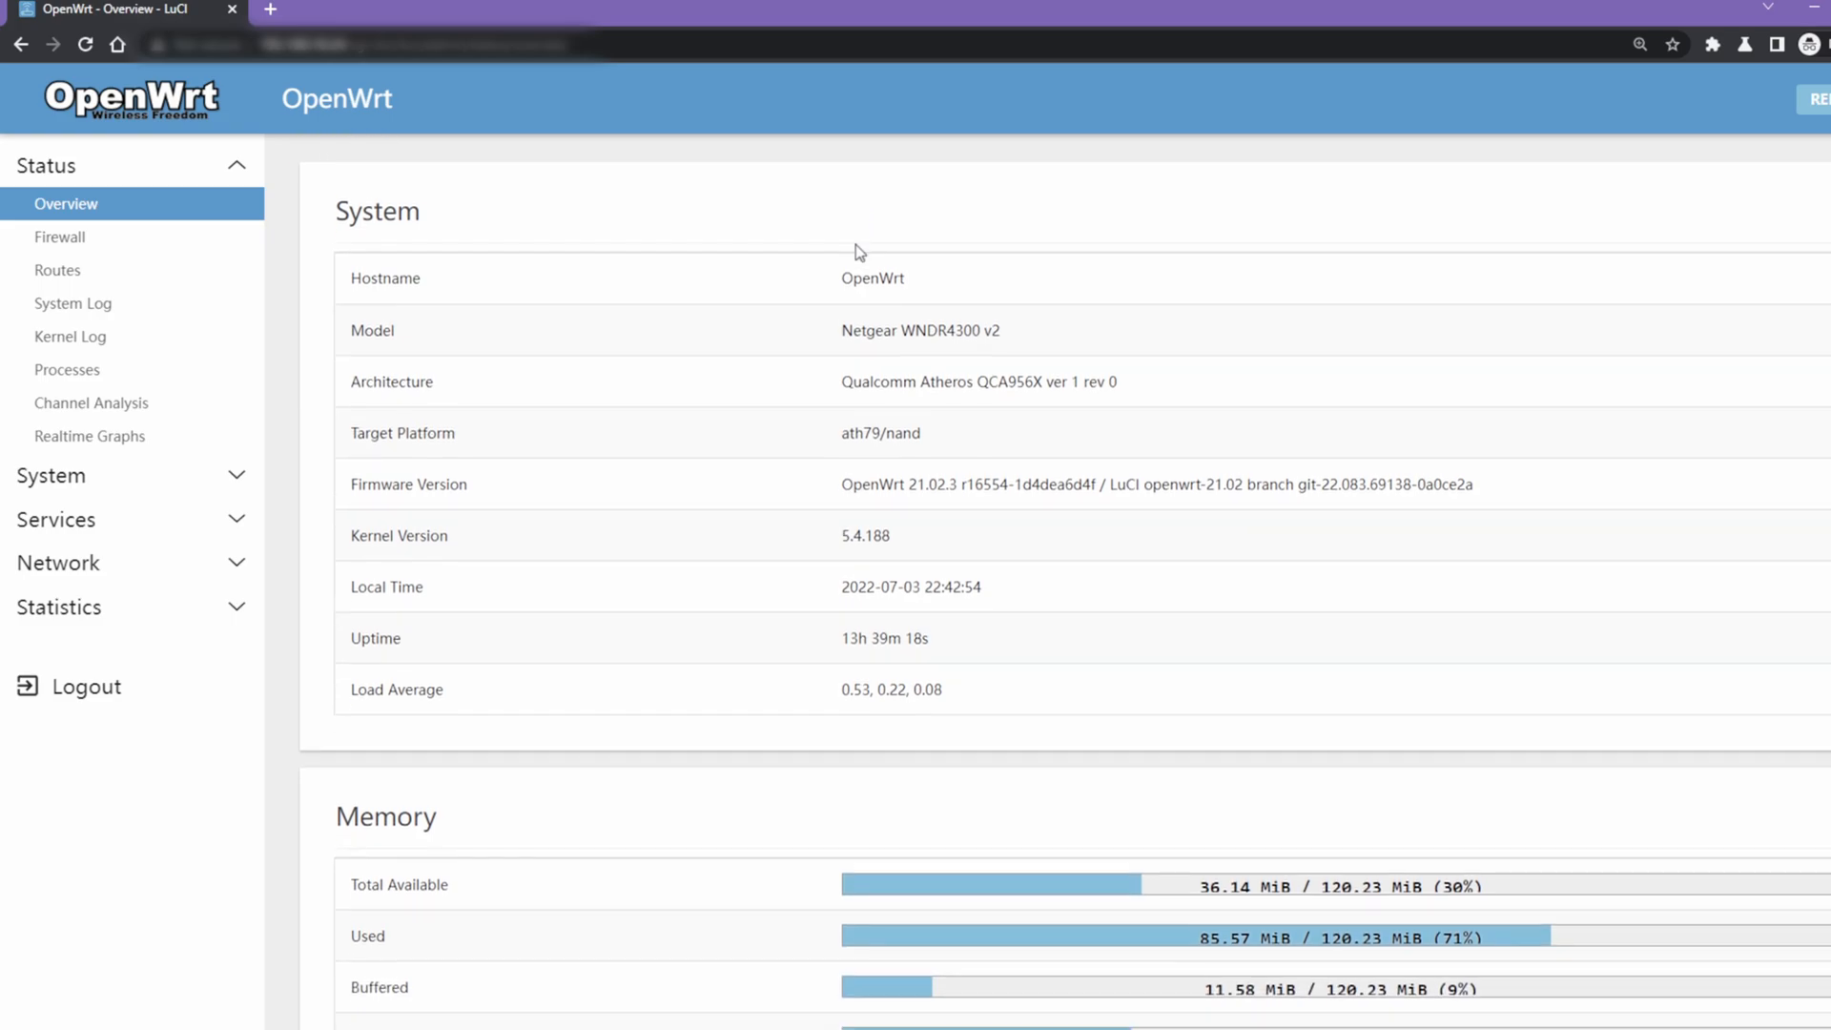
# From the Material sidebar's System page, switch the Design to OpenWrt.
pyautogui.scroll(-3)
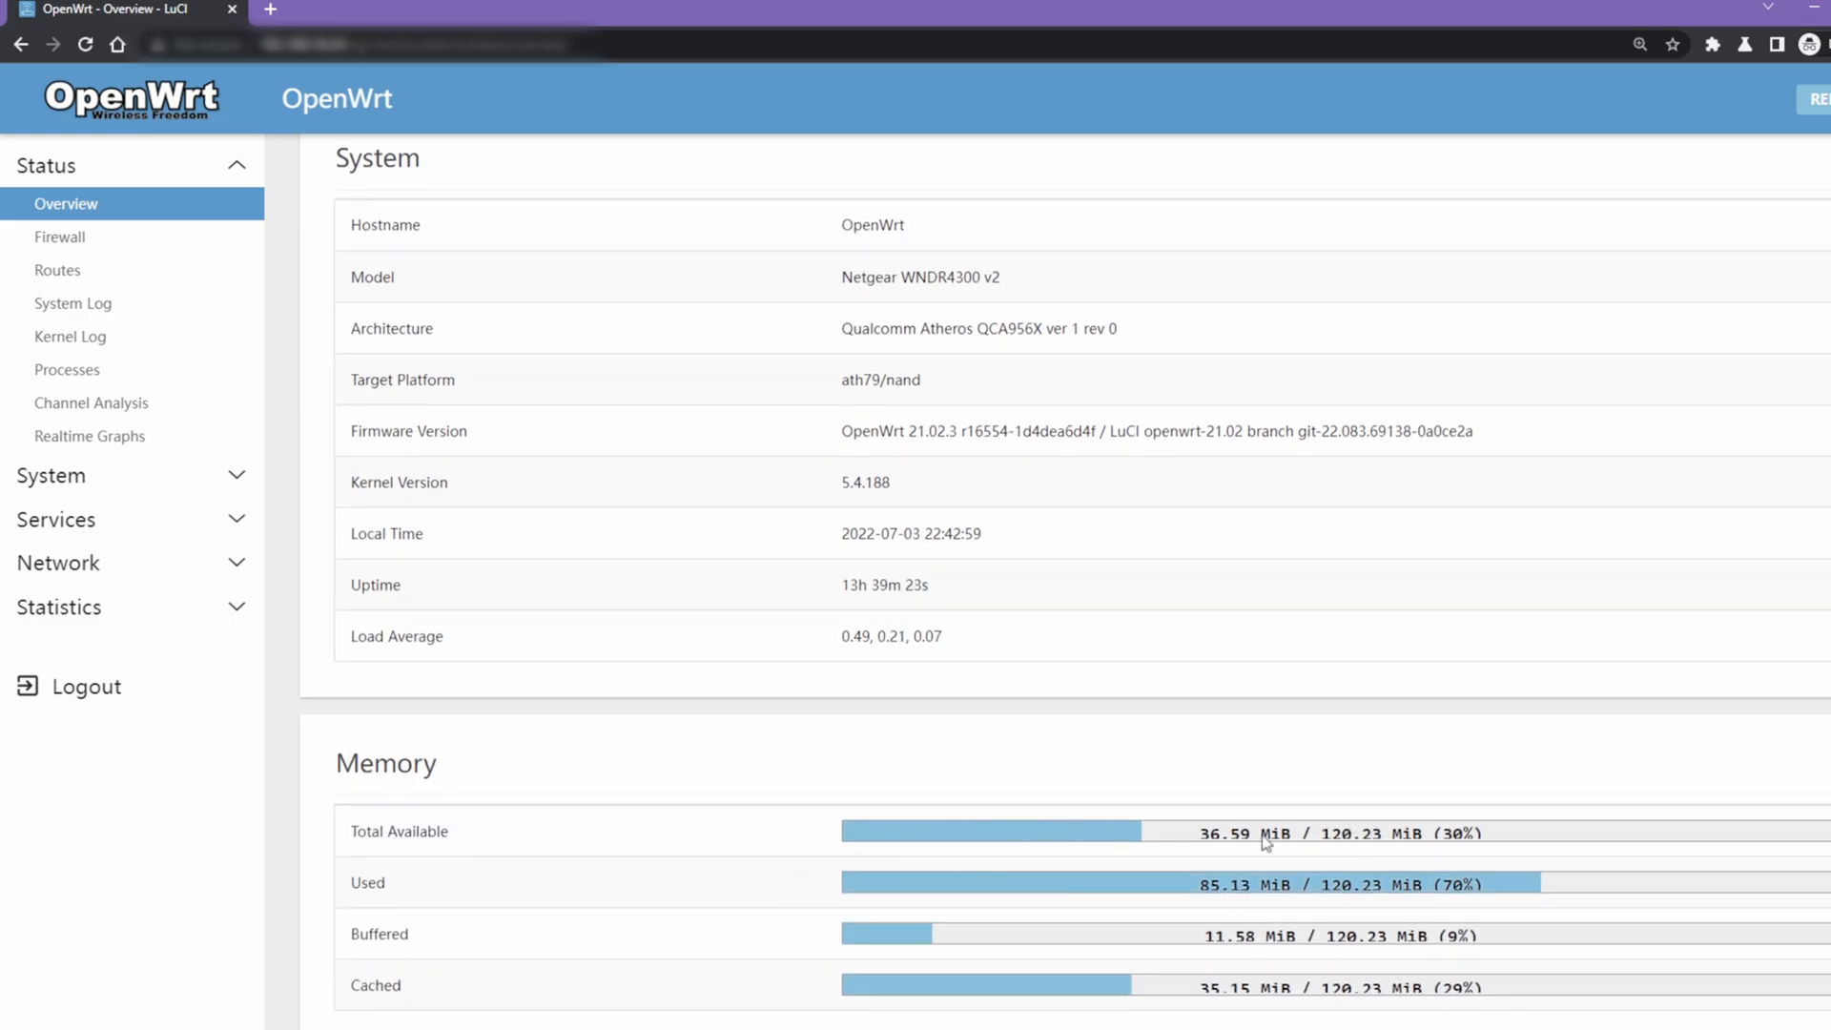
pyautogui.moveTo(392, 400)
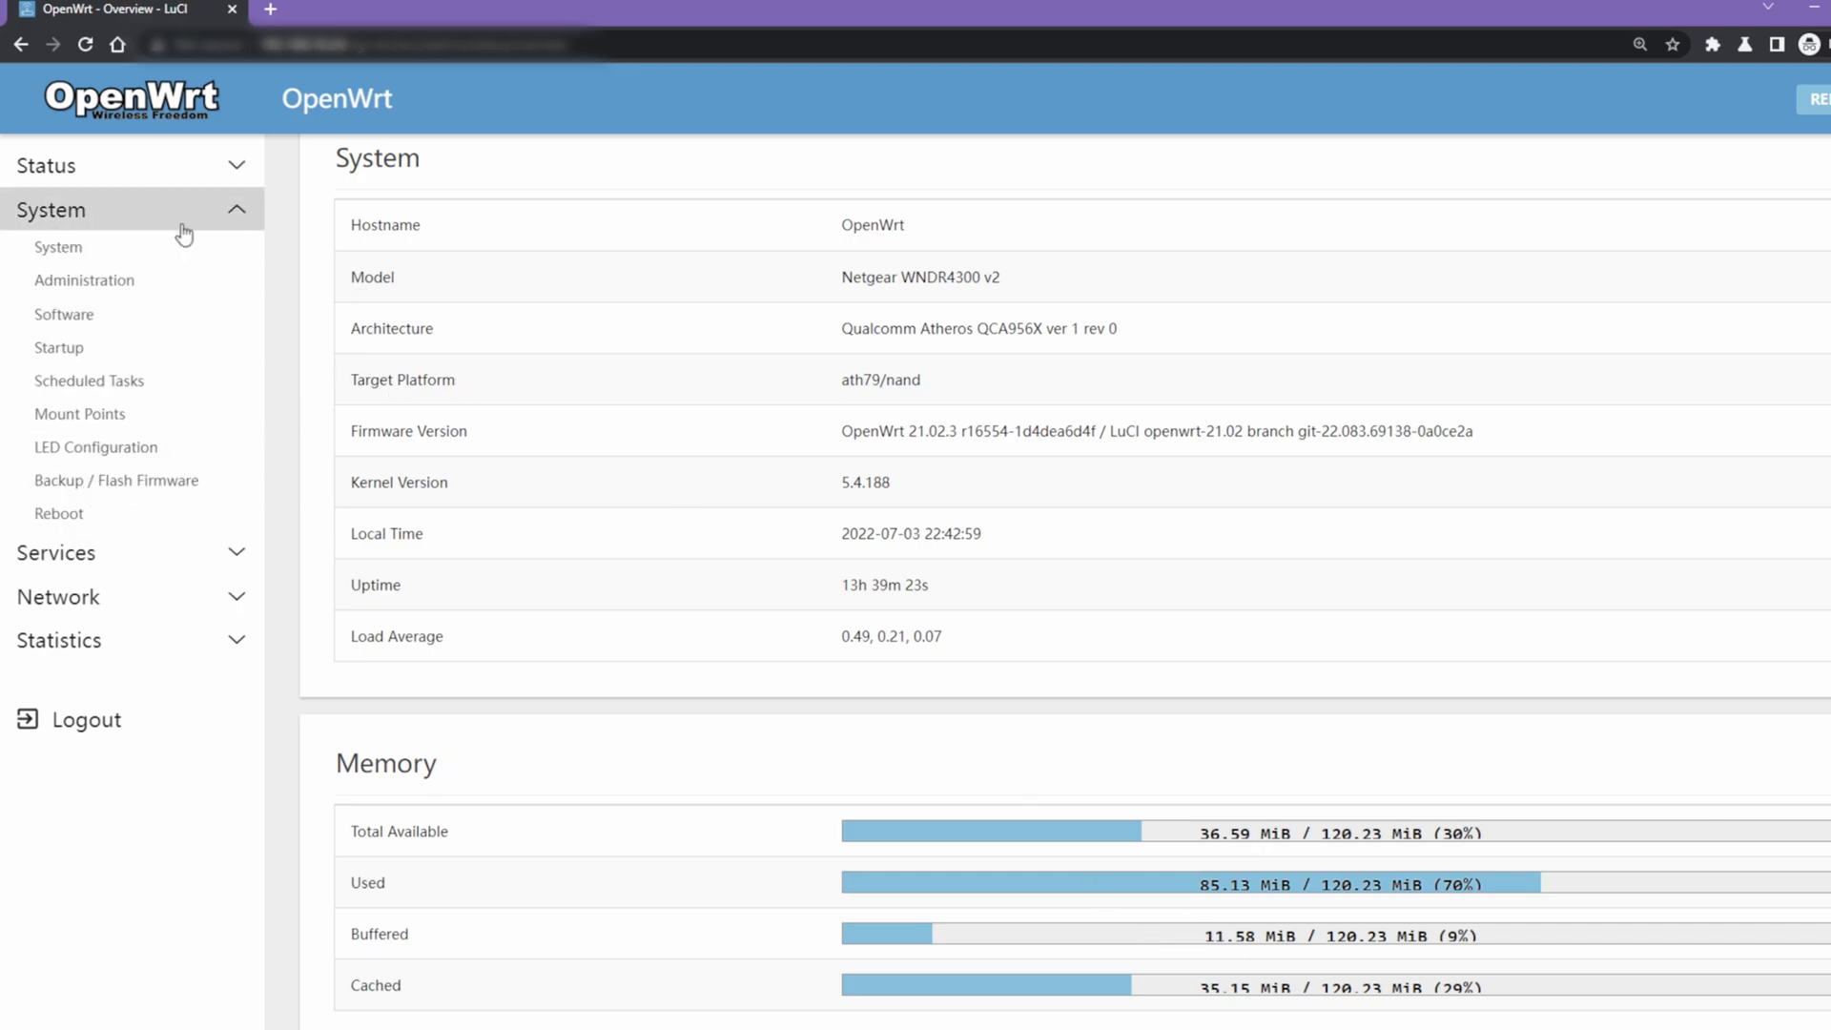
pyautogui.click(59, 246)
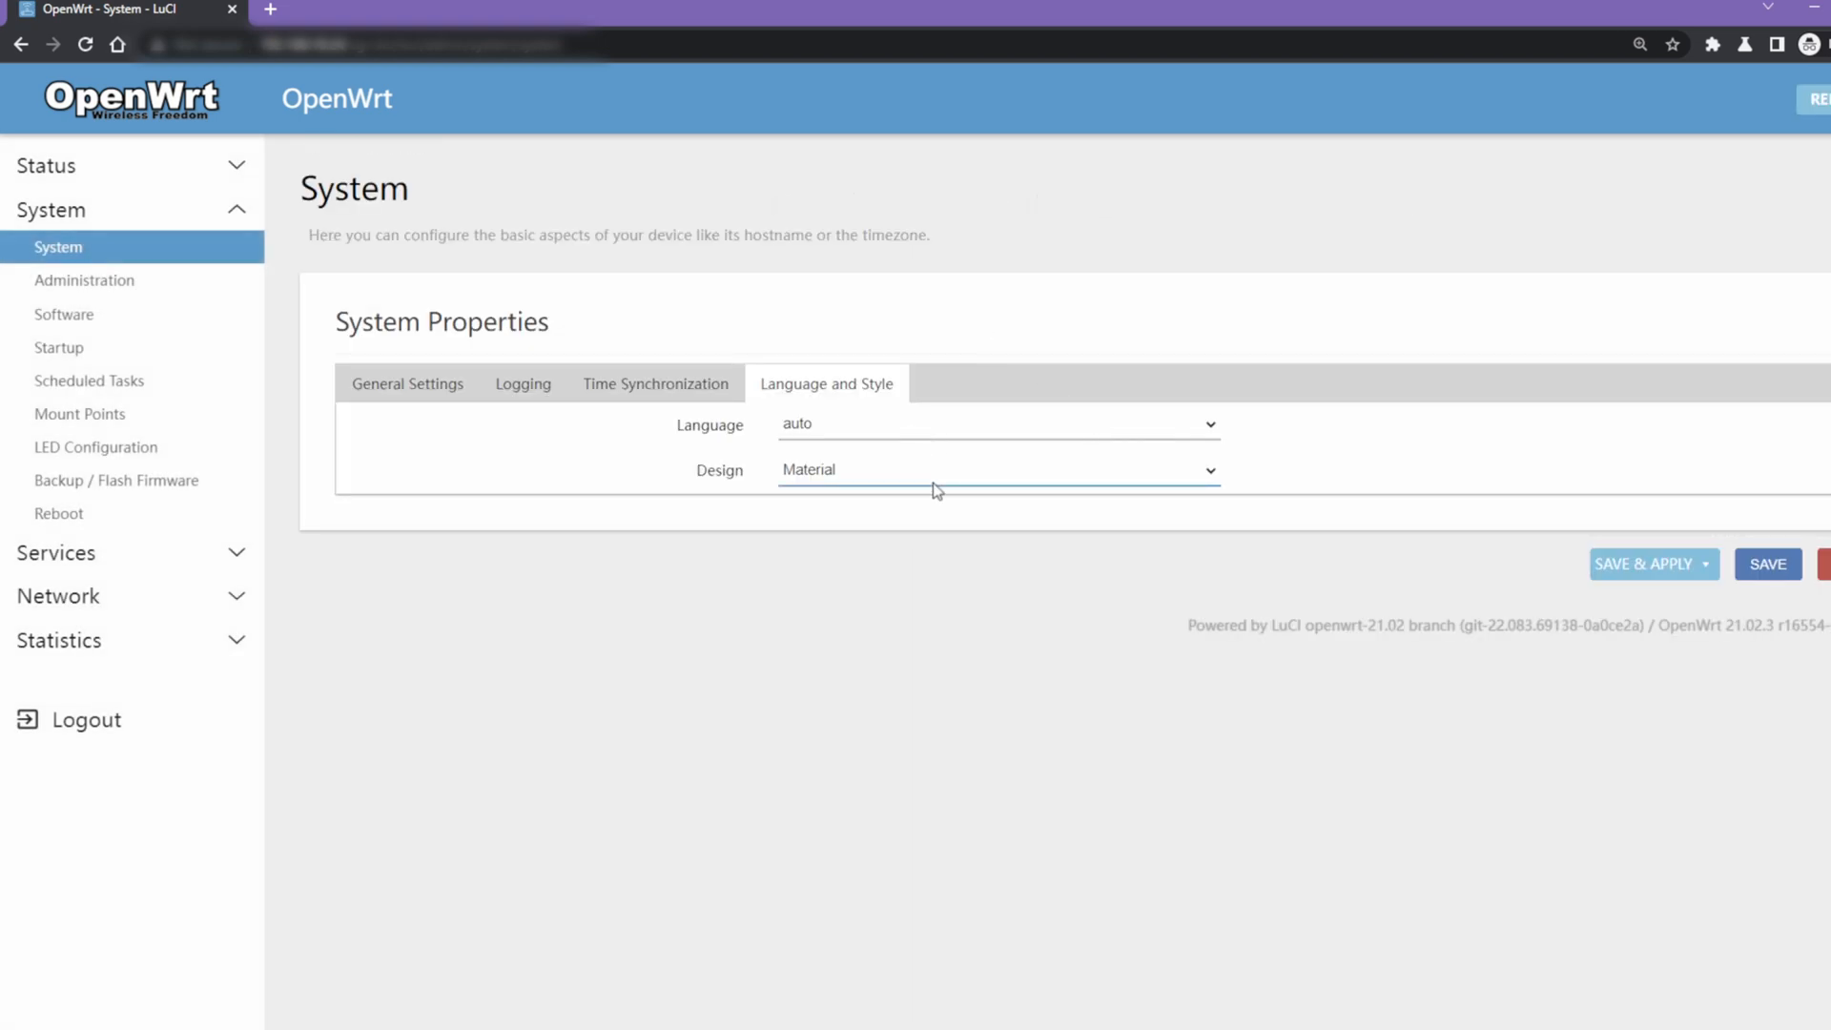
pyautogui.moveTo(870, 572)
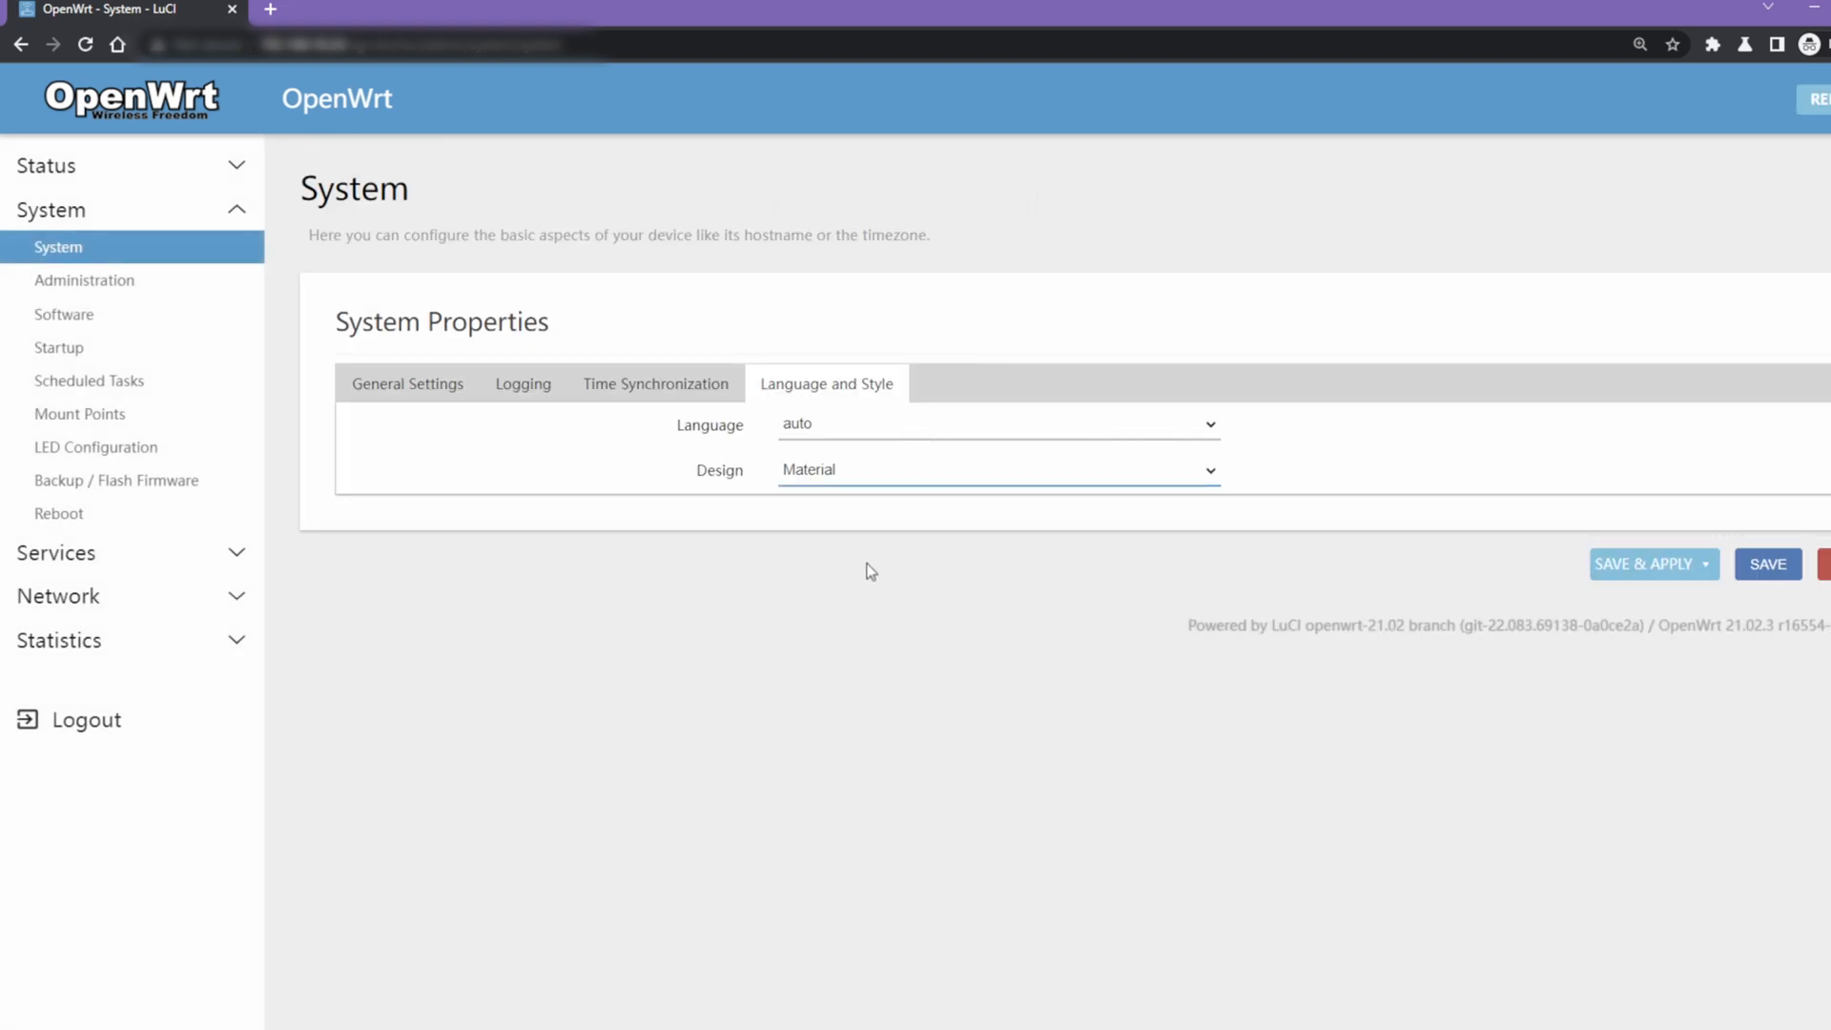
pyautogui.click(1644, 564)
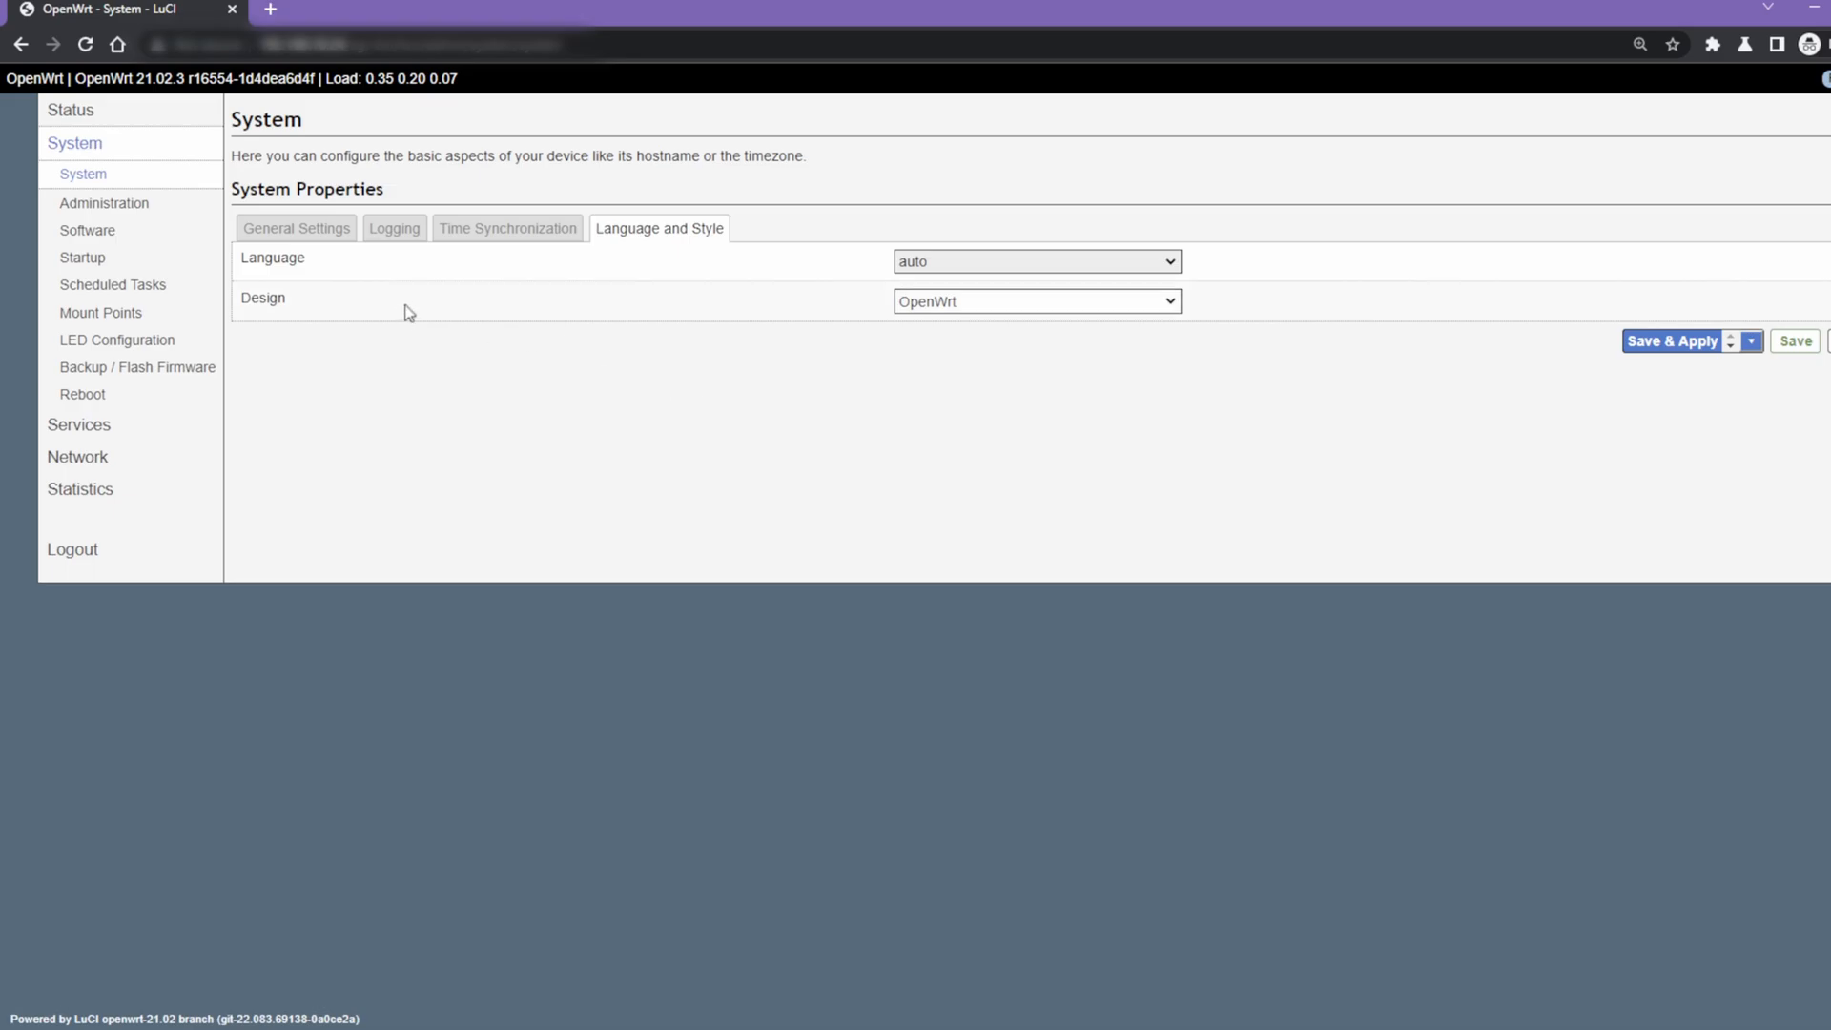
# View the overview in the OpenWrt theme, then choose OpenWrt2020 as Design.
pyautogui.click(71, 110)
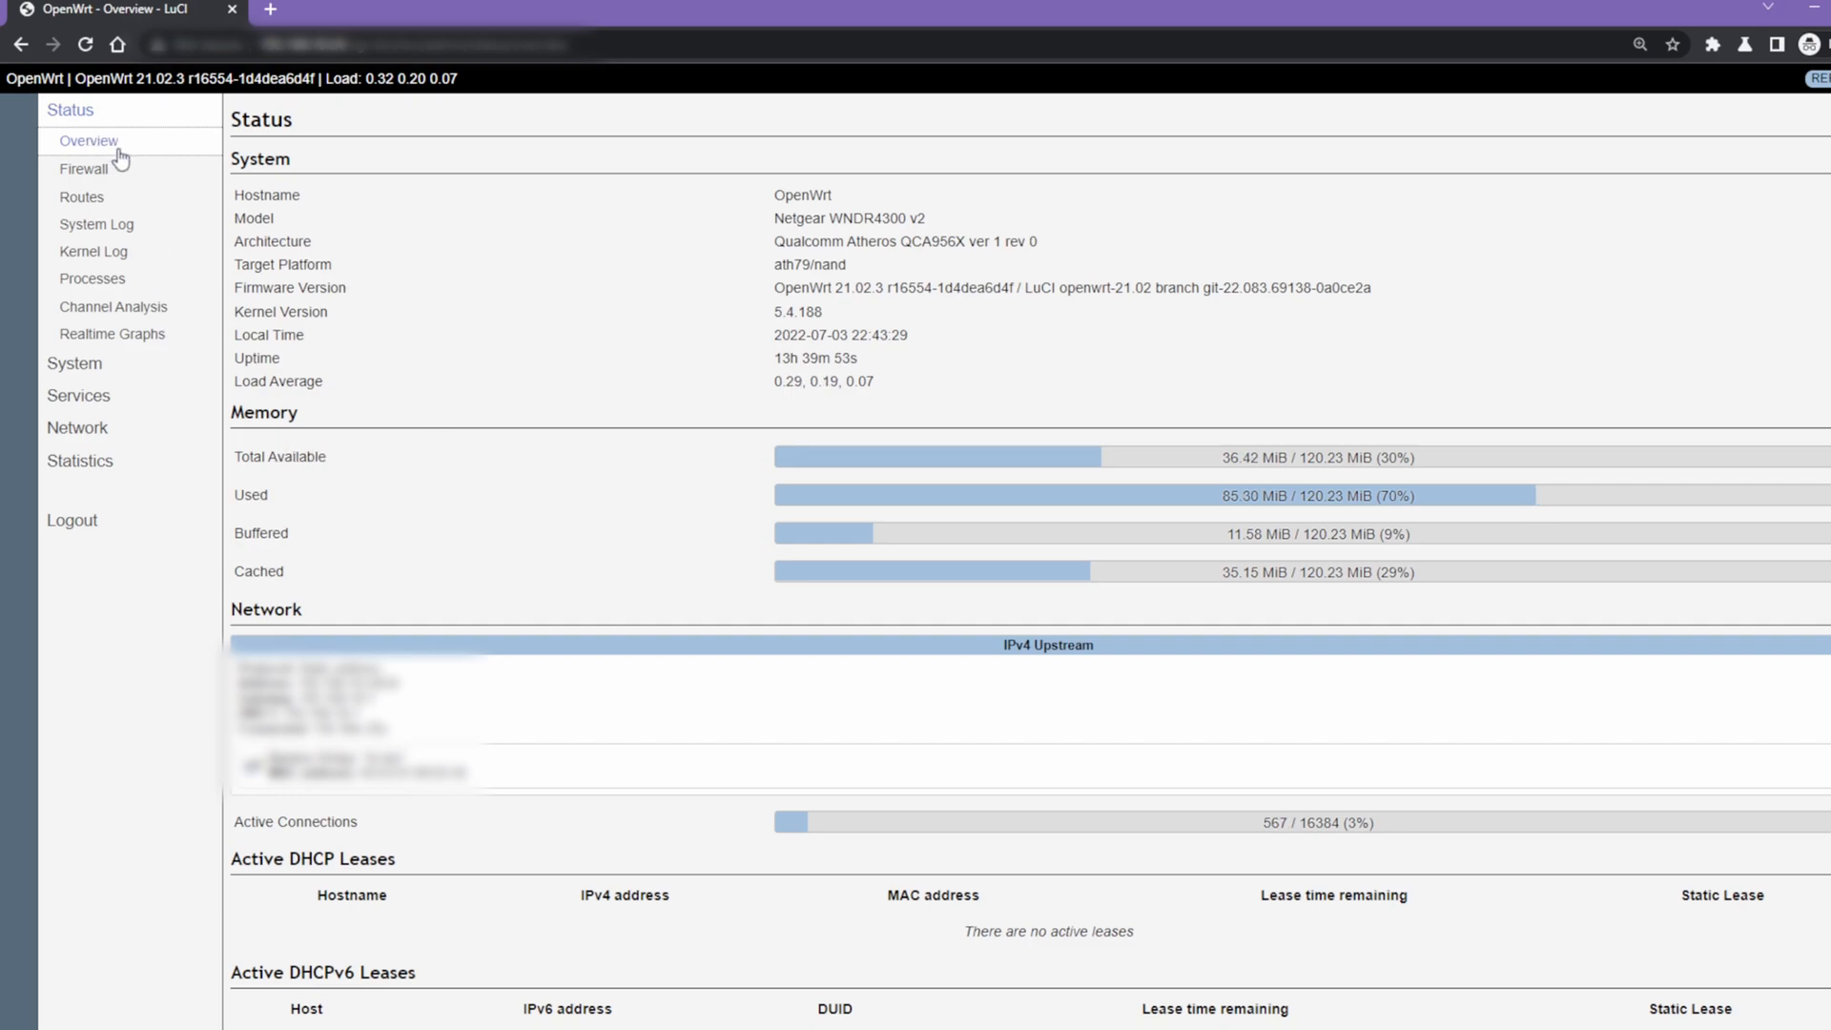
pyautogui.click(75, 143)
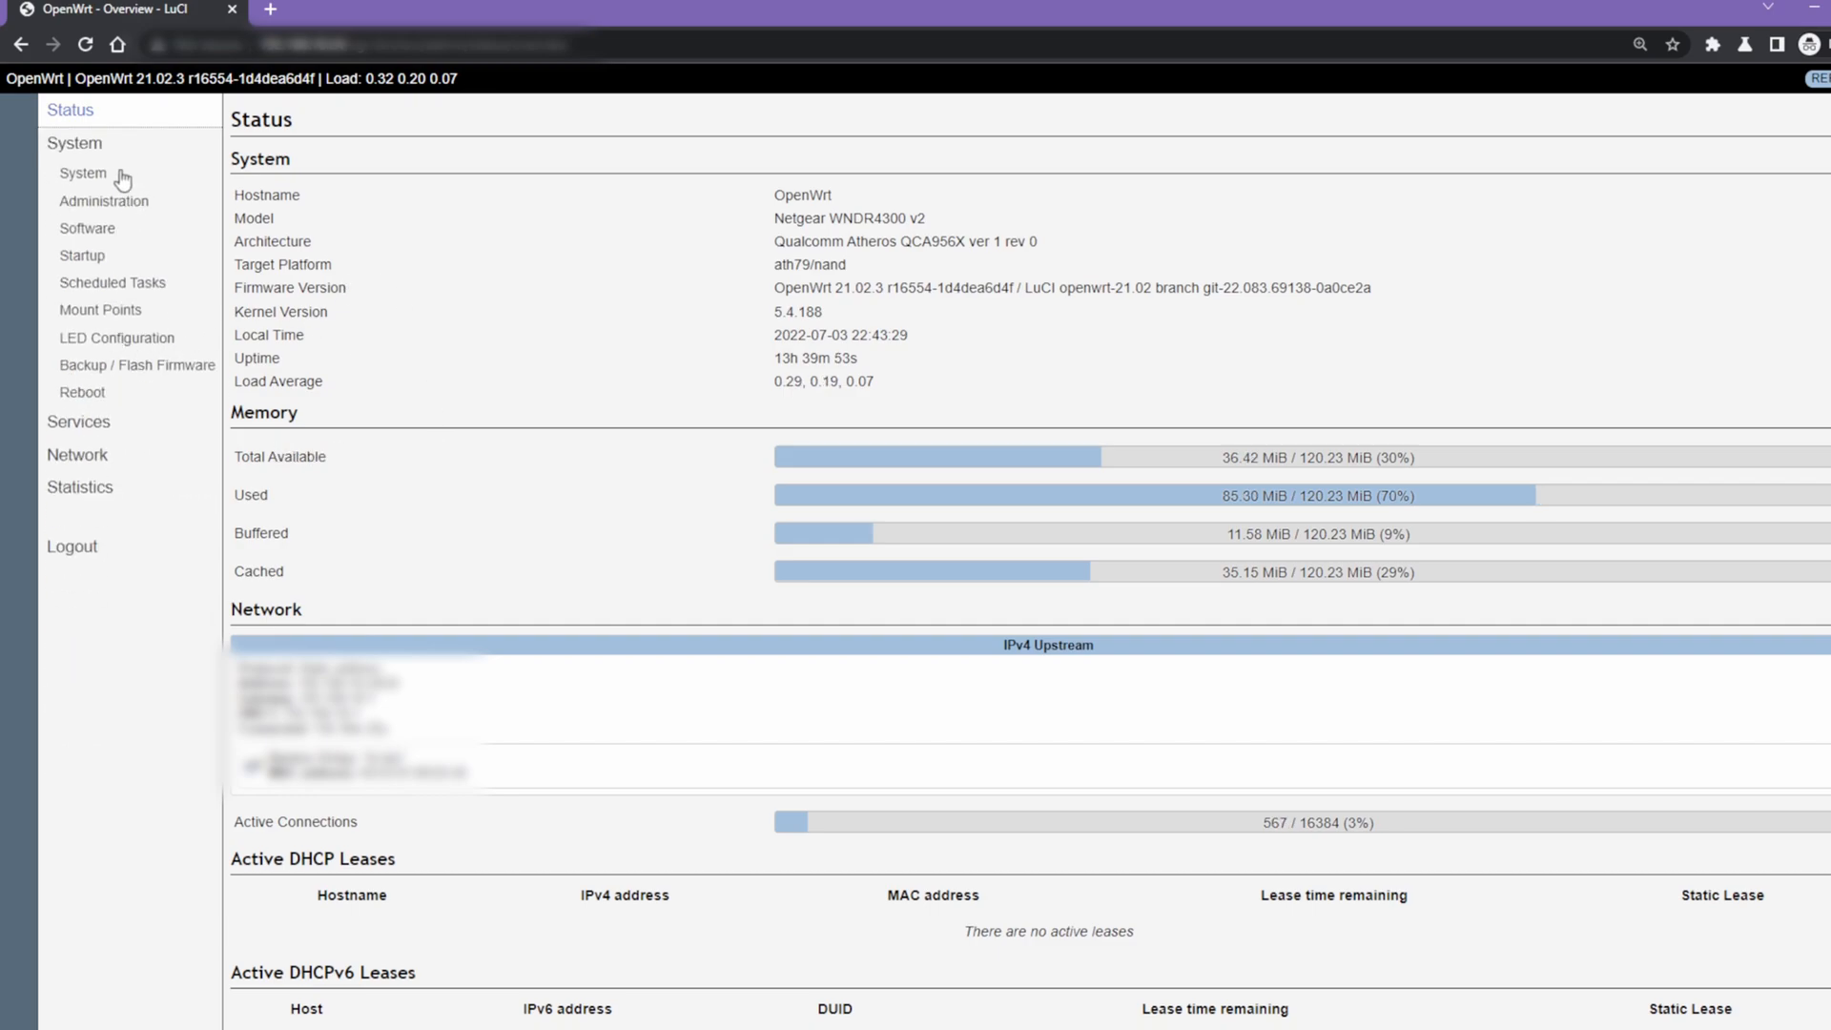
pyautogui.click(82, 174)
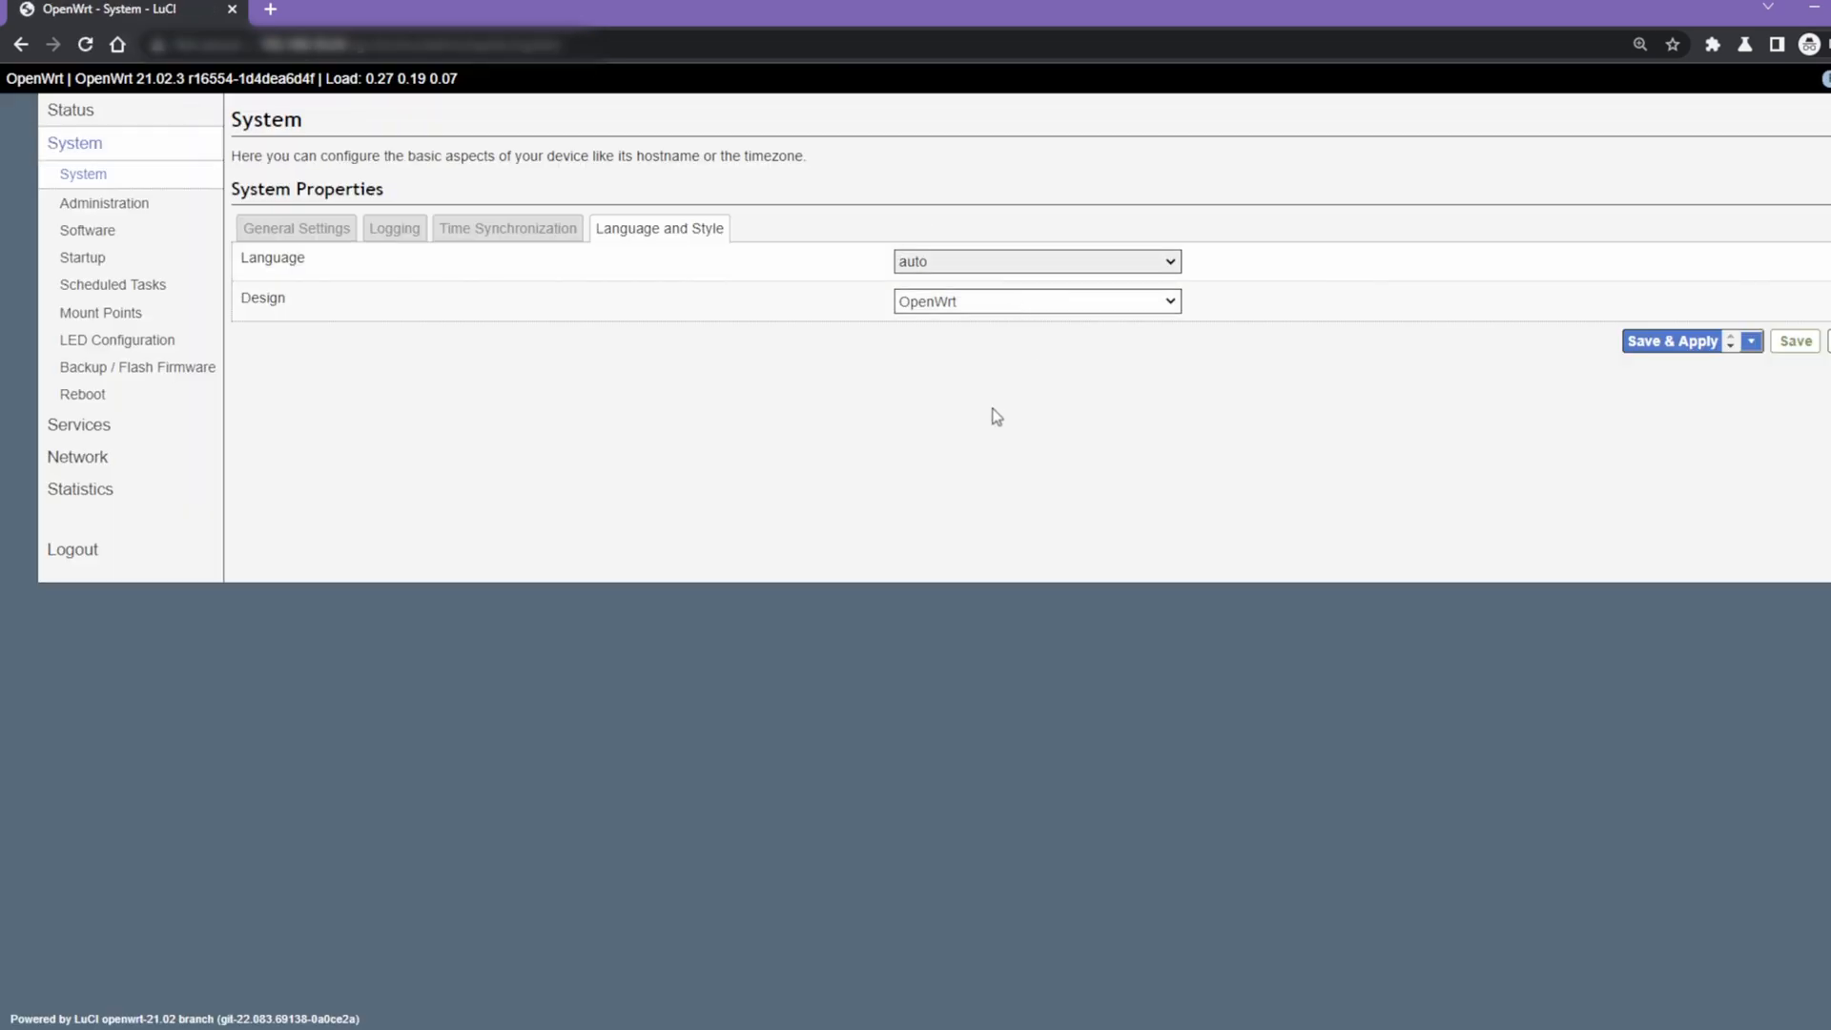
pyautogui.click(1034, 300)
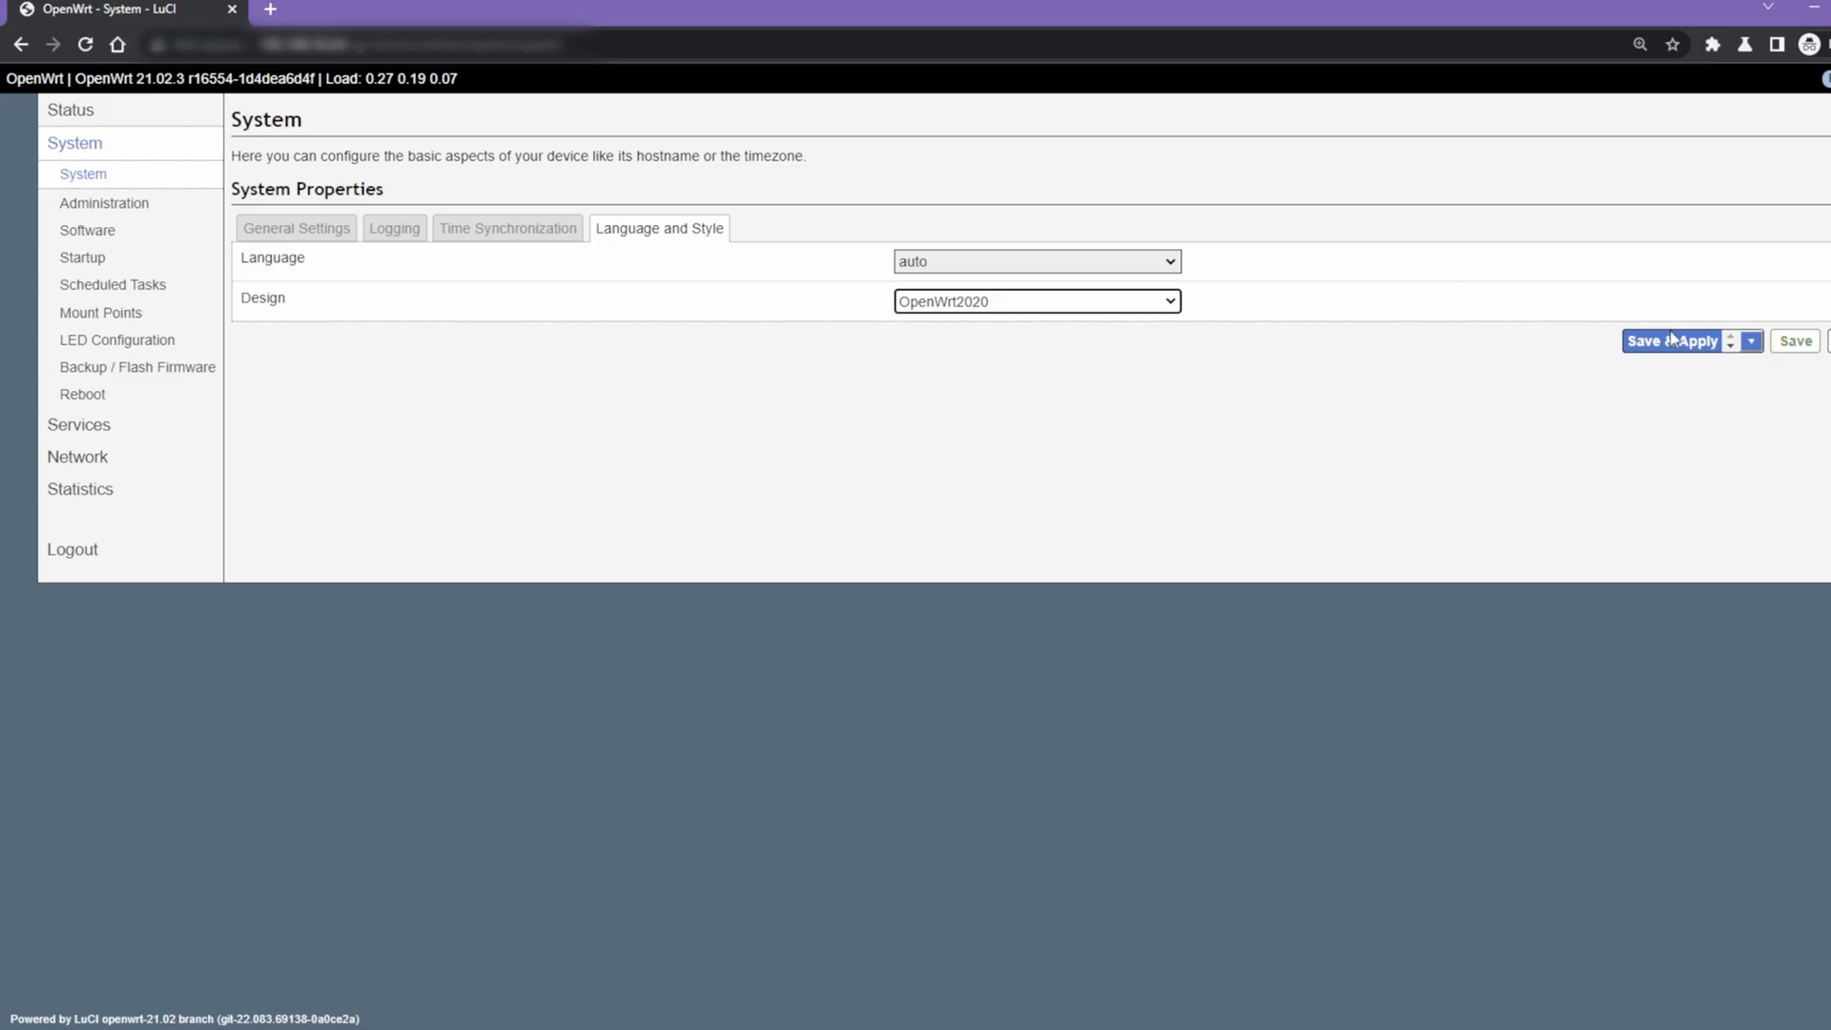
# Apply OpenWrt2020, check it on the Status overview, and return to the System settings.
pyautogui.click(1673, 340)
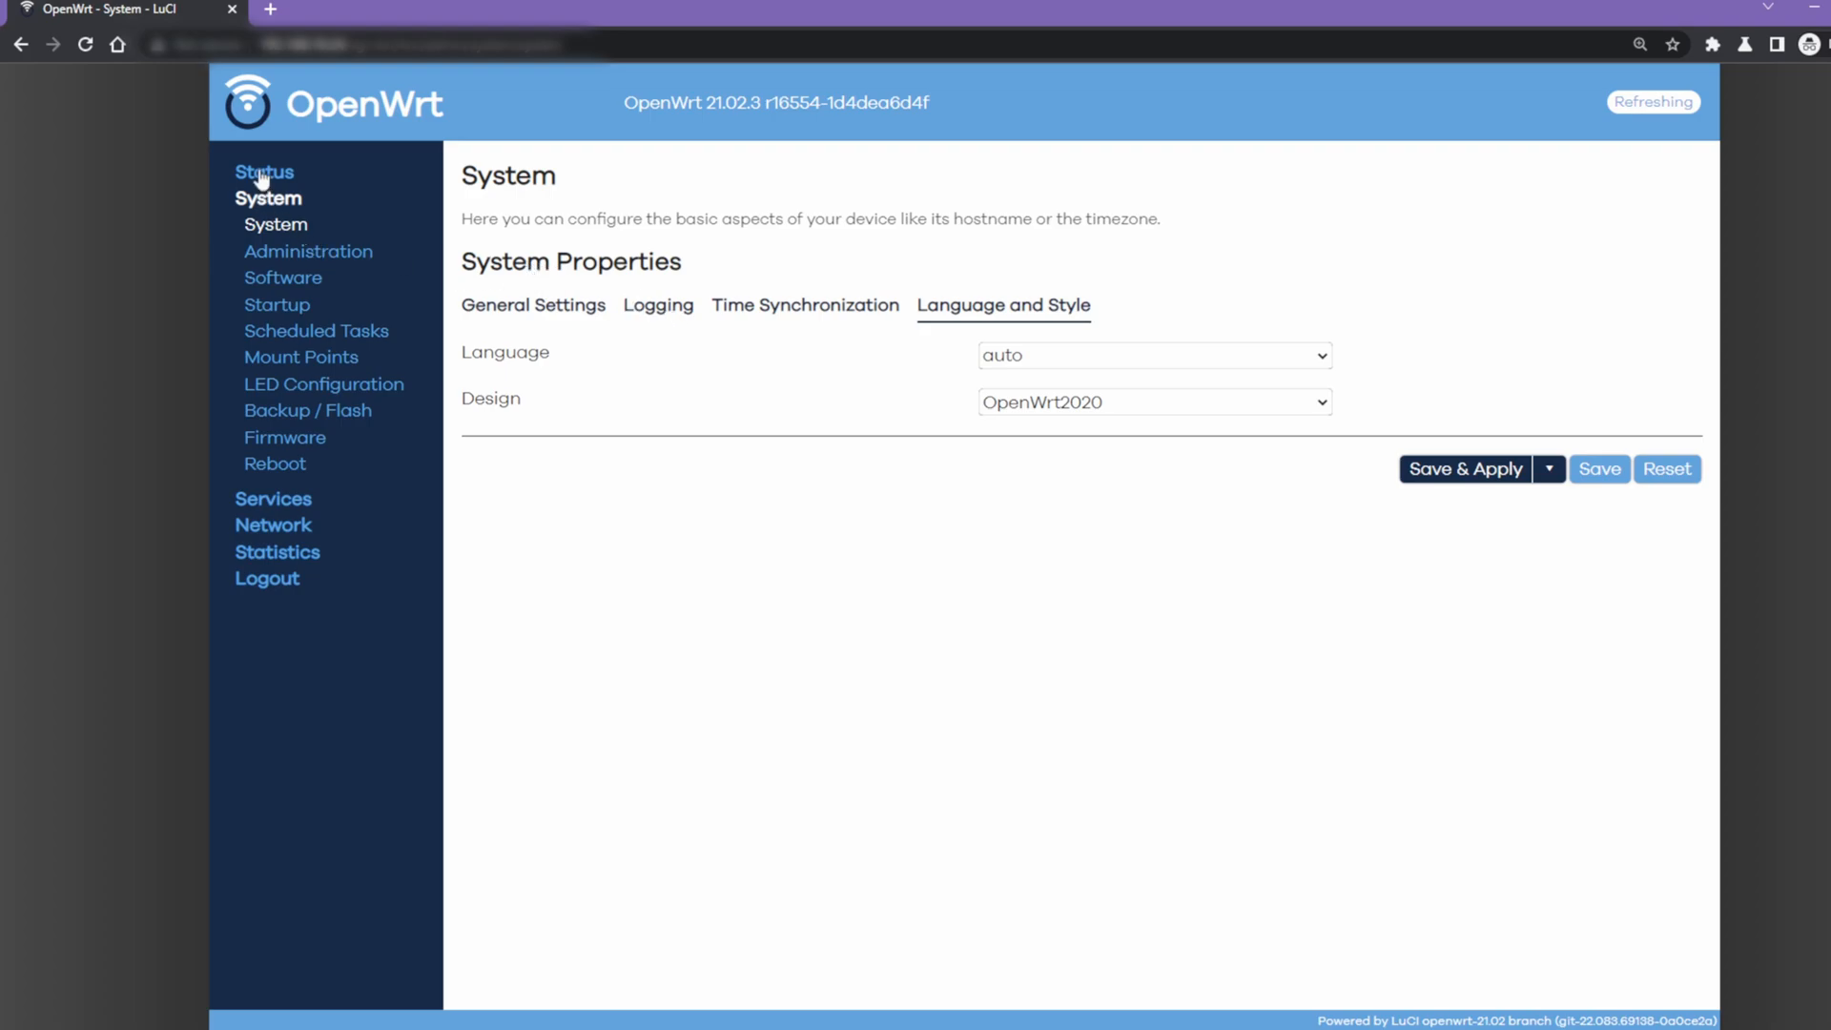
pyautogui.click(263, 172)
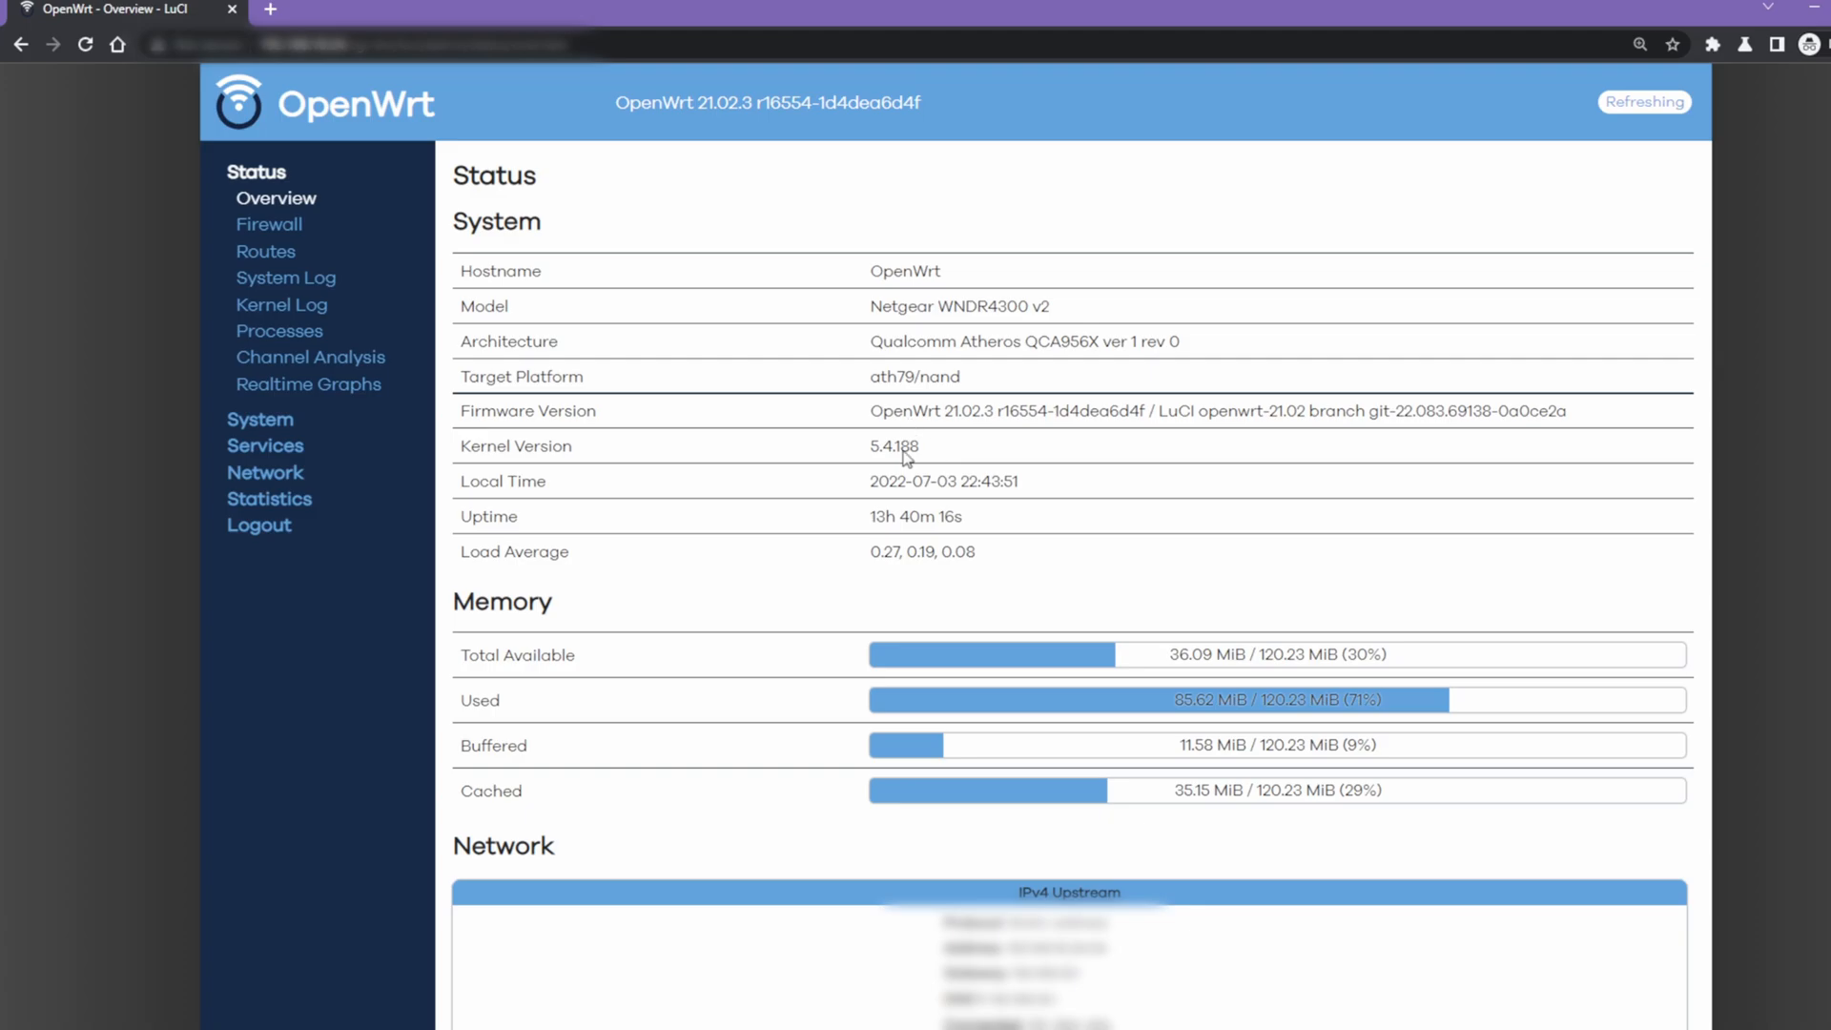
pyautogui.moveTo(702, 669)
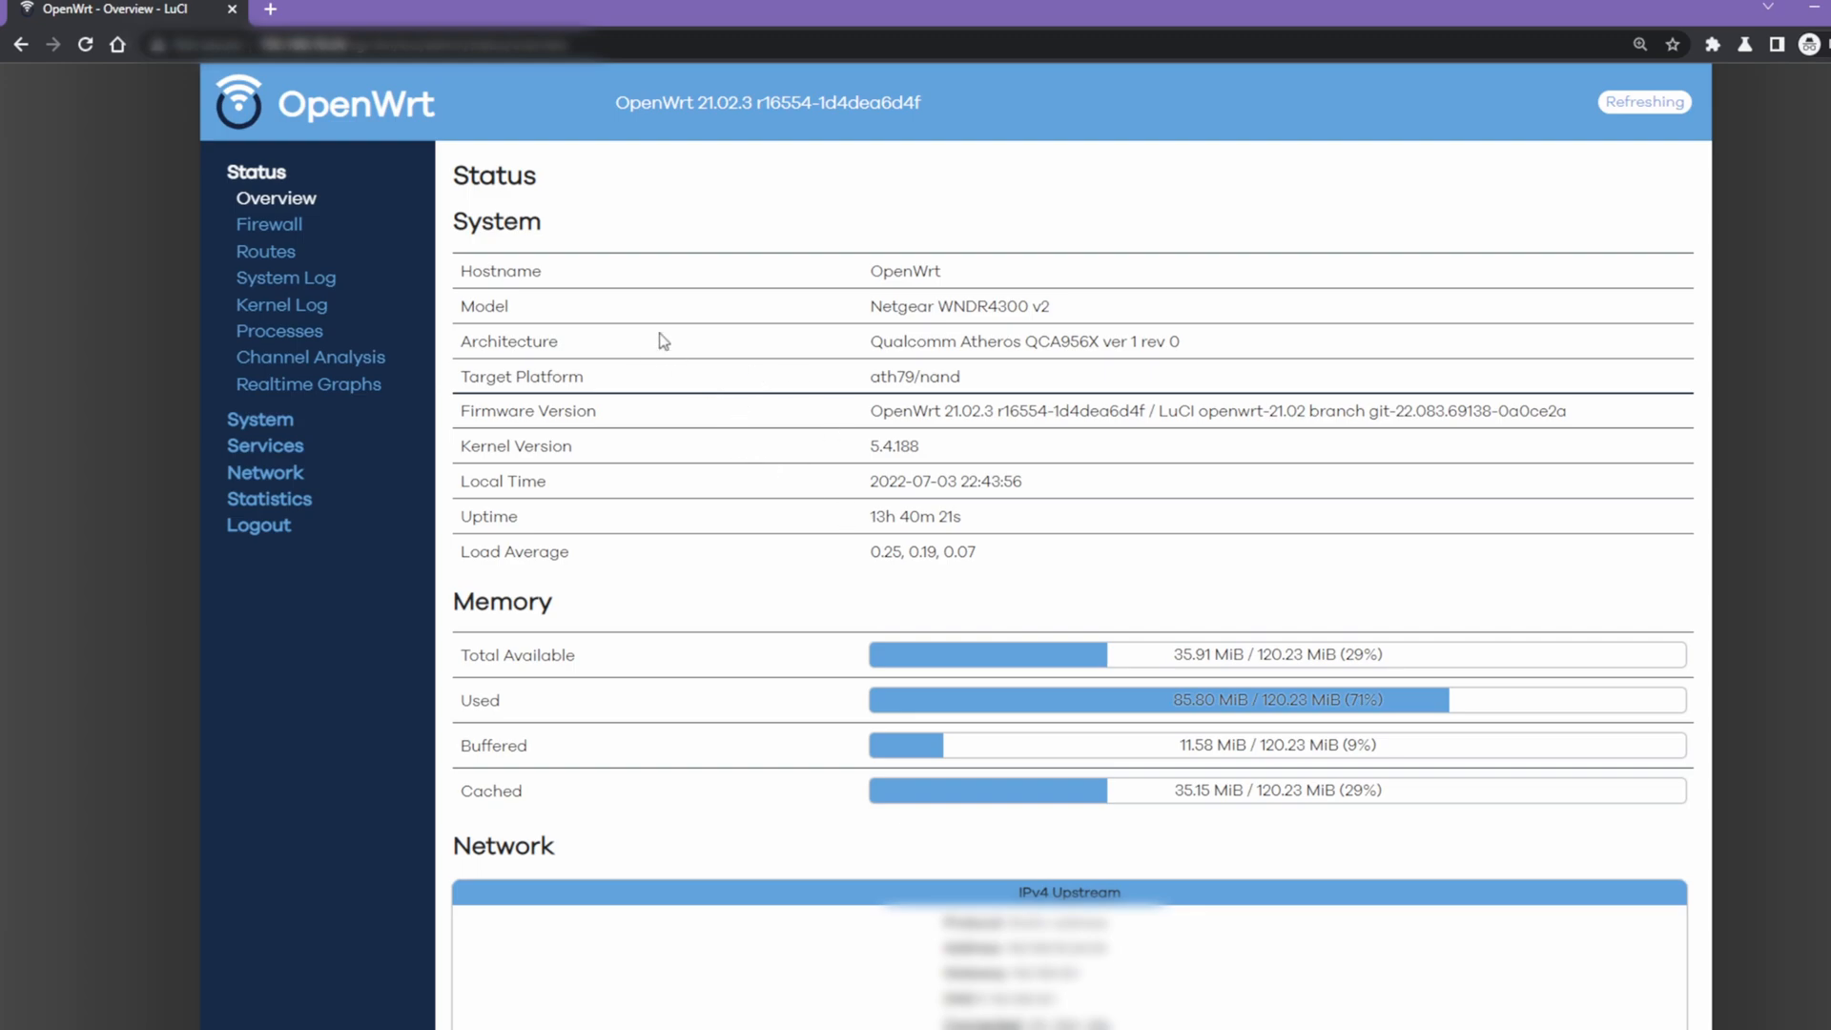
pyautogui.moveTo(237, 439)
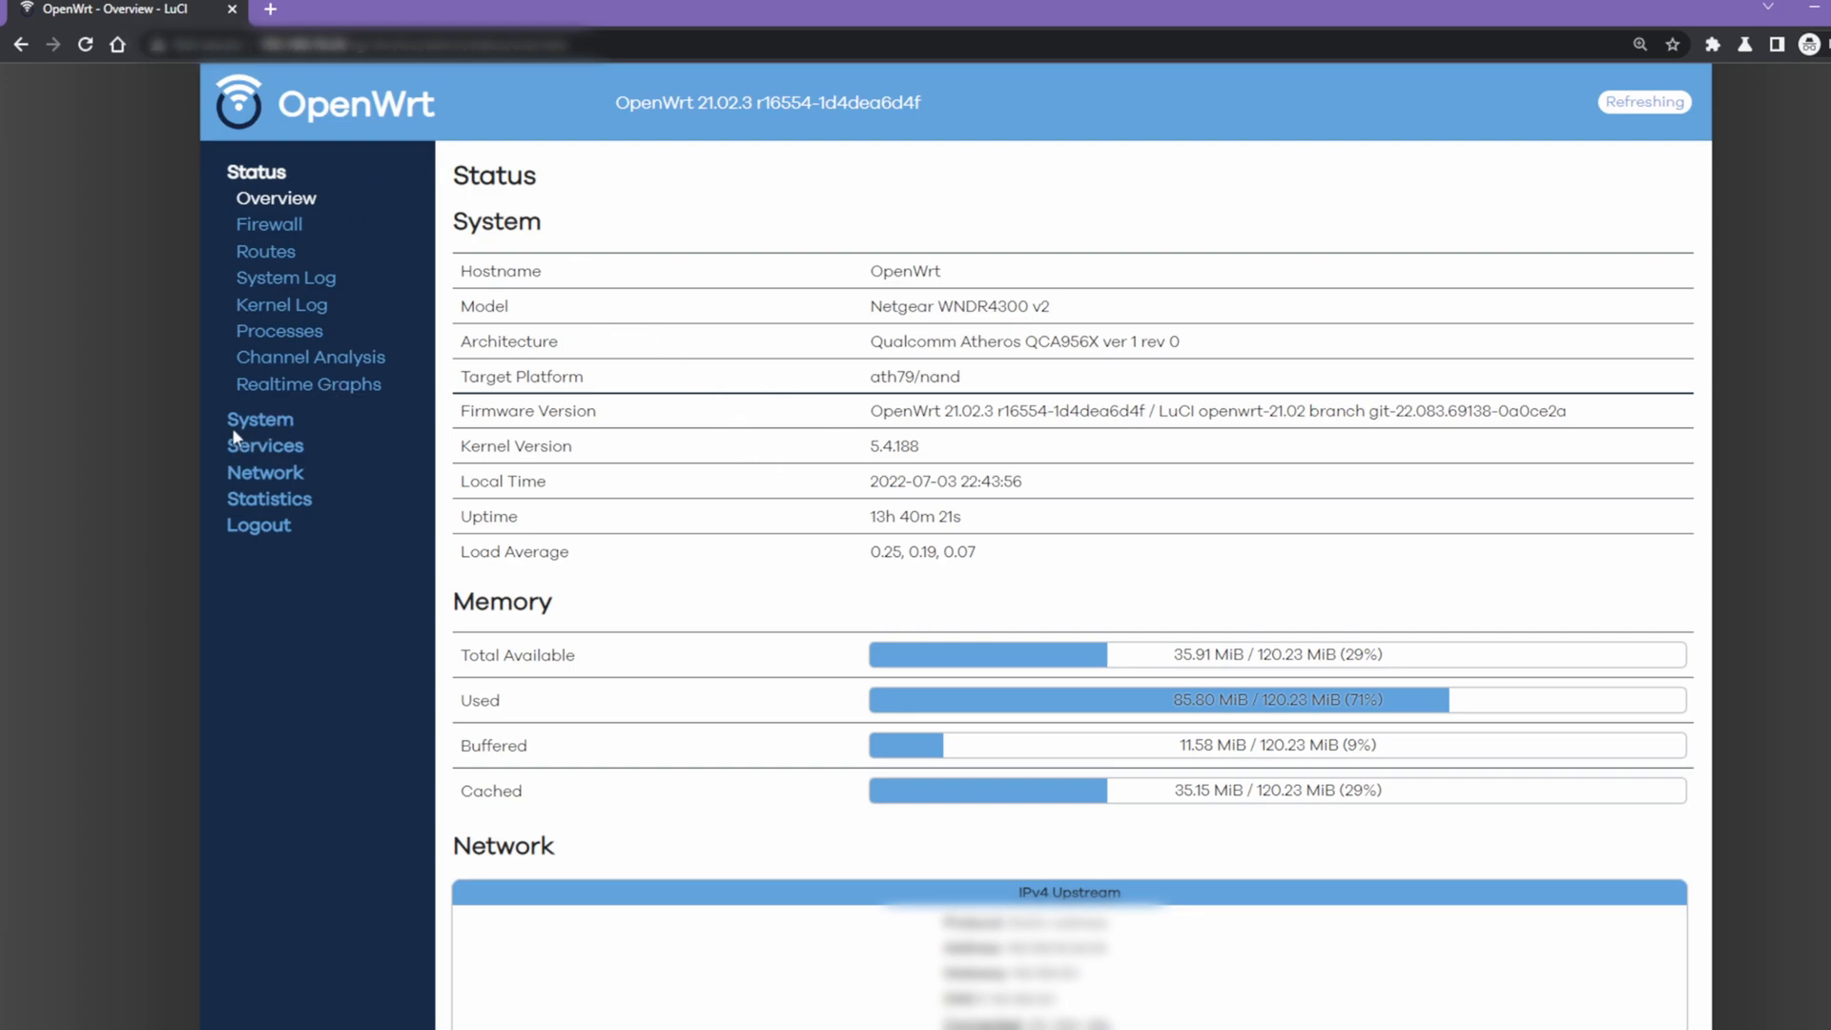
pyautogui.click(260, 418)
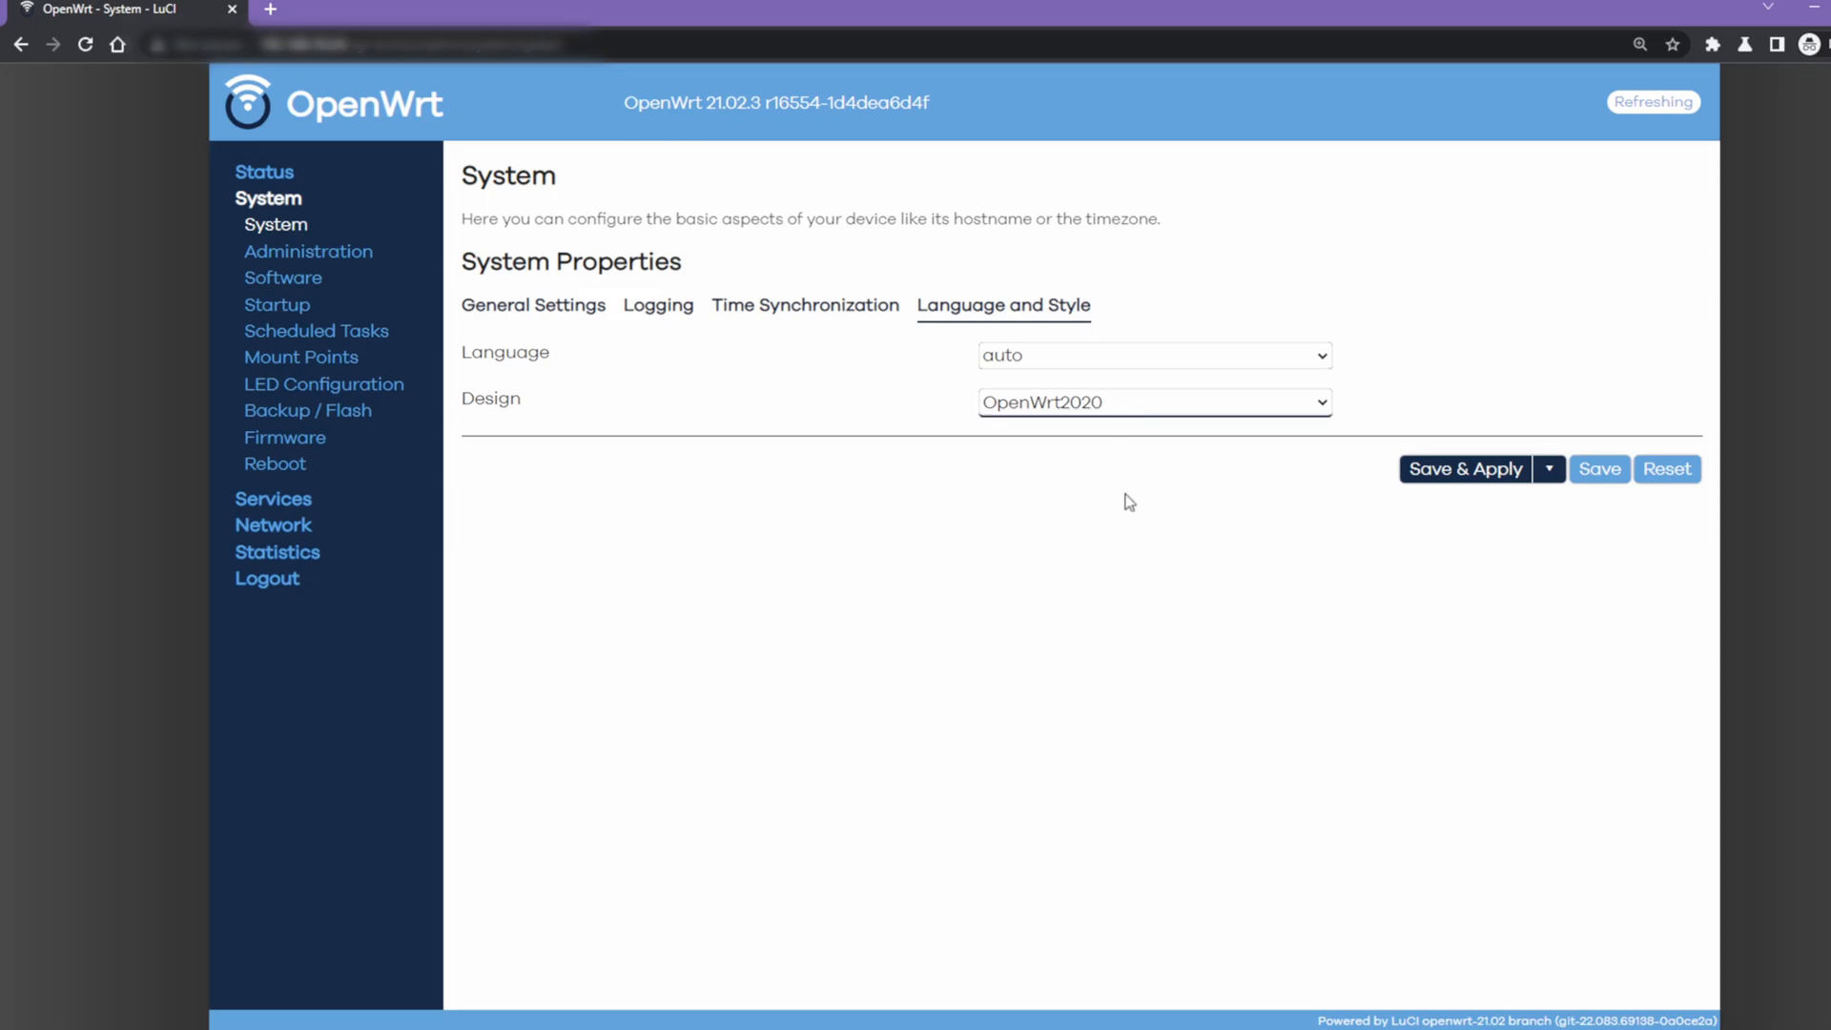
# Apply the BootstrapLight design and check it on the Status overview.
pyautogui.click(1463, 470)
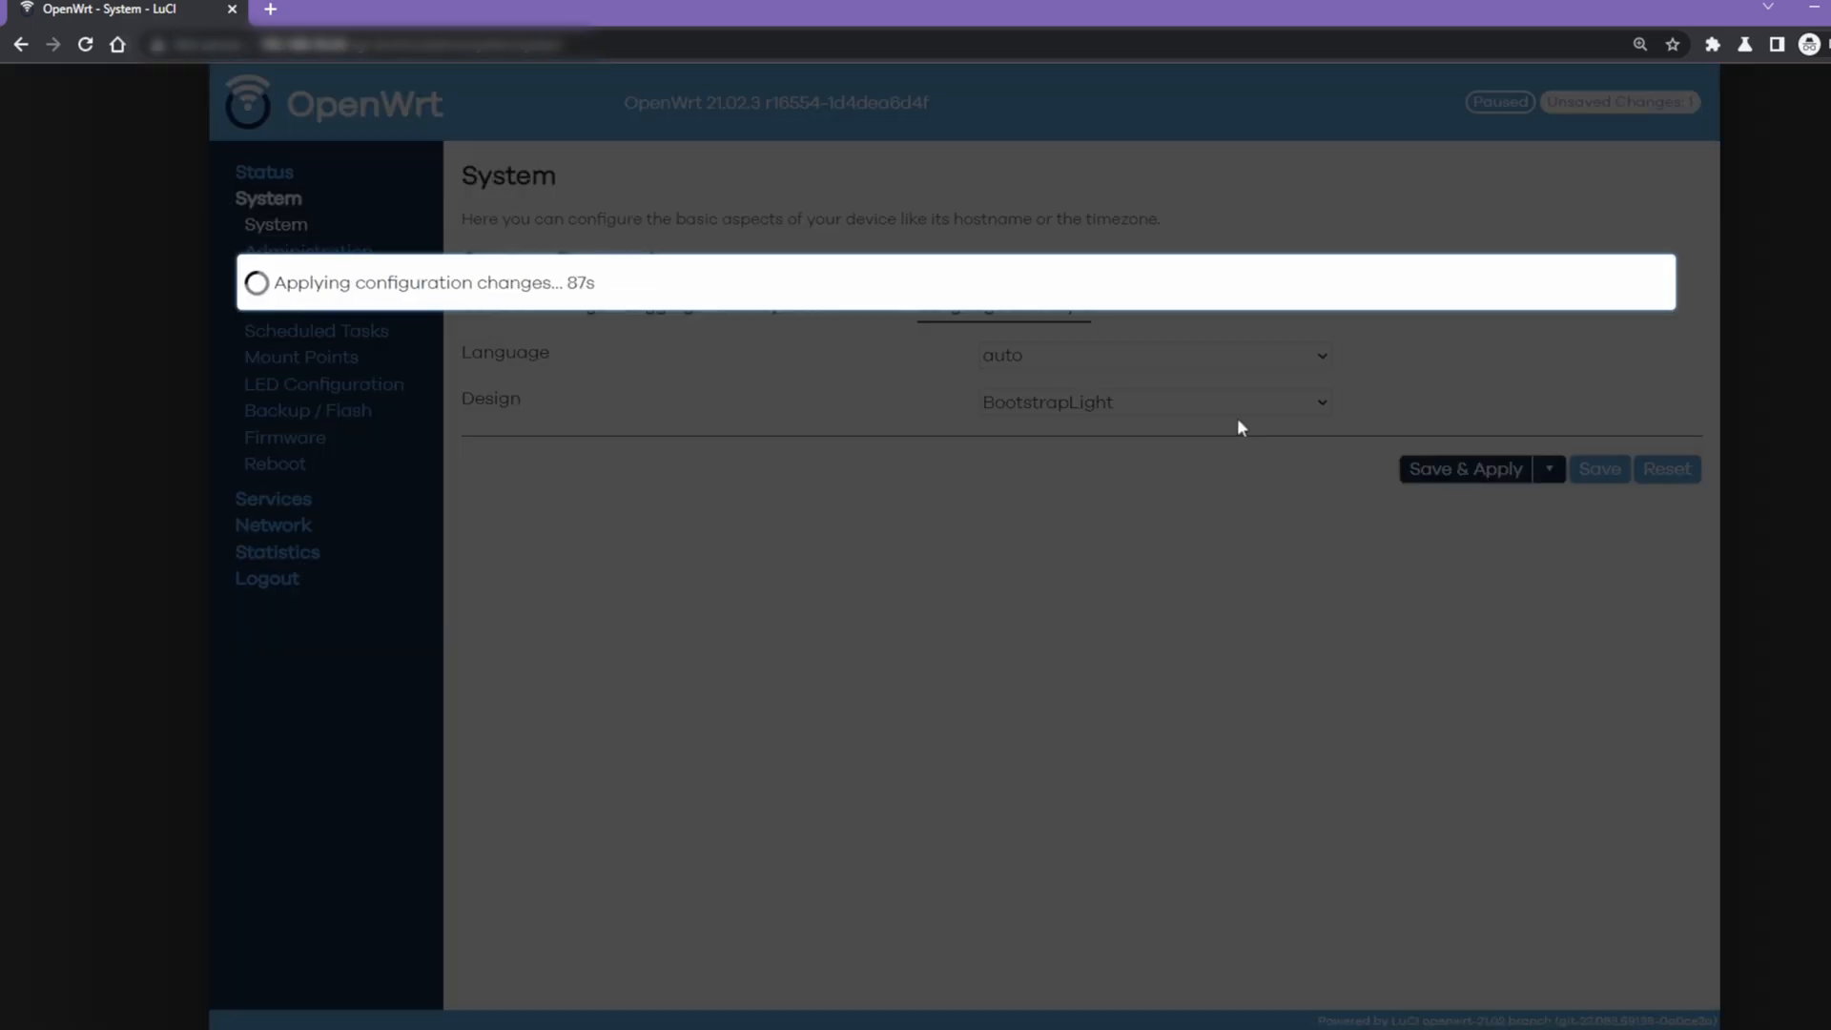
pyautogui.click(589, 84)
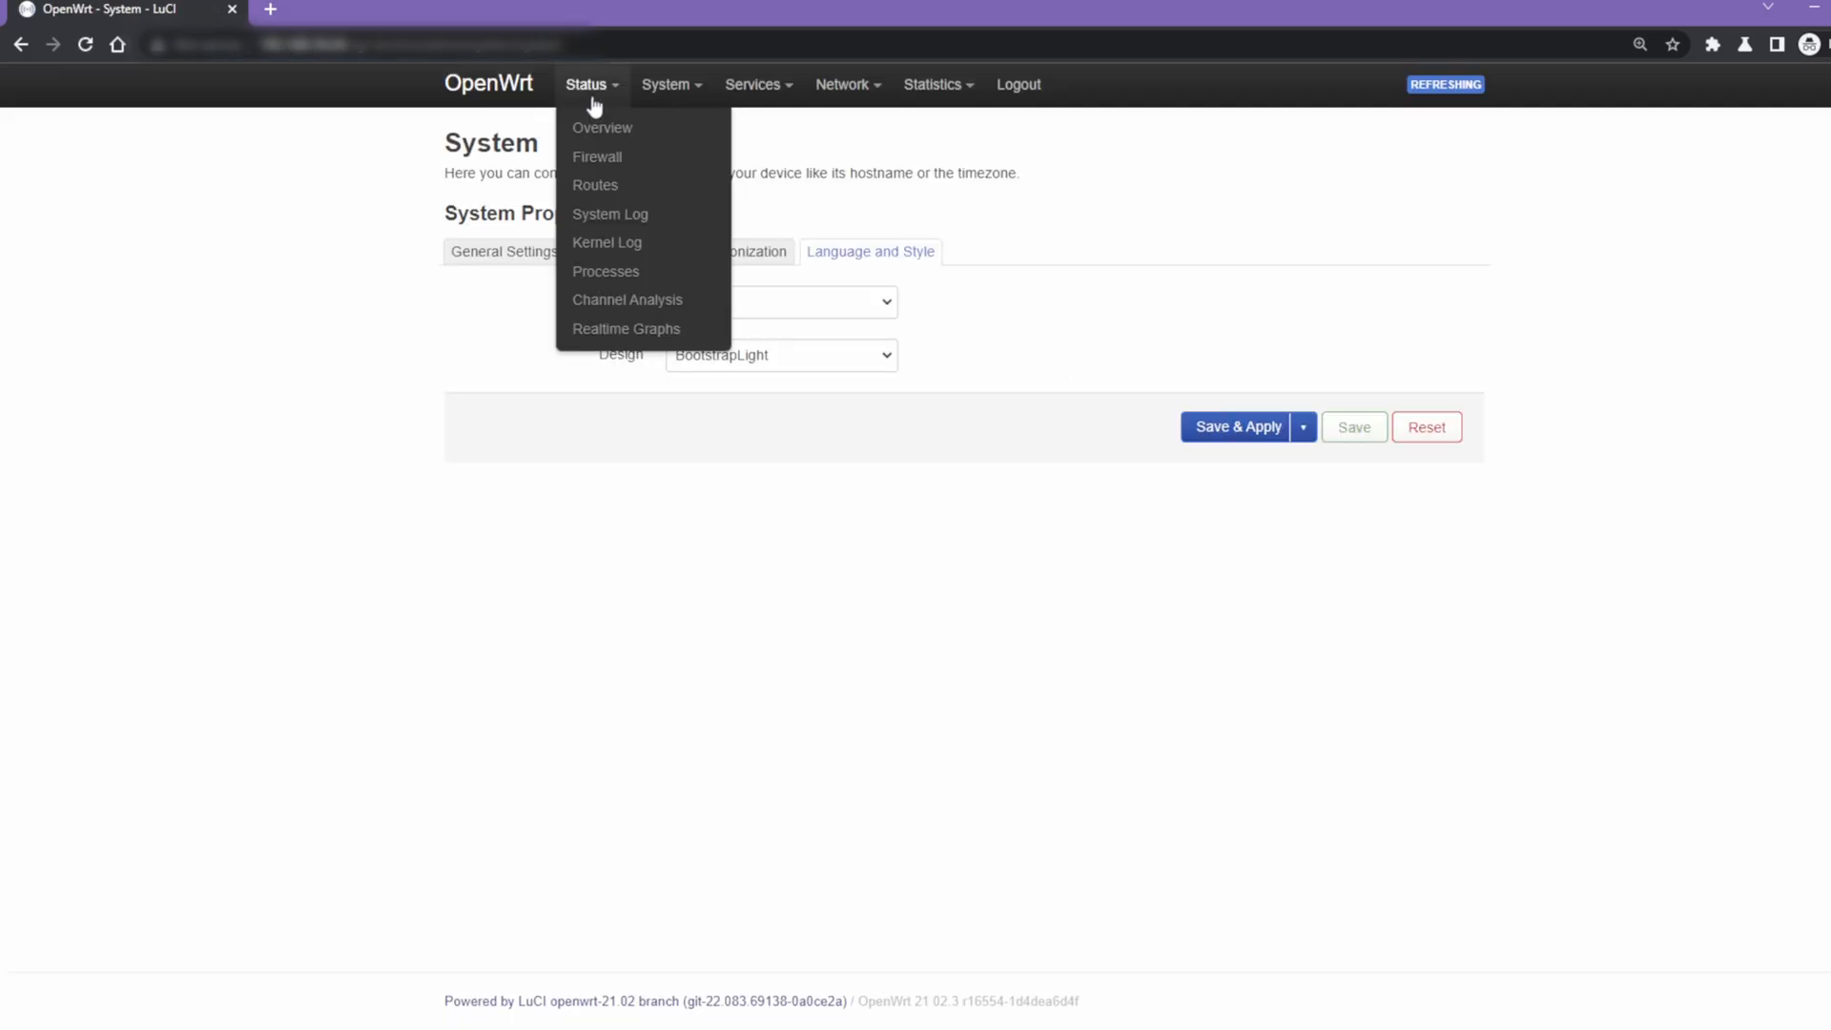
pyautogui.click(601, 128)
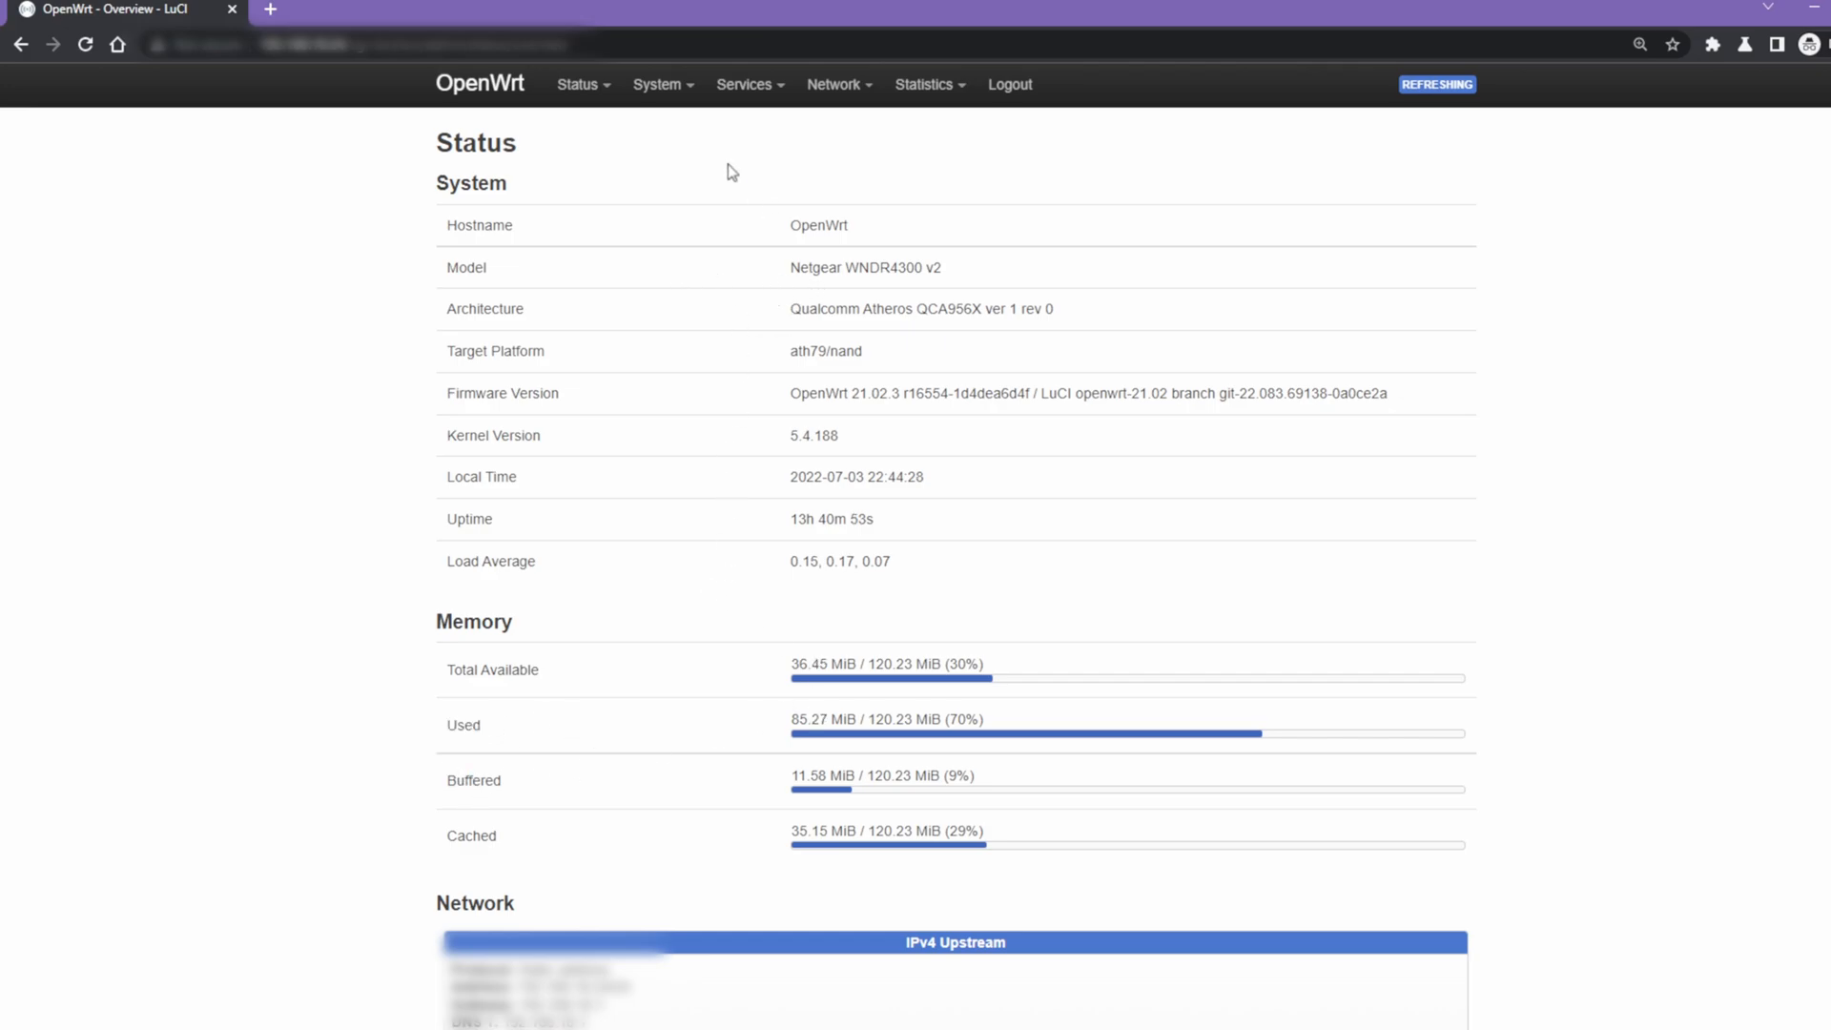
# Return to Language and Style and pick BootstrapDark as the next Design.
pyautogui.click(656, 84)
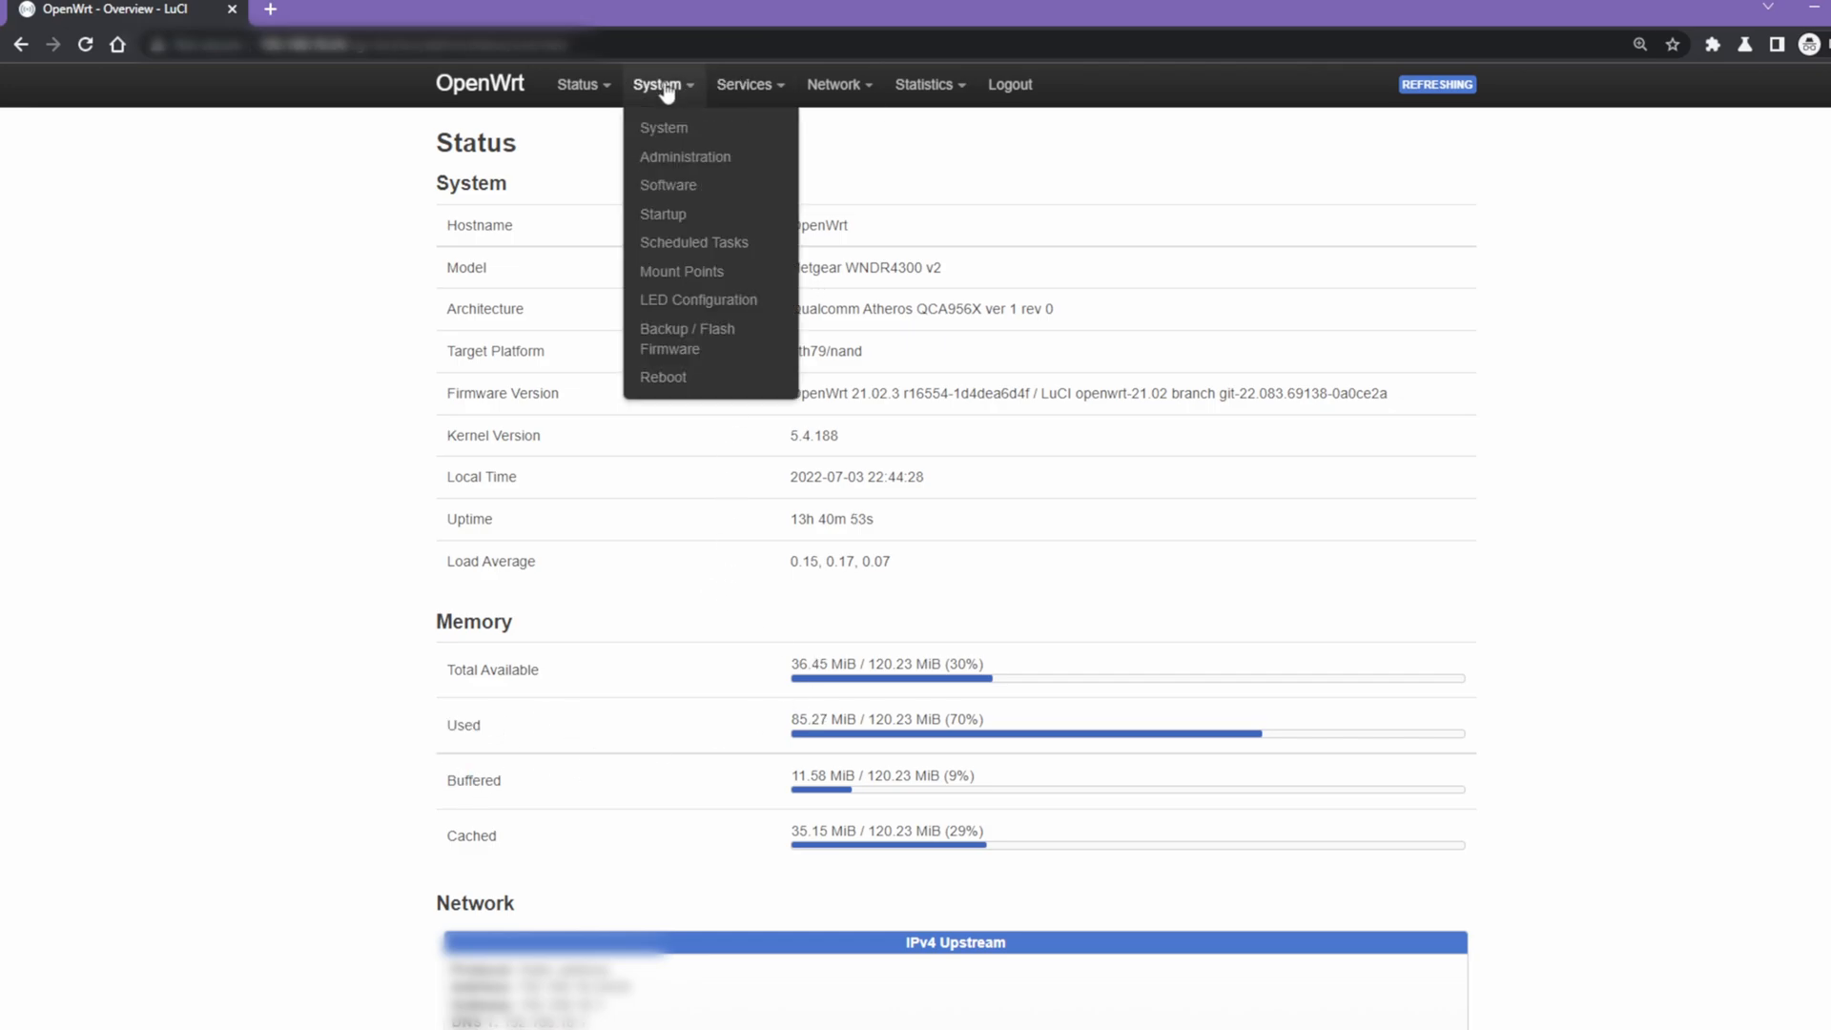
pyautogui.click(664, 128)
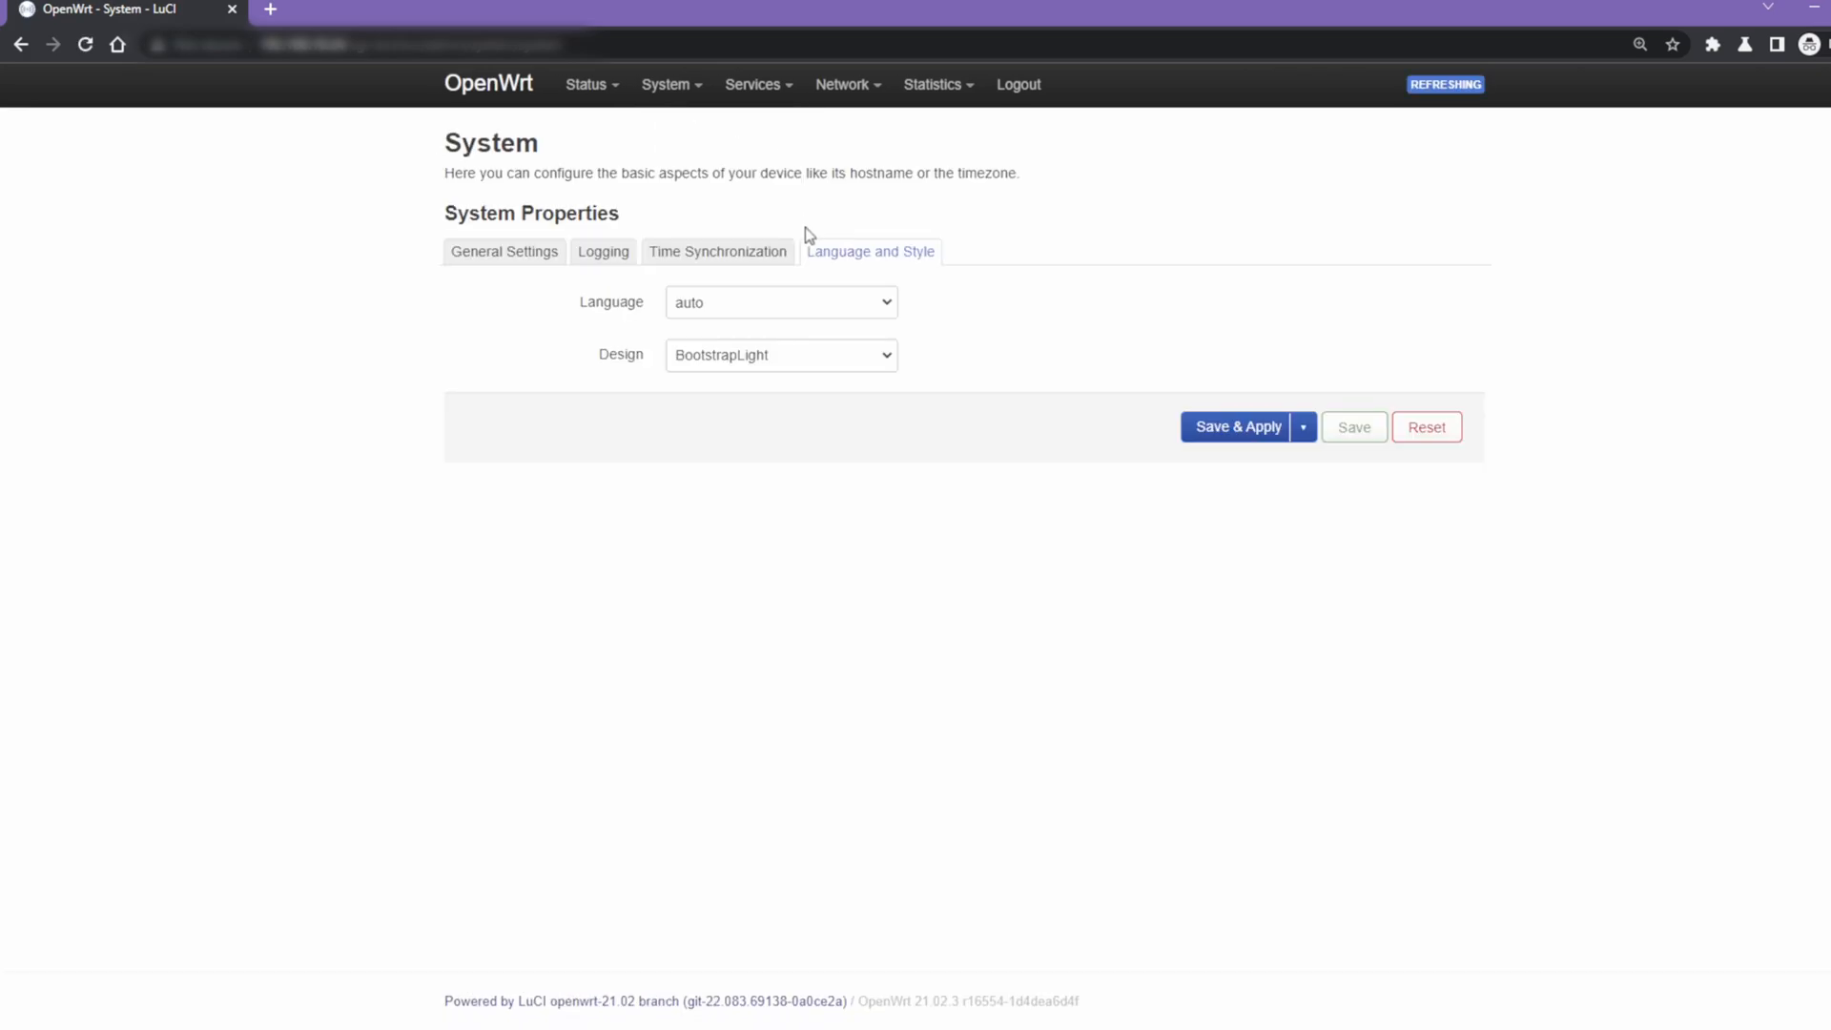
pyautogui.moveTo(877, 259)
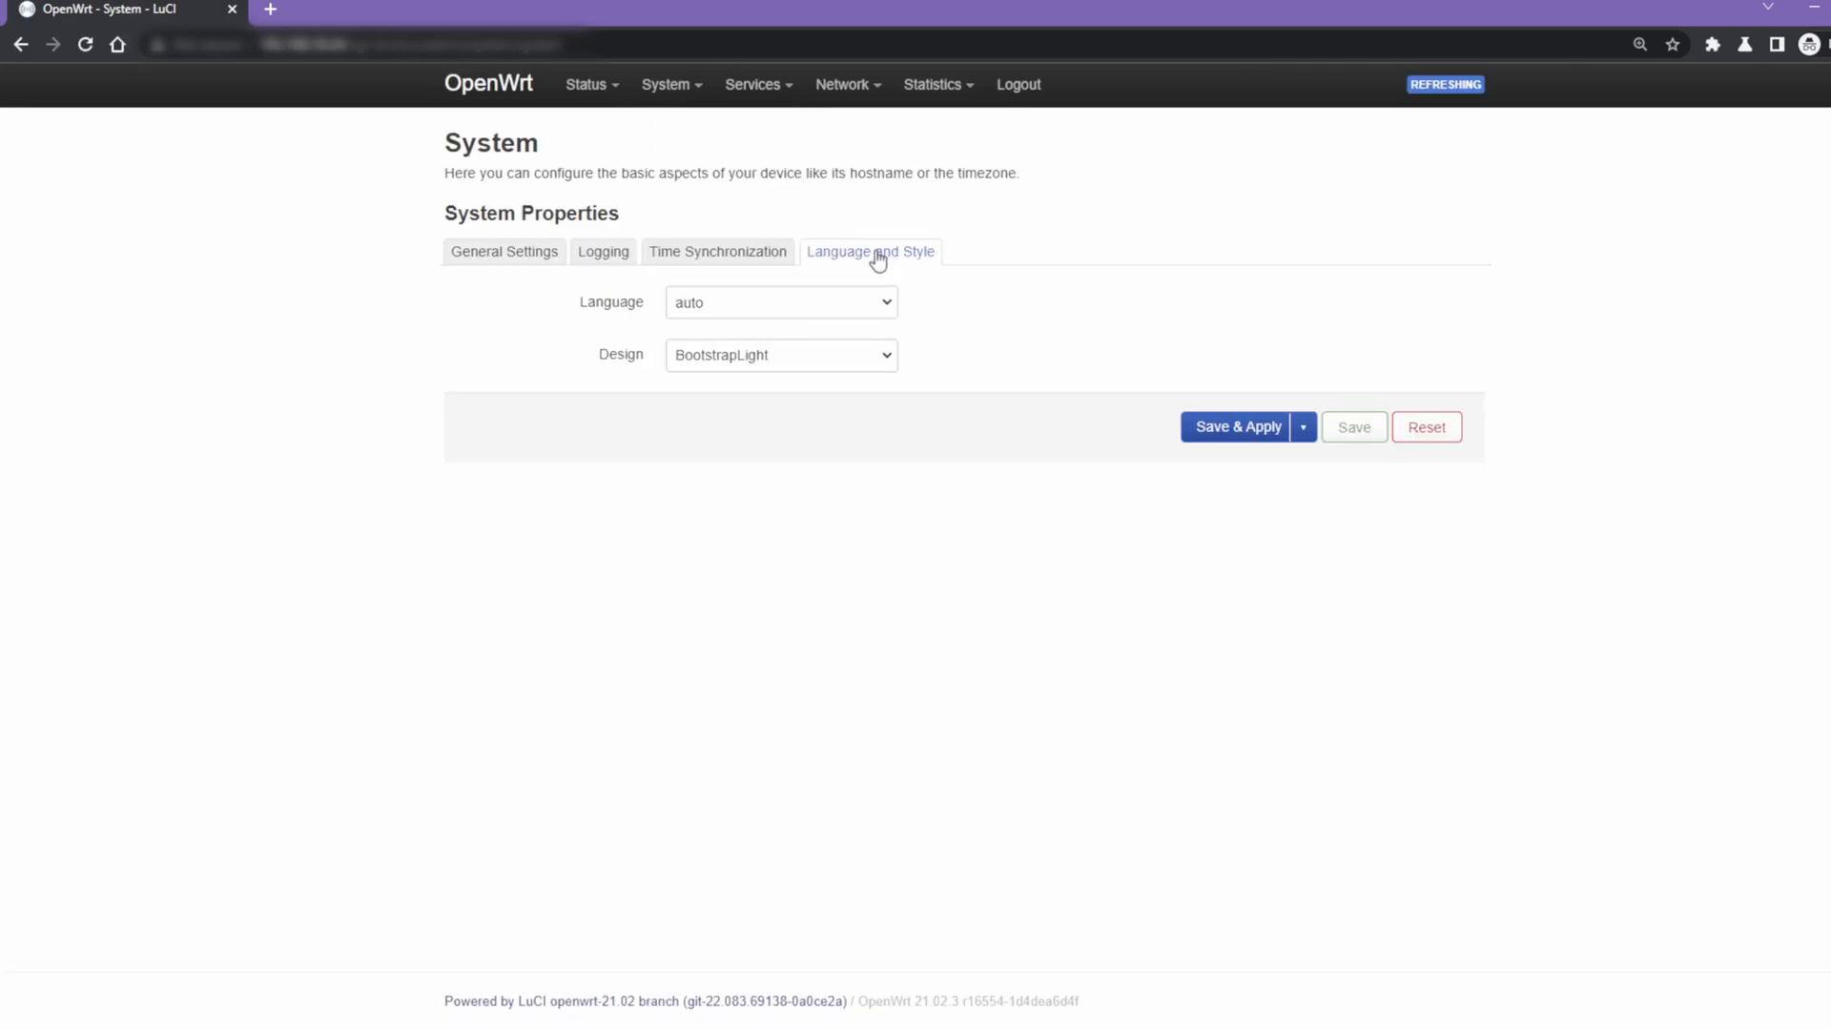
pyautogui.moveTo(780, 405)
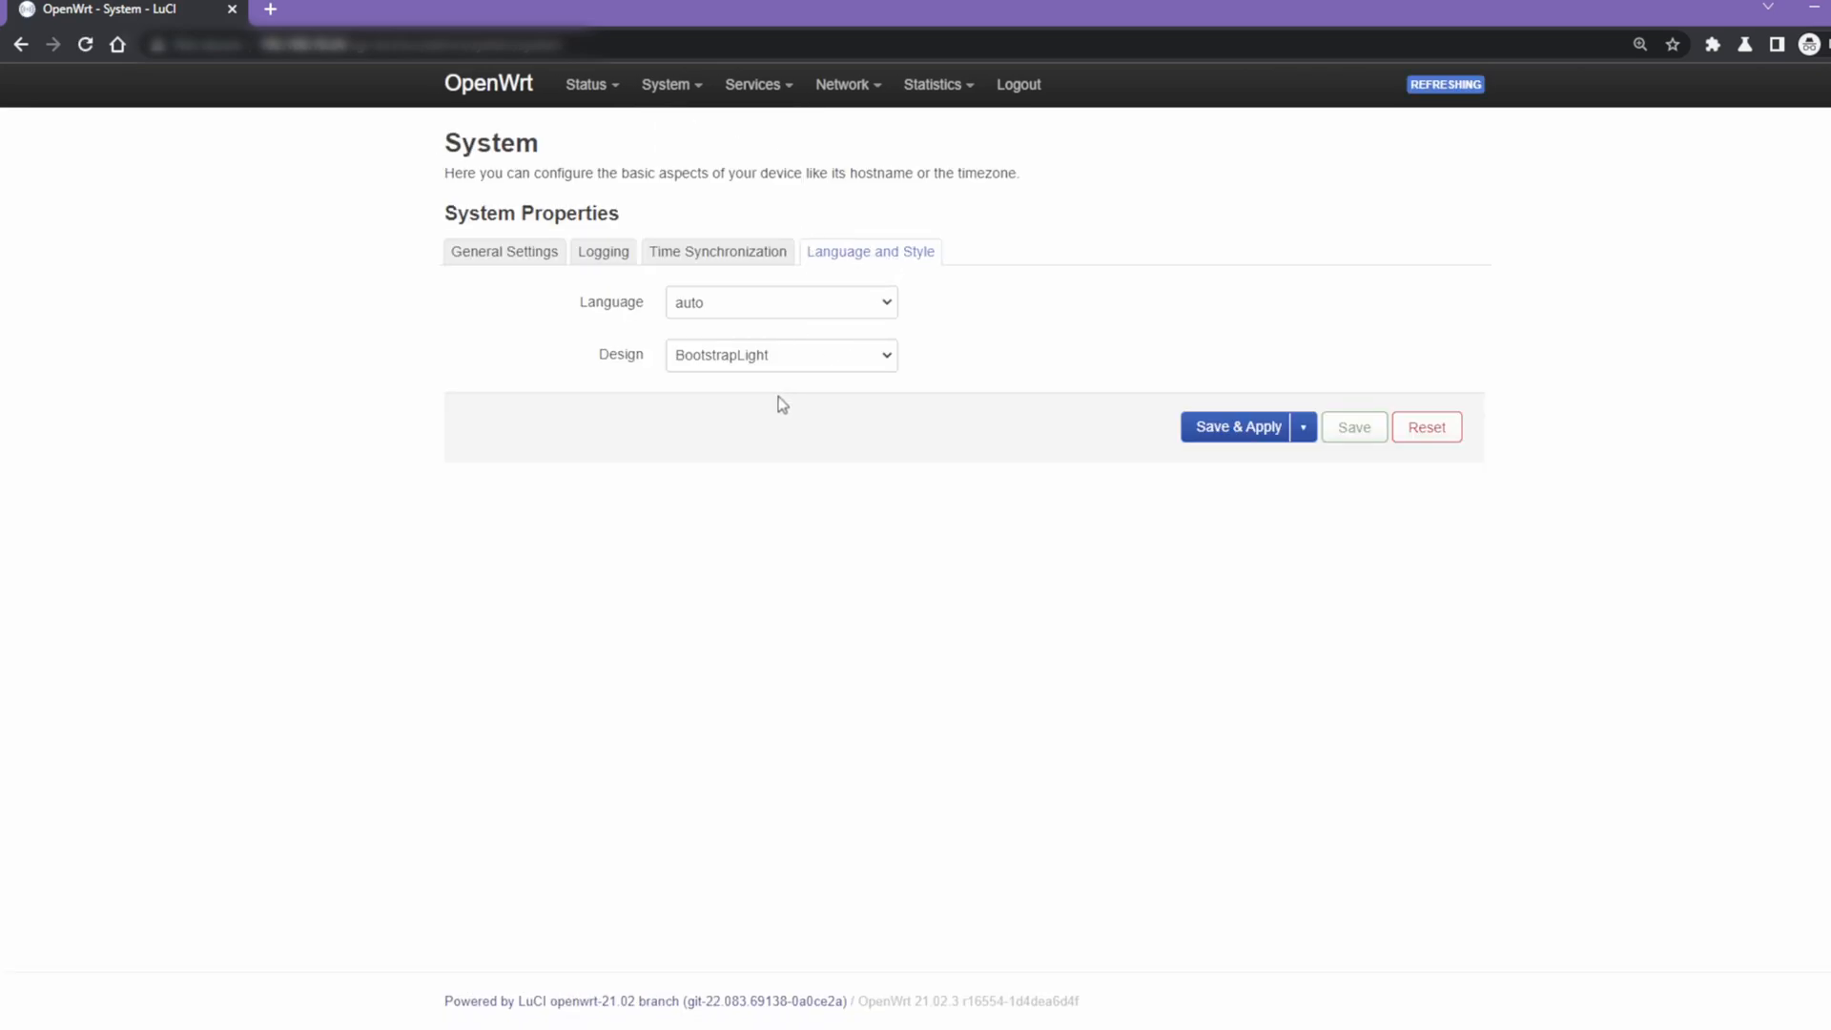
pyautogui.moveTo(768, 410)
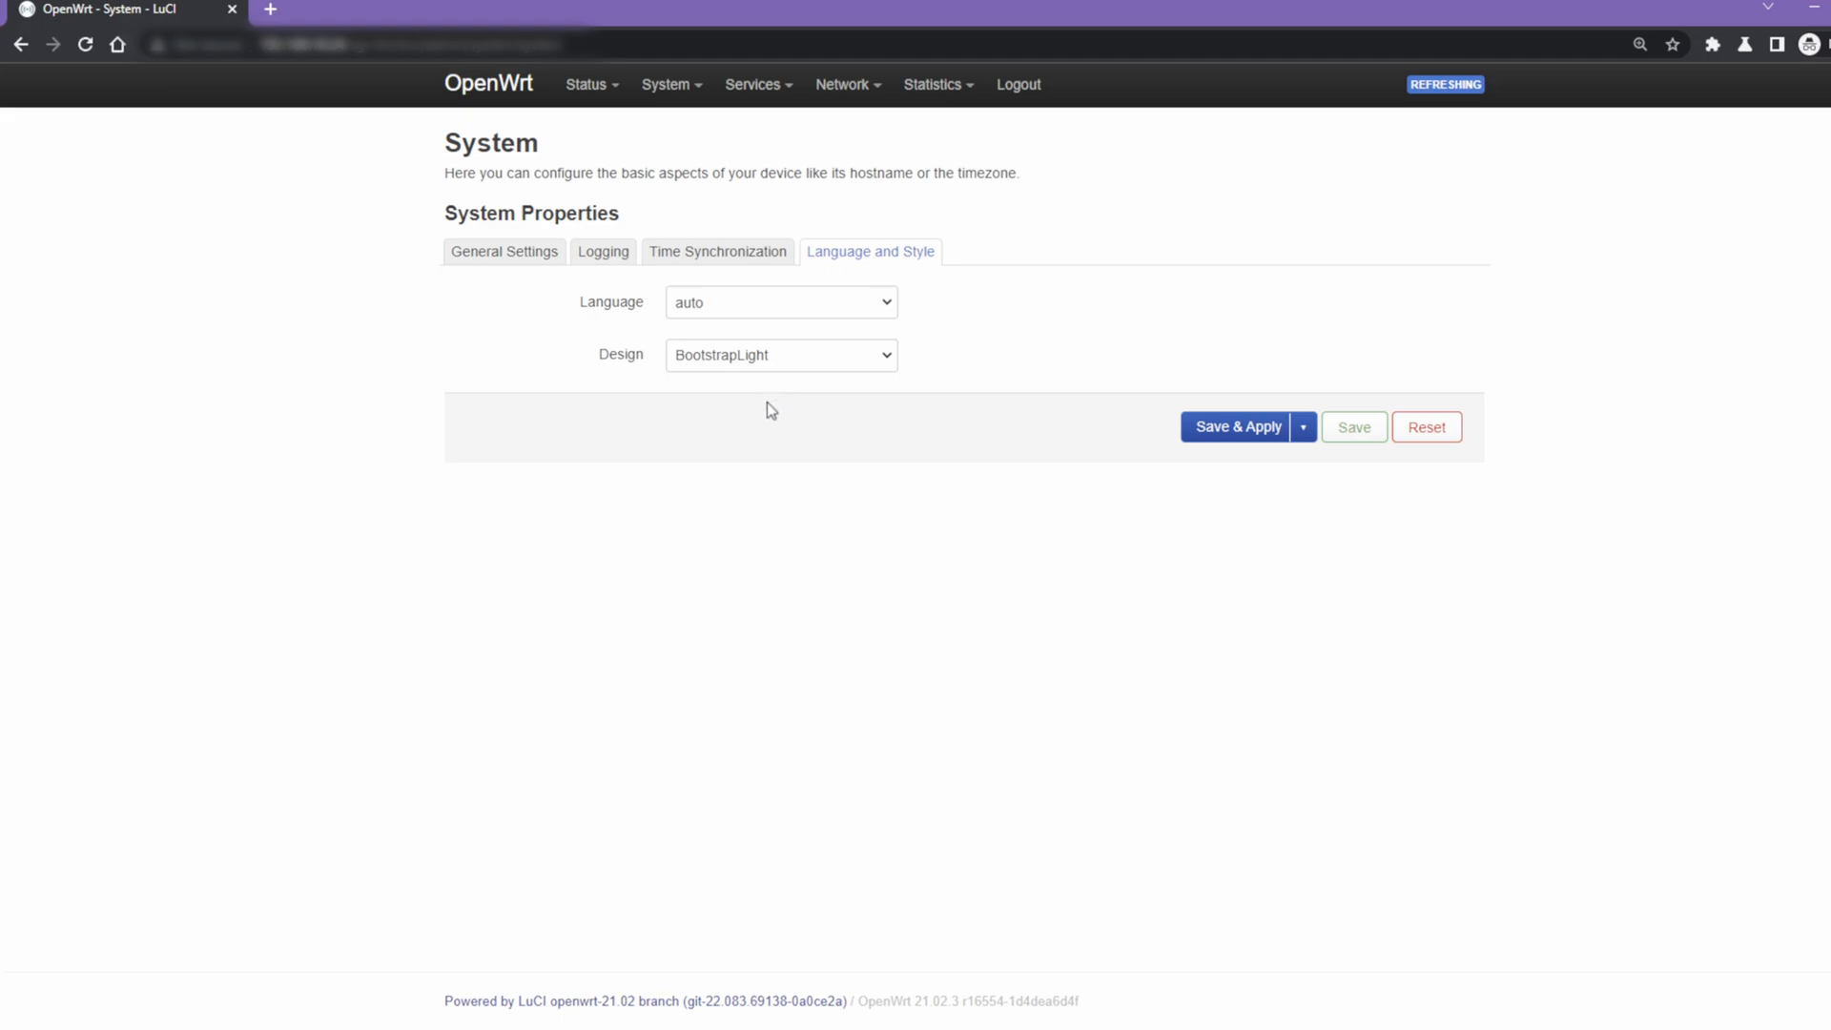
pyautogui.click(1236, 425)
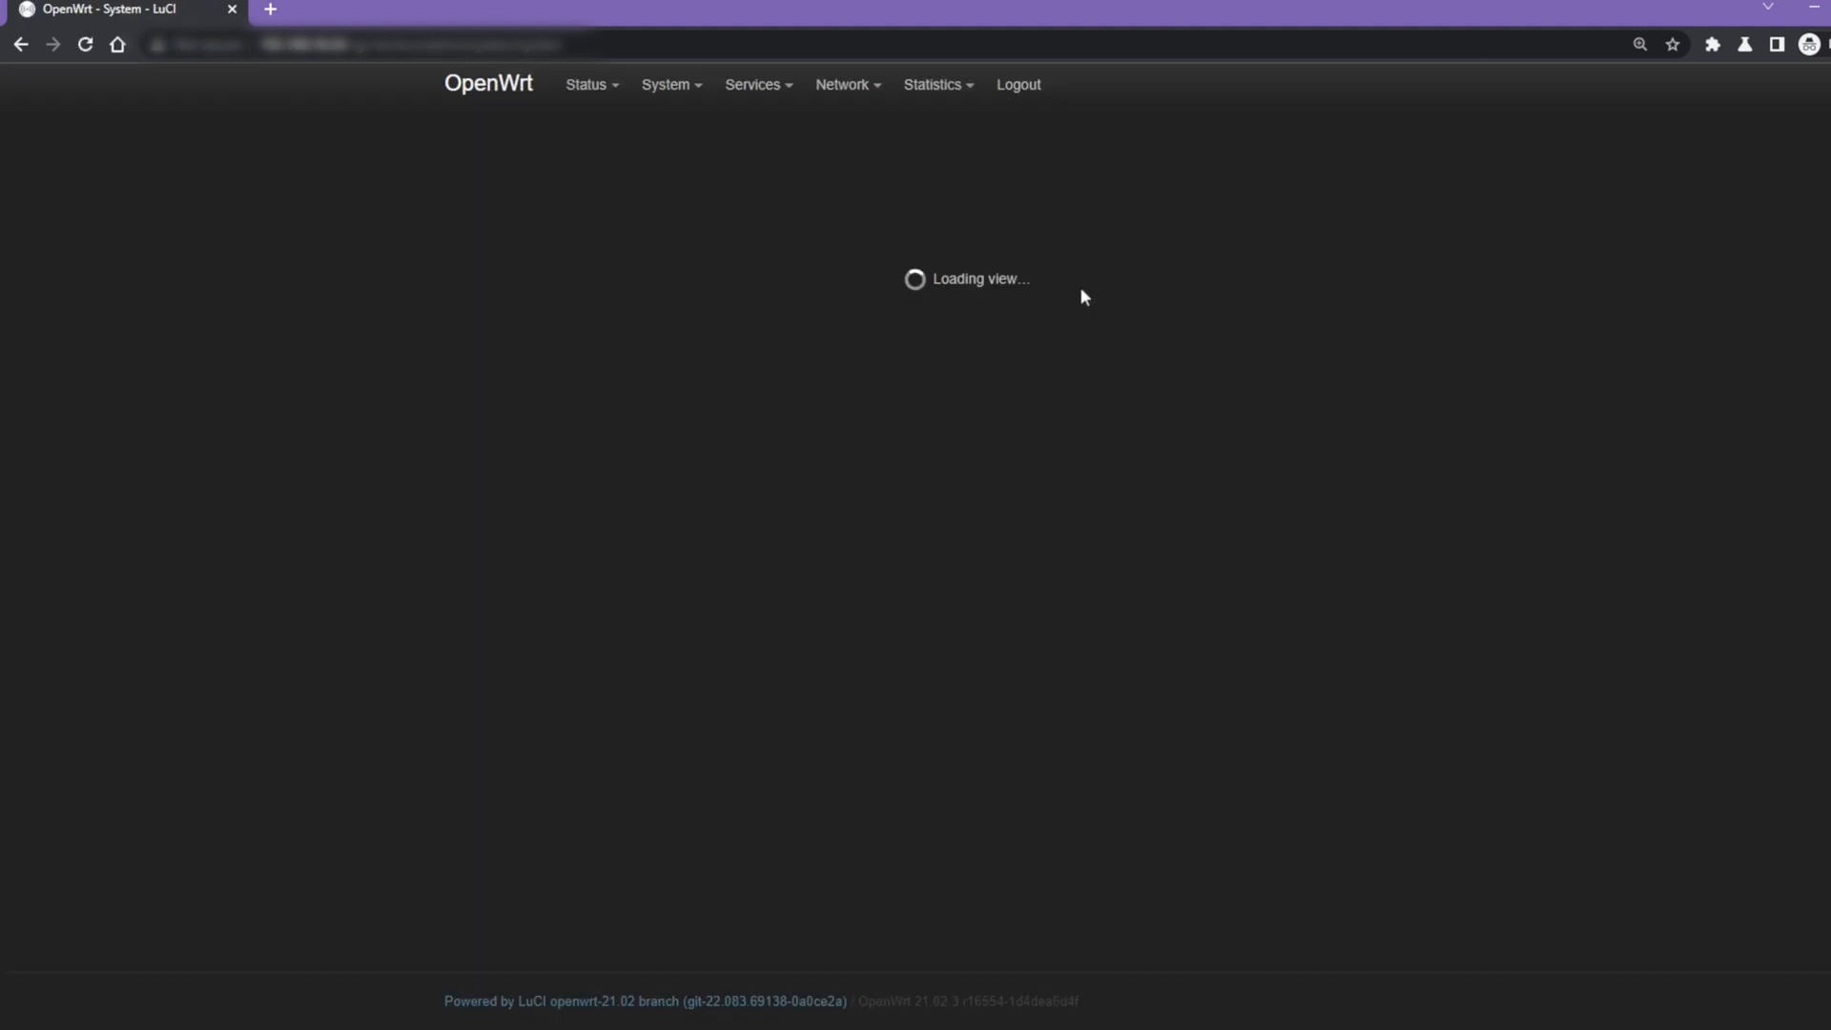
# View the overview in BootstrapDark, then set the Design selector to Bootstrap.
pyautogui.click(588, 84)
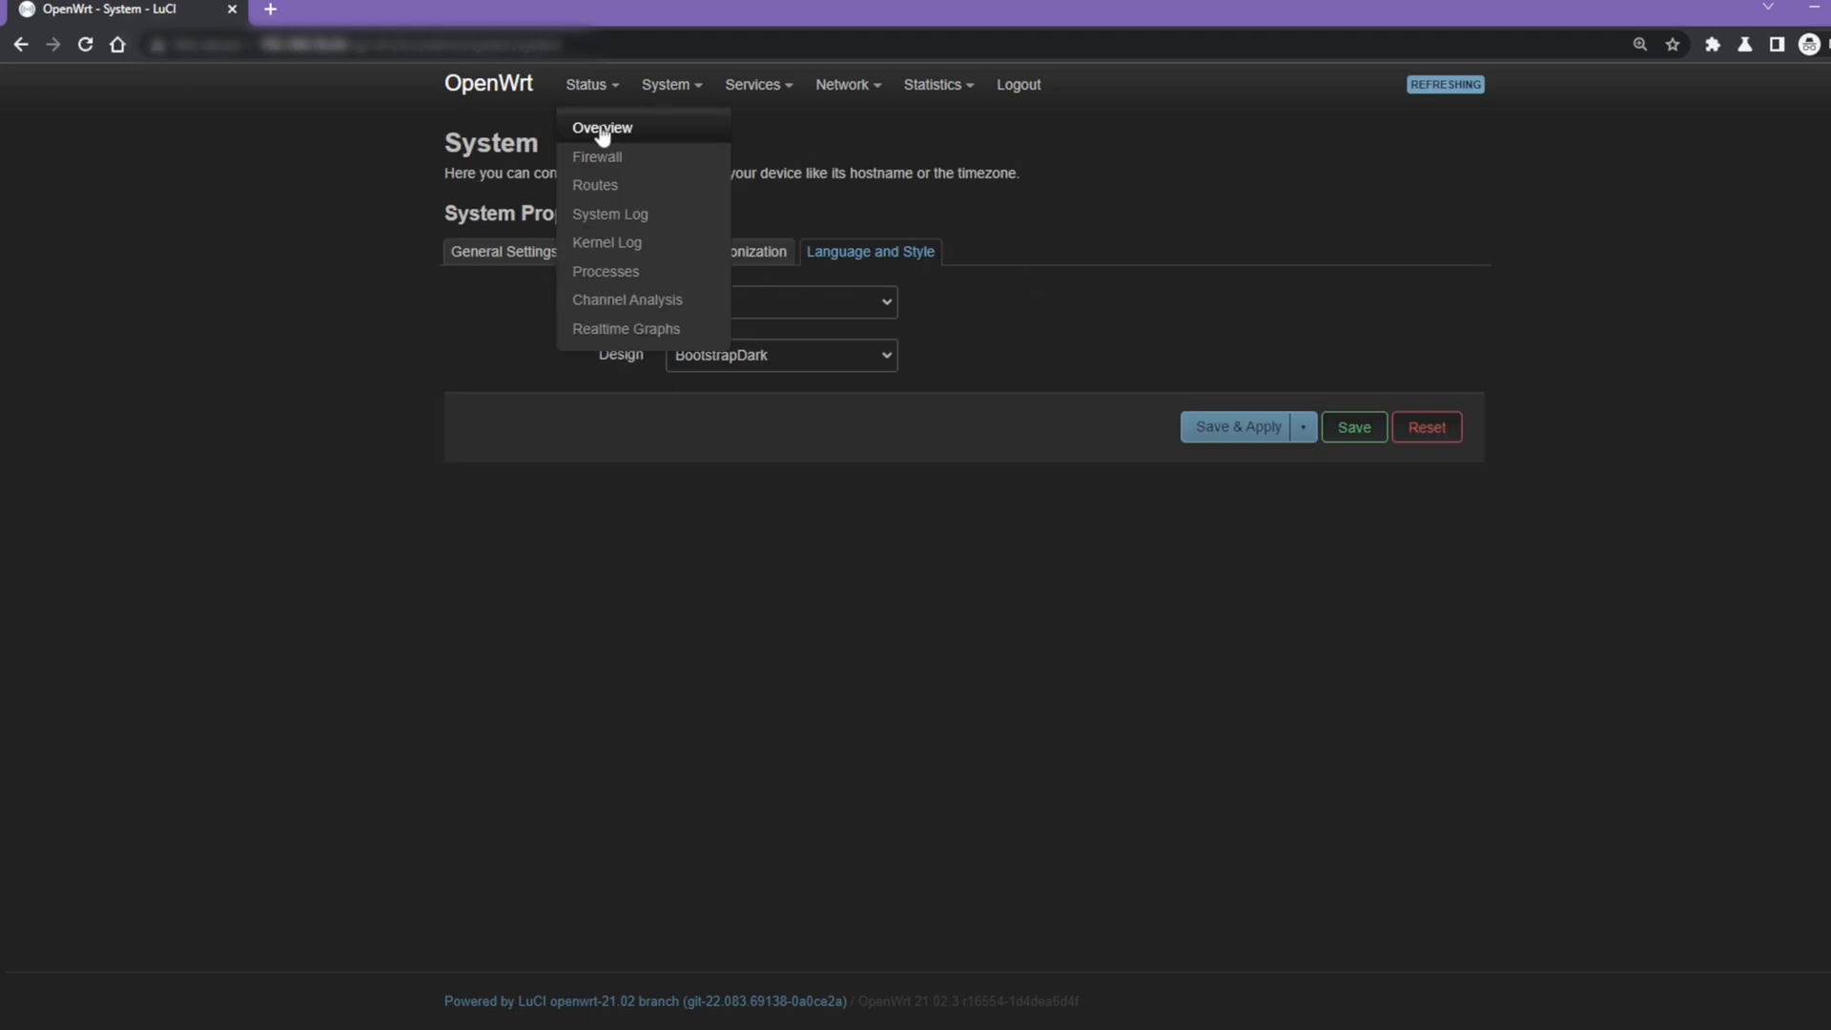
pyautogui.click(600, 128)
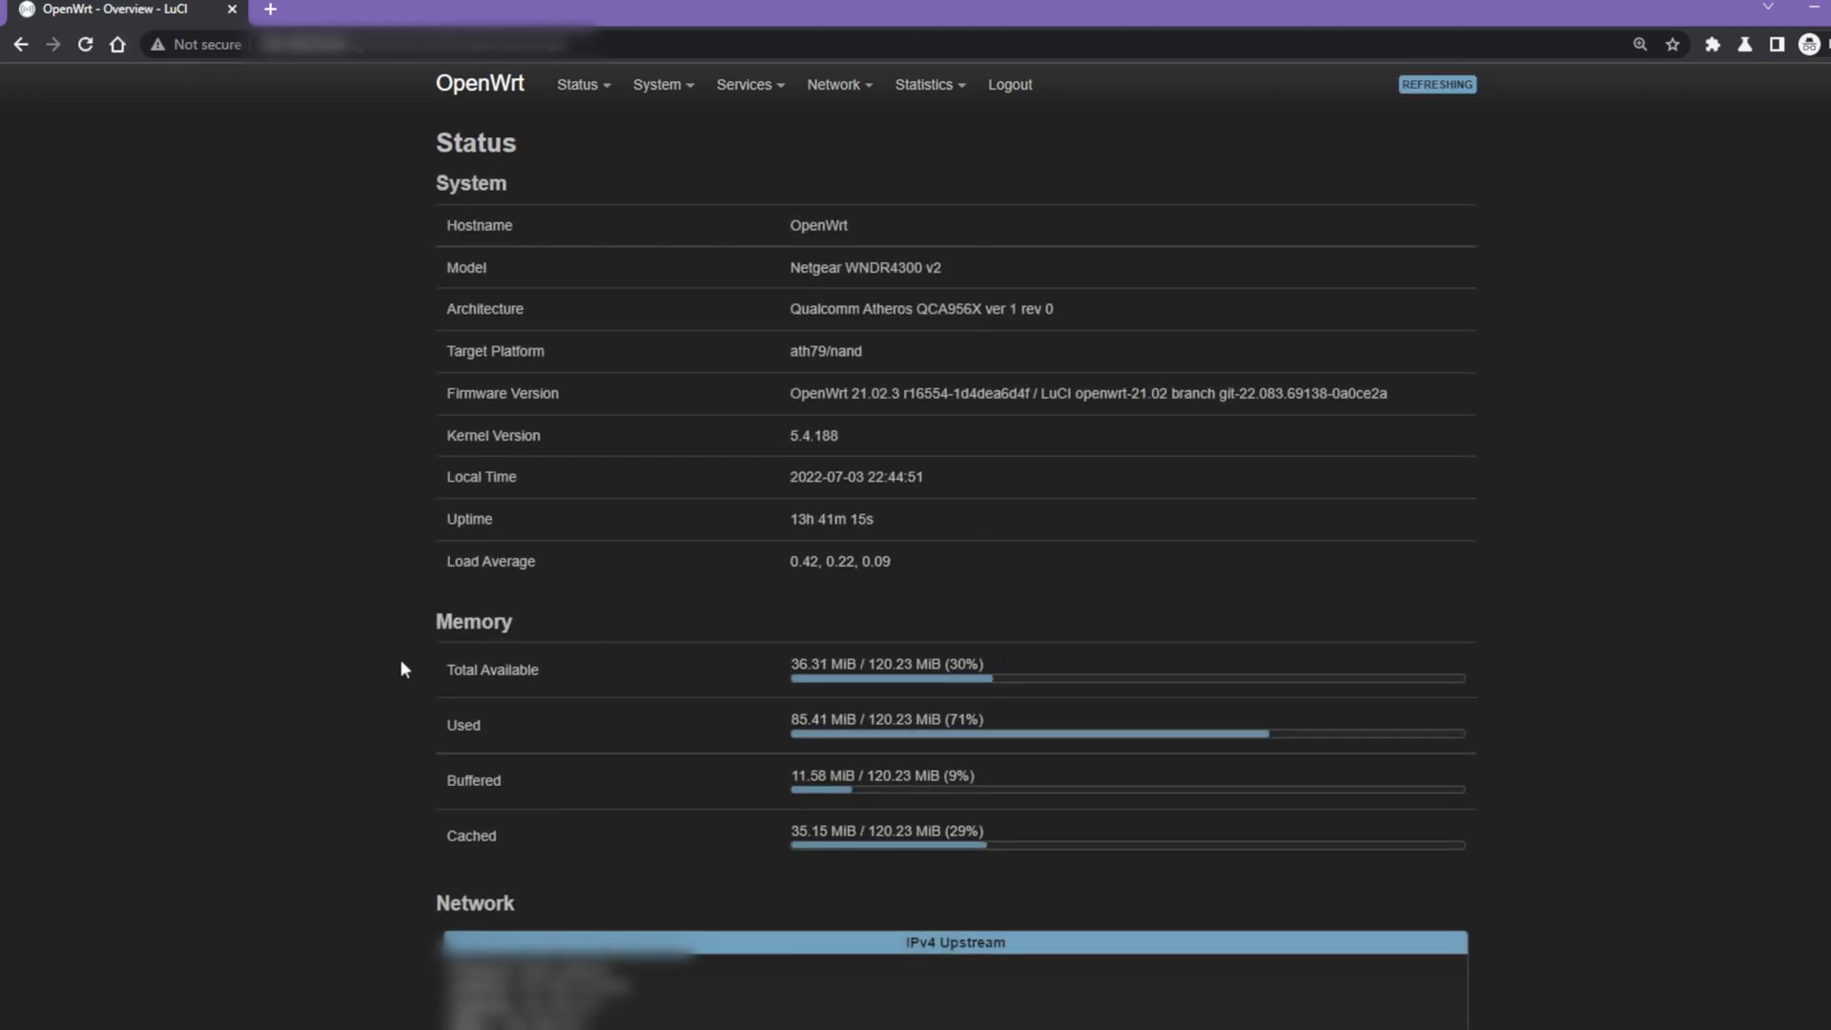
pyautogui.click(658, 84)
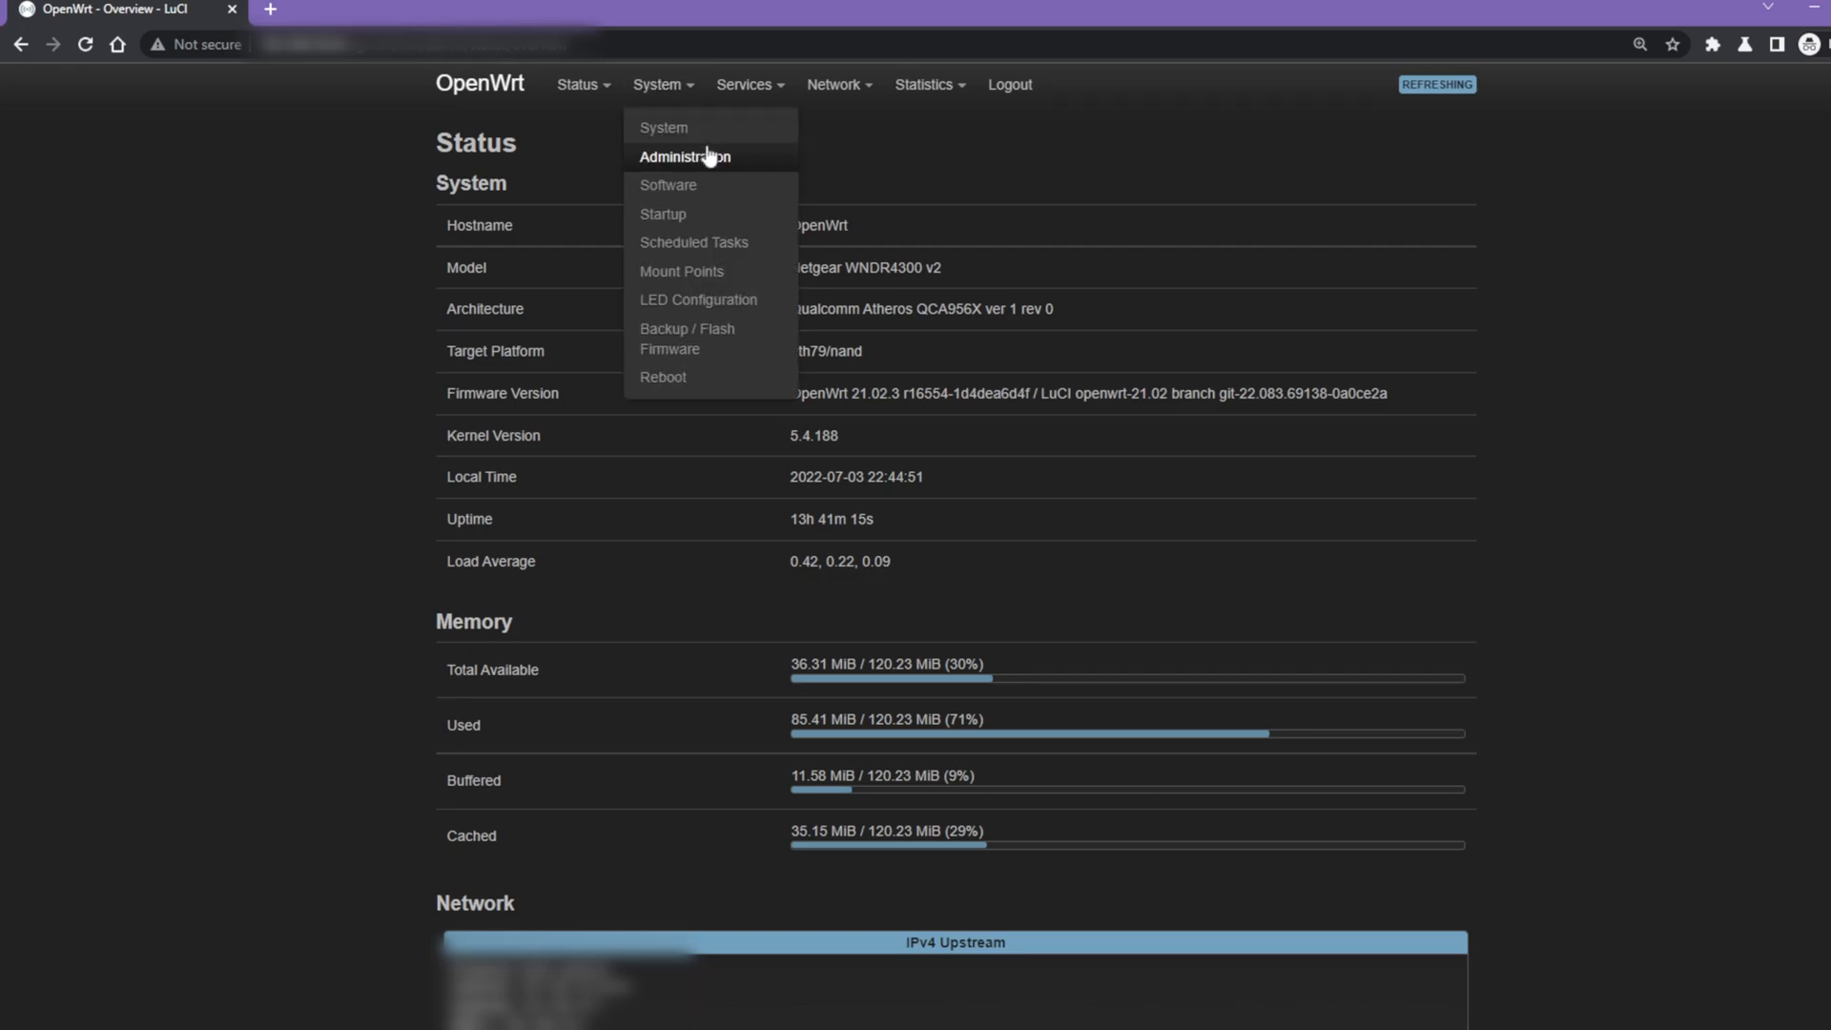
pyautogui.click(661, 128)
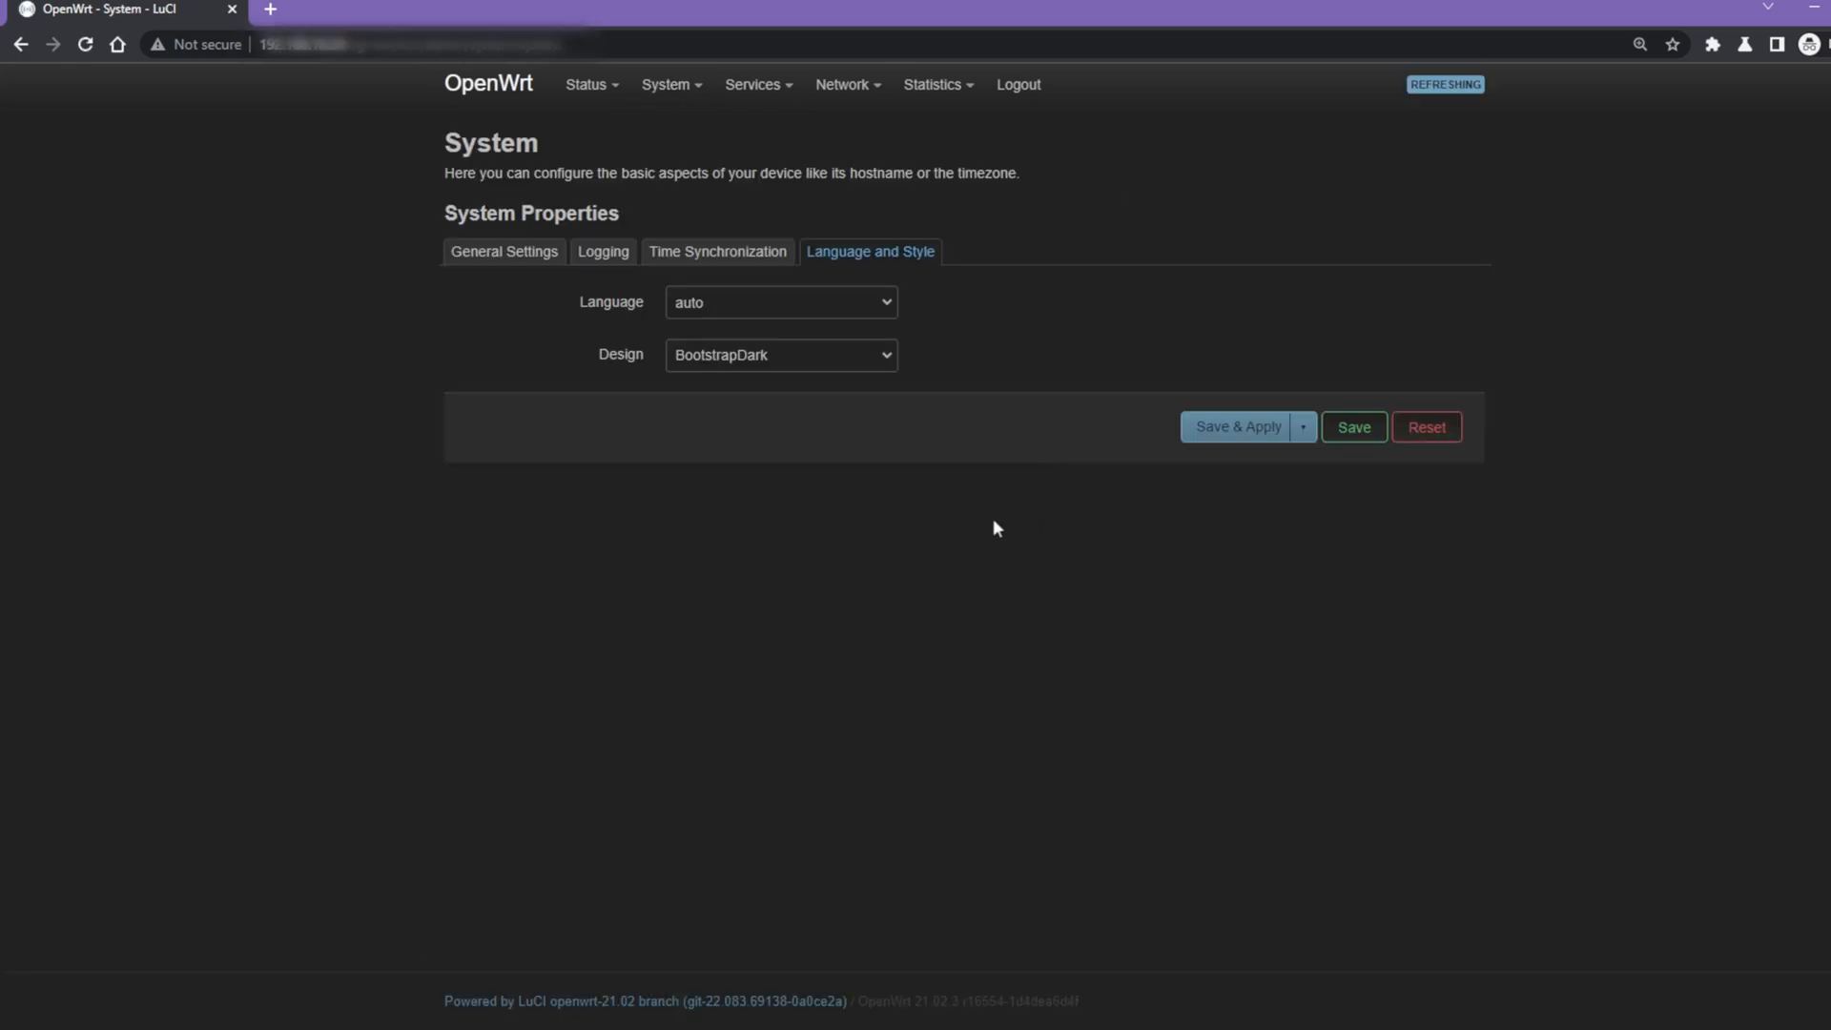
pyautogui.click(780, 354)
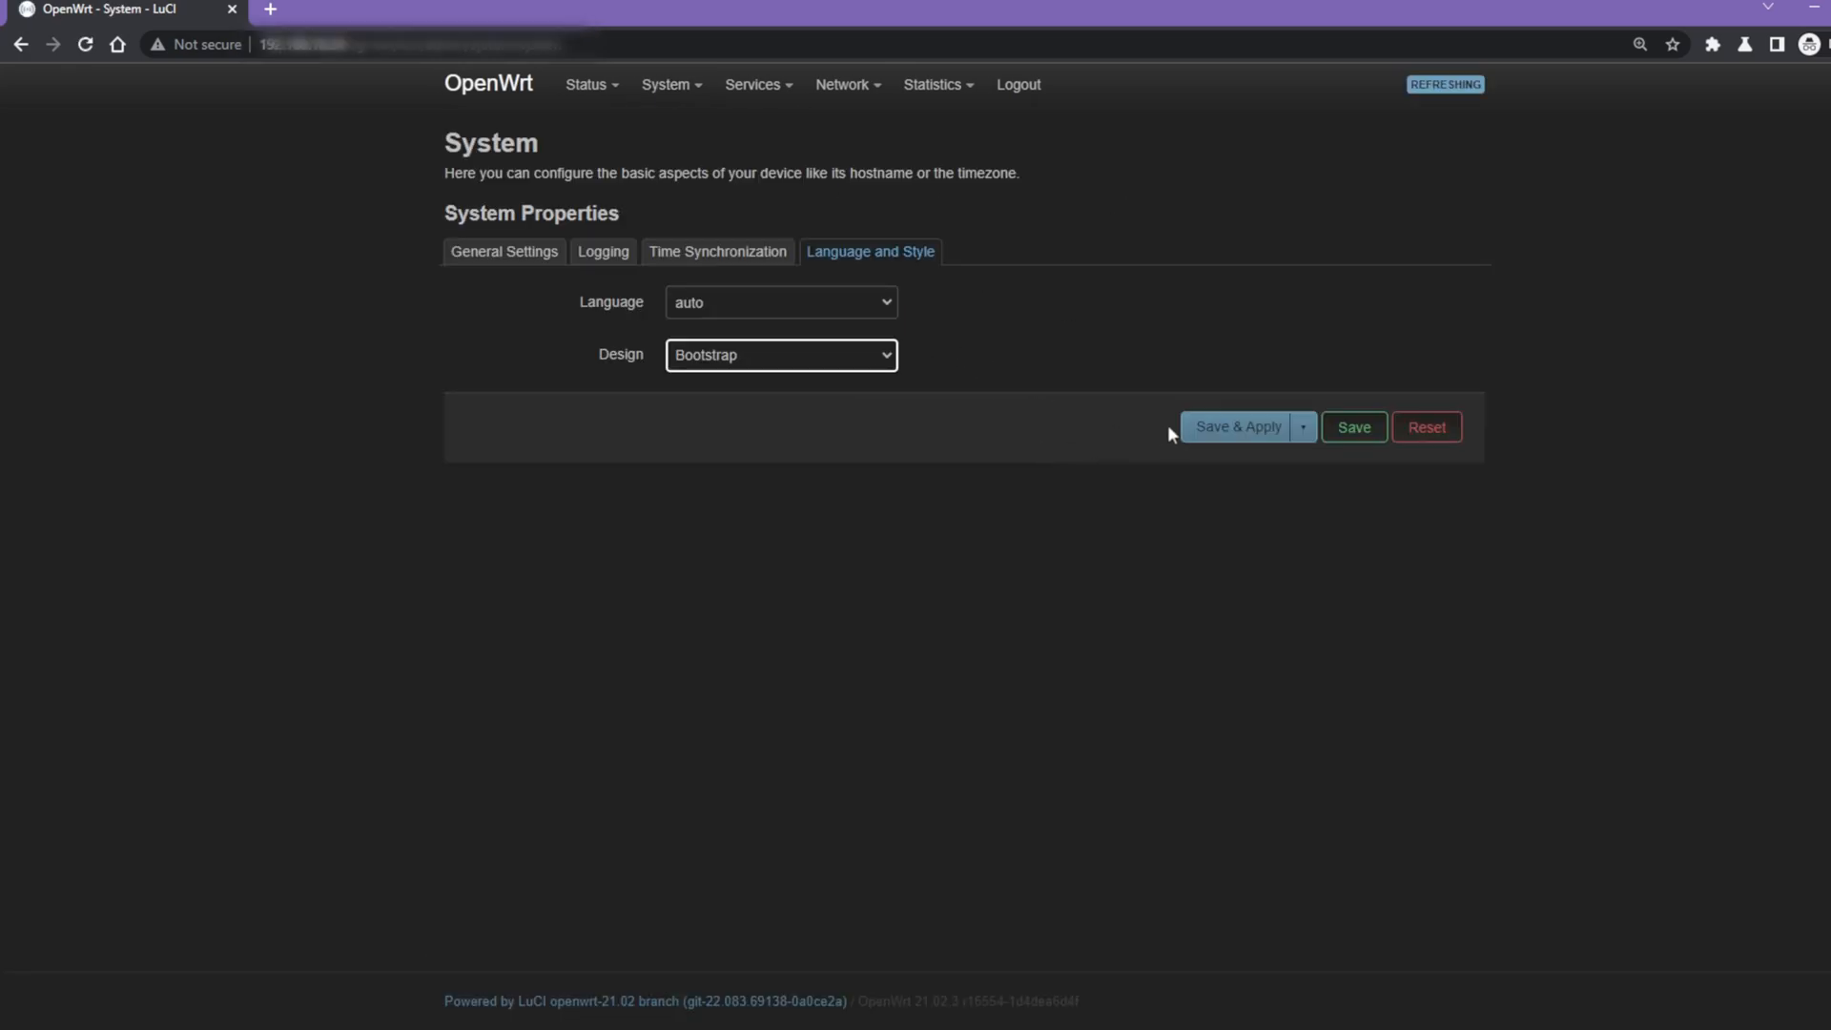